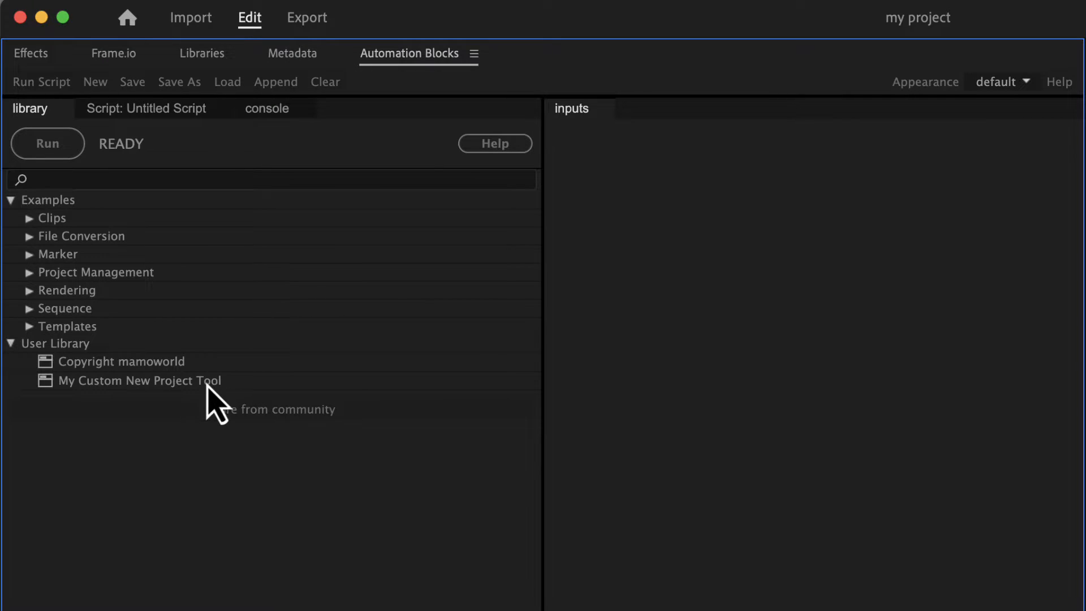
# Step: Load My Custom New Project Tool and generate a Wedding project named Natalie and James
pyautogui.doubleClick(138, 380)
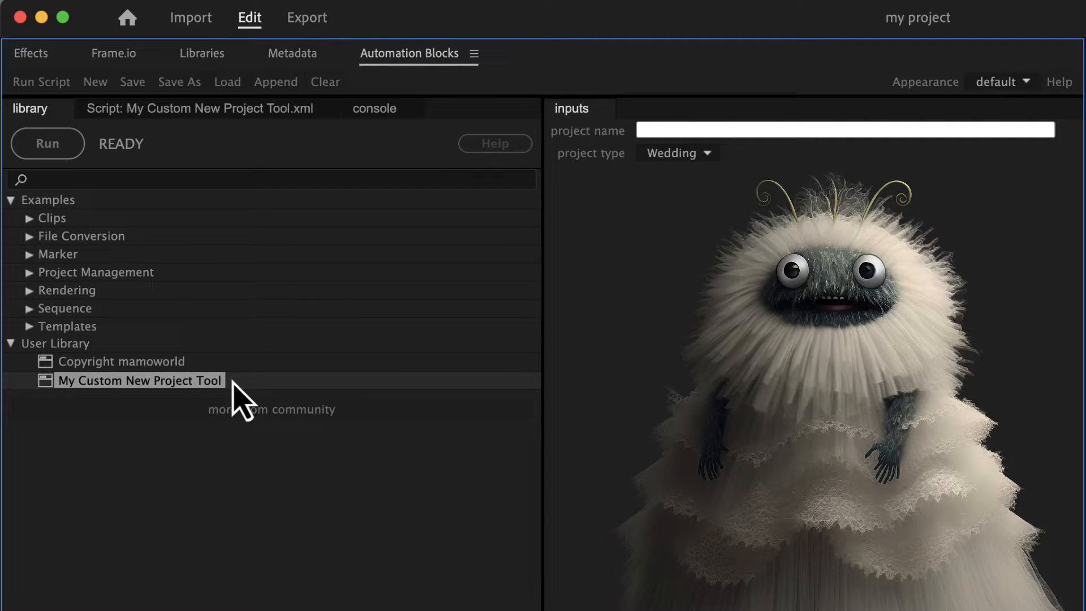
pyautogui.click(675, 152)
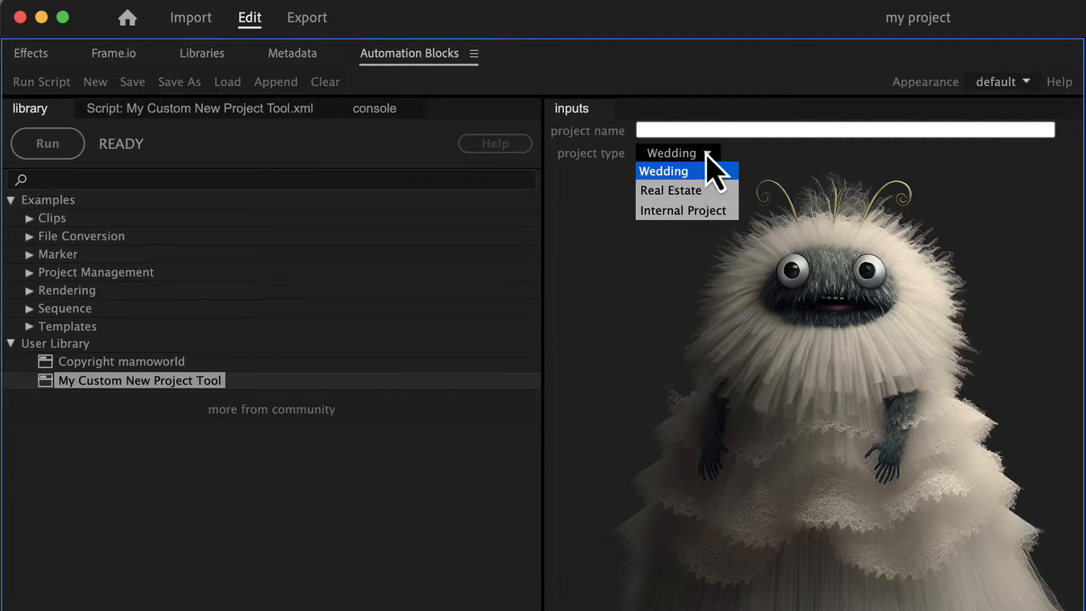
pyautogui.click(664, 171)
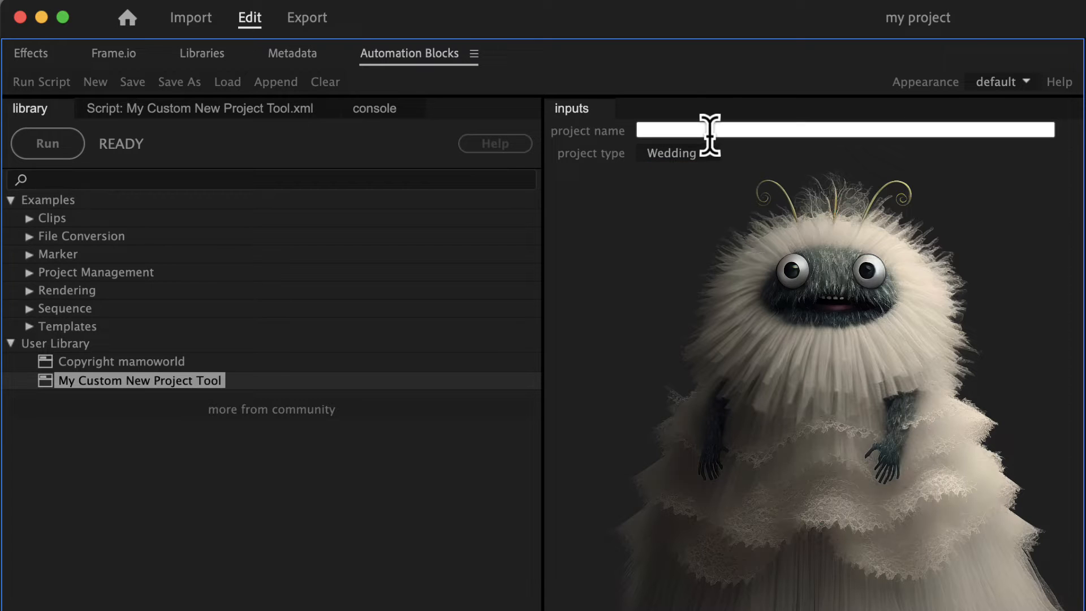
pyautogui.write('Natalie and James')
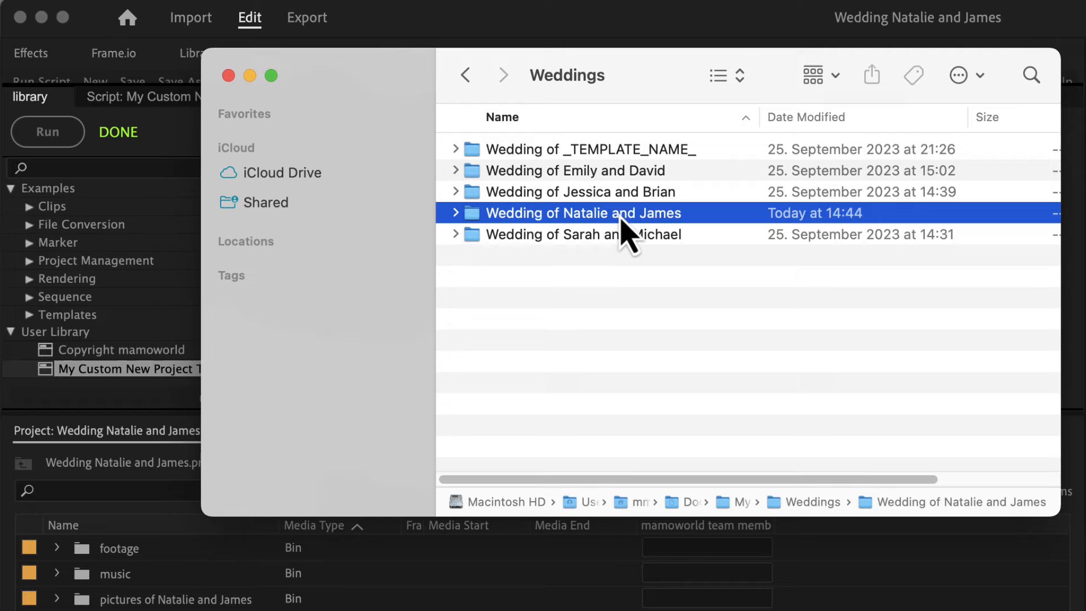
# Step: Inspect the Wedding of Natalie and James folder and its Billing invoice in Finder
pyautogui.click(454, 213)
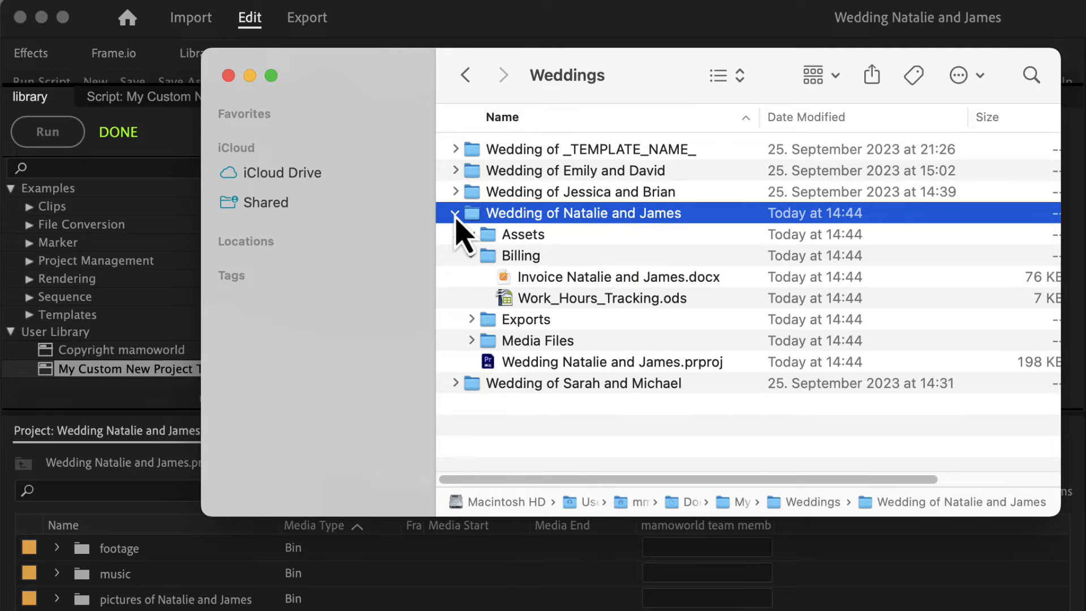
pyautogui.click(617, 276)
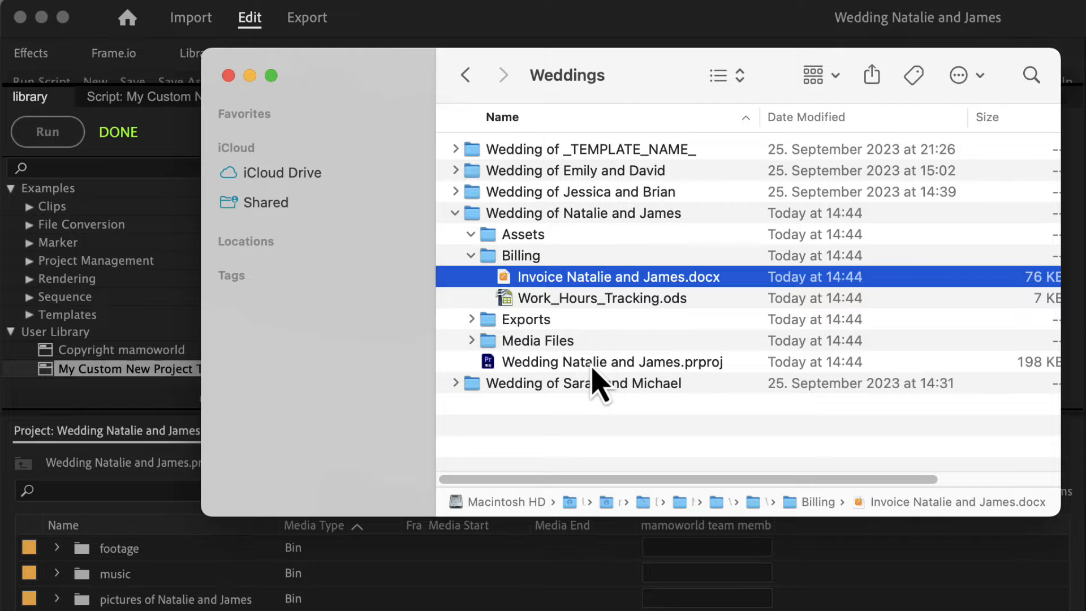
pyautogui.click(612, 362)
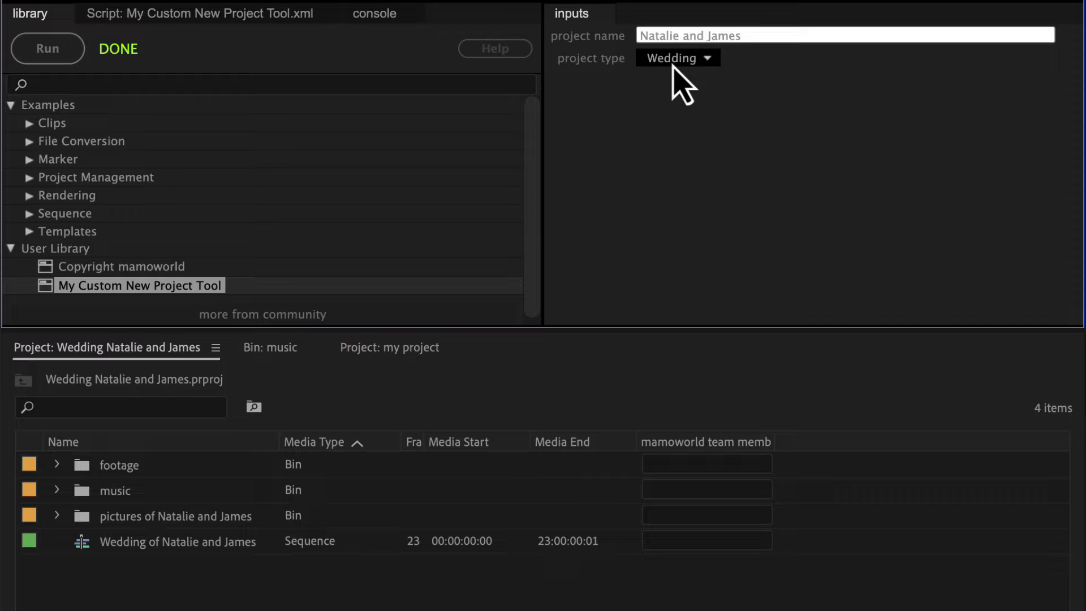
# Step: Generate a Real Estate project named The Johnsons' Grand Retreat on Maple Lane
pyautogui.click(675, 57)
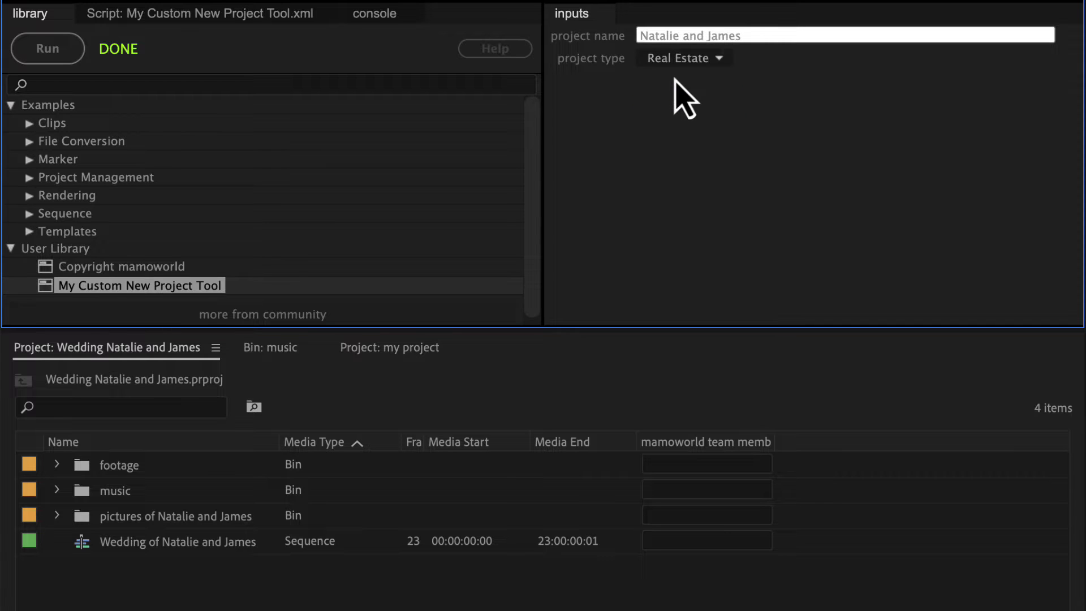
pyautogui.write("The Johnsons' Grand Retreat")
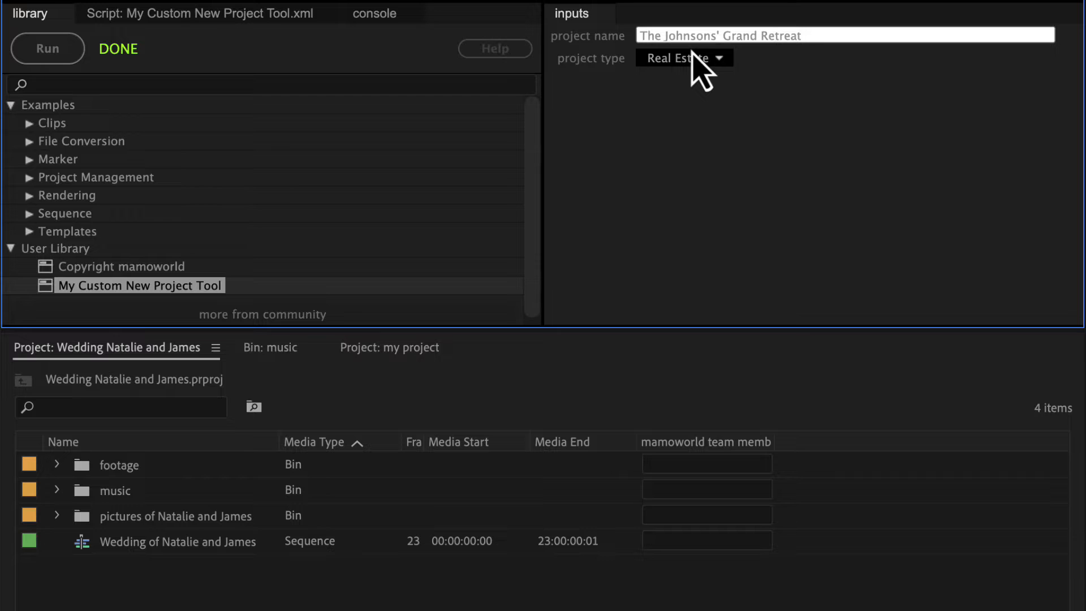
pyautogui.write('on Maple Lane')
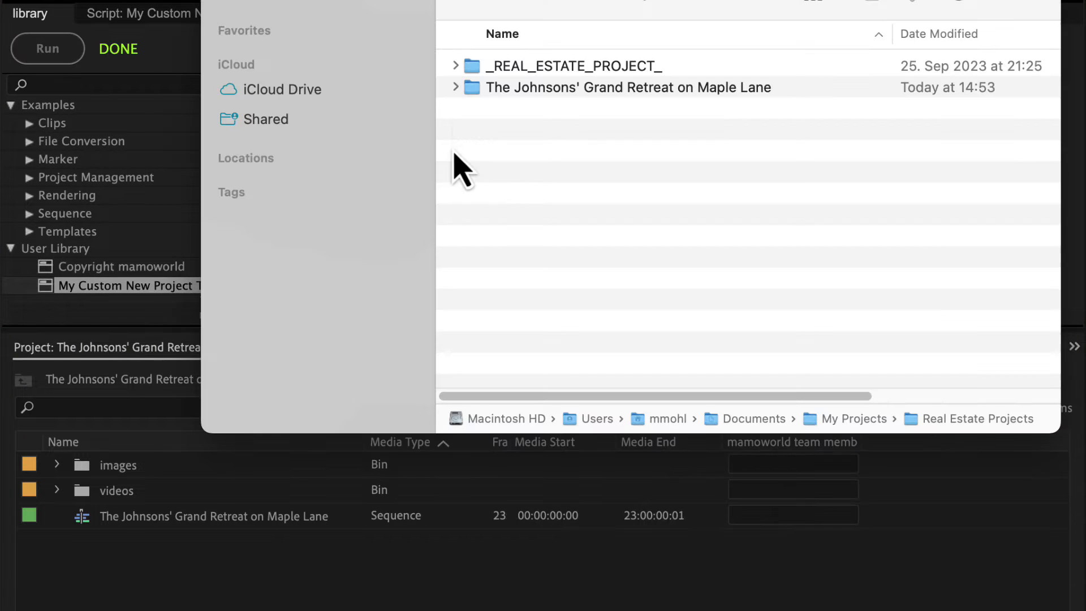
# Step: Inspect The Johnsons' Grand Retreat on Maple Lane folder in Finder
pyautogui.click(456, 87)
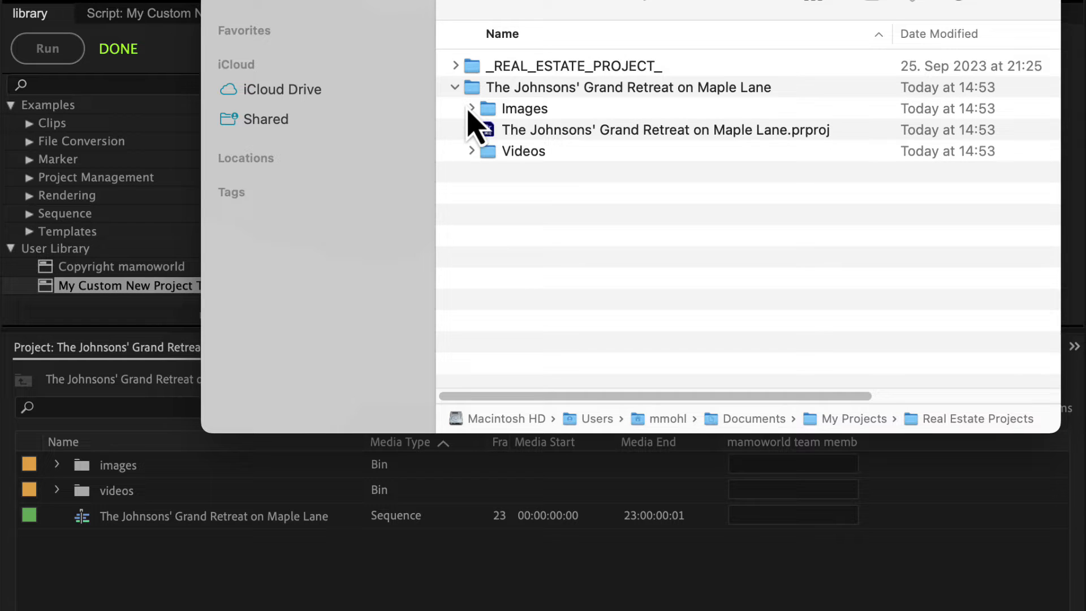
pyautogui.click(664, 129)
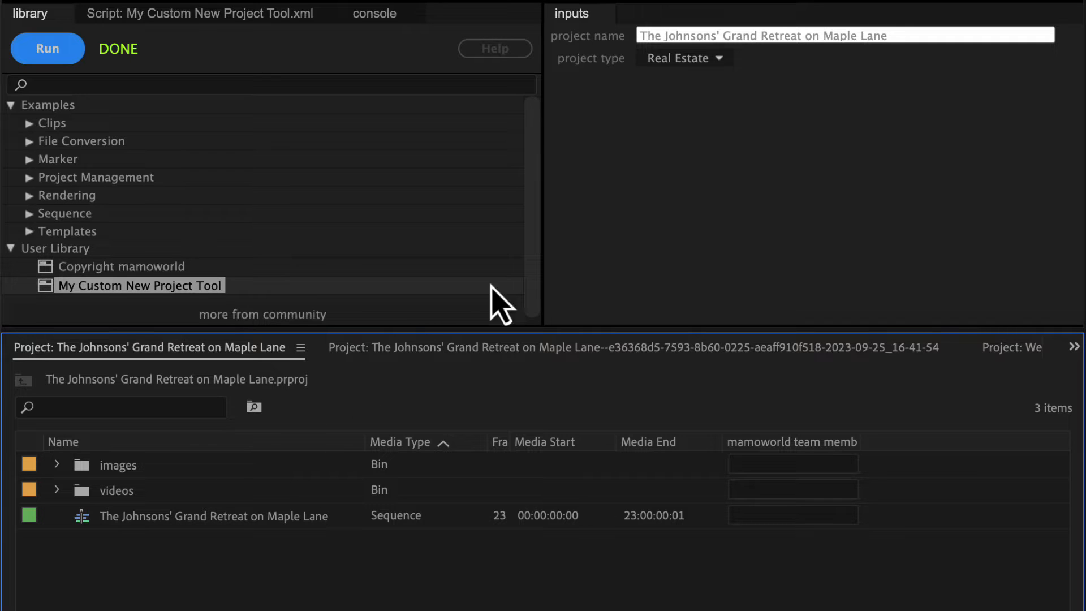
pyautogui.click(682, 58)
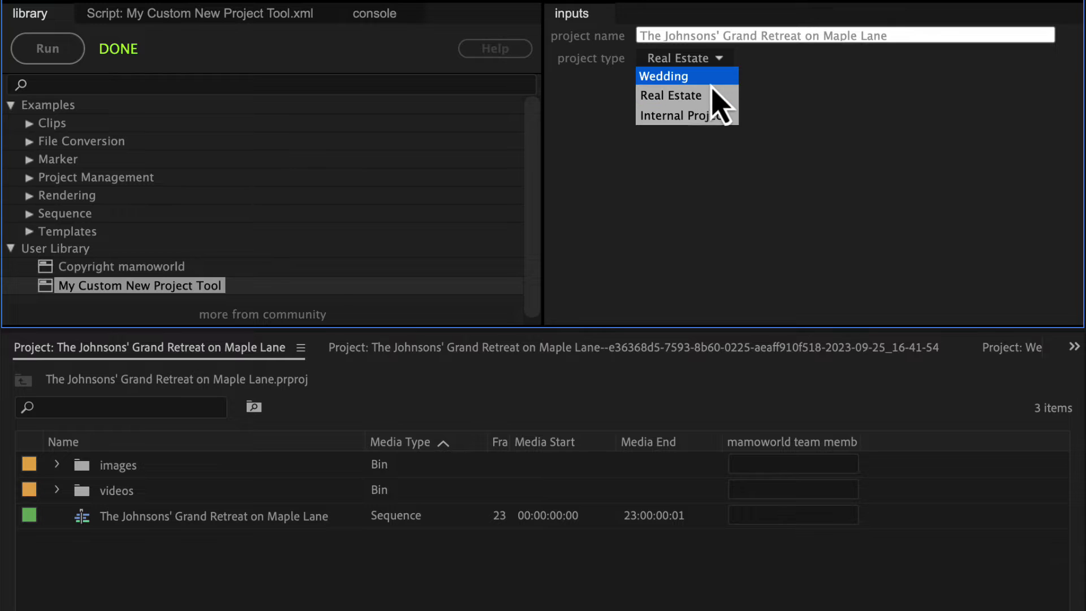
pyautogui.moveTo(685, 95)
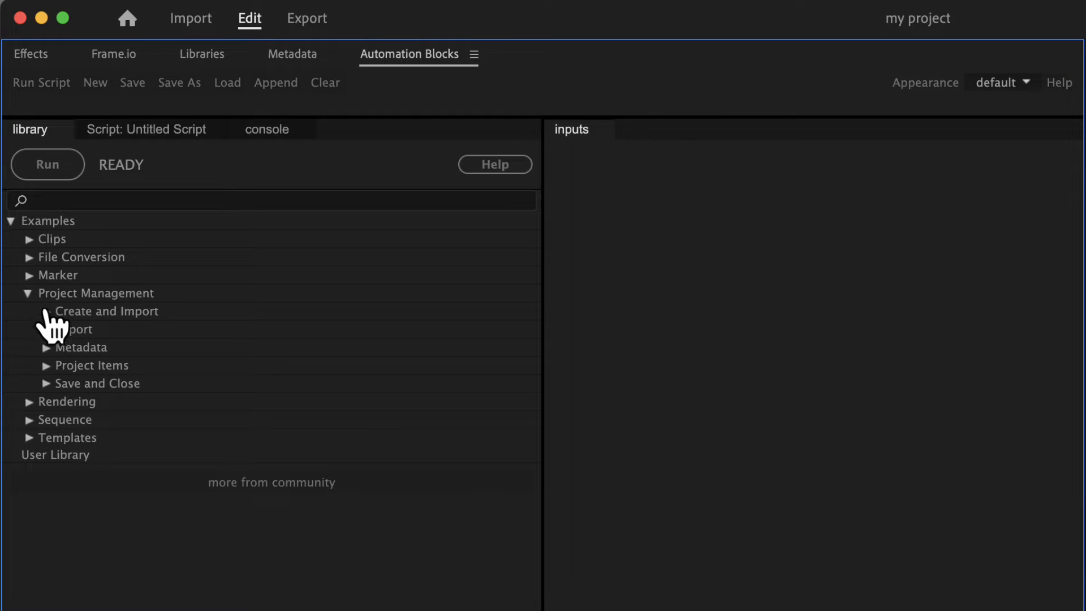
# Step: Load the New Project from Template Folder Multi example from Create and Import, comparing it with the single version
pyautogui.click(106, 310)
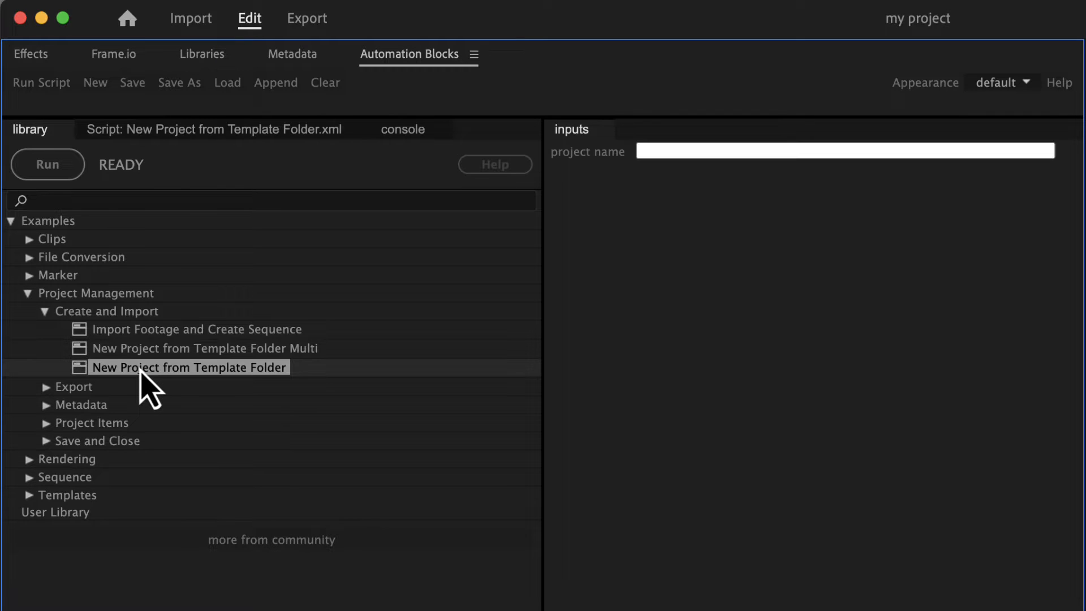
pyautogui.click(204, 347)
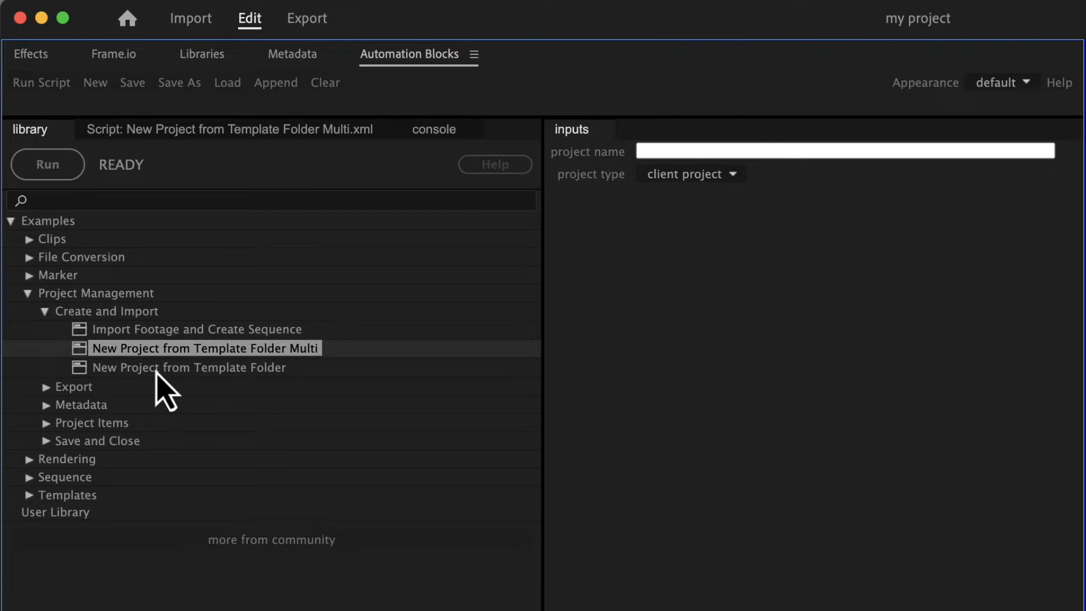
pyautogui.click(188, 367)
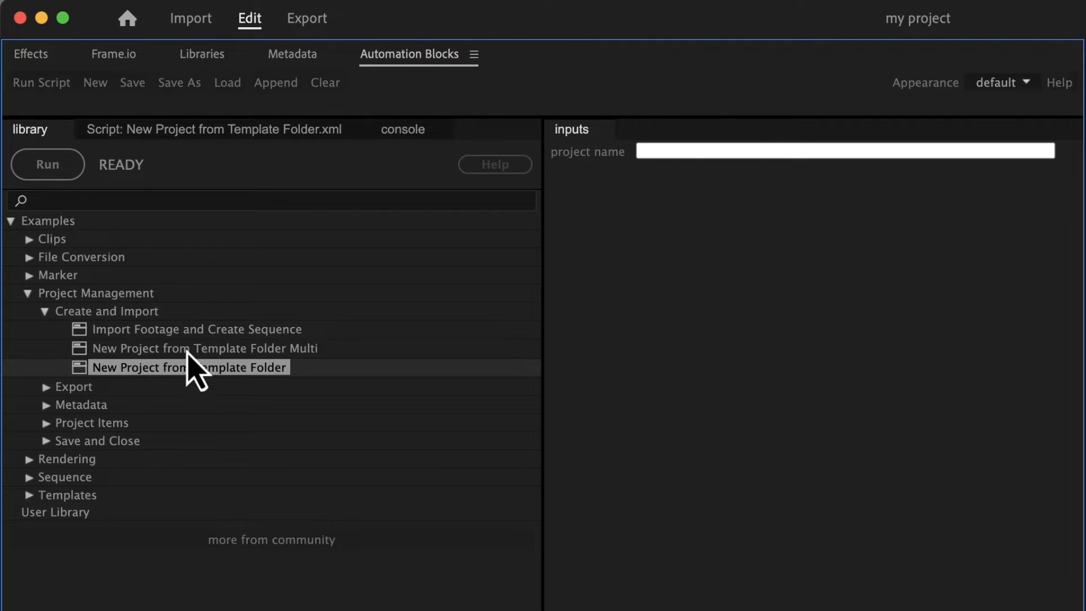
pyautogui.click(203, 347)
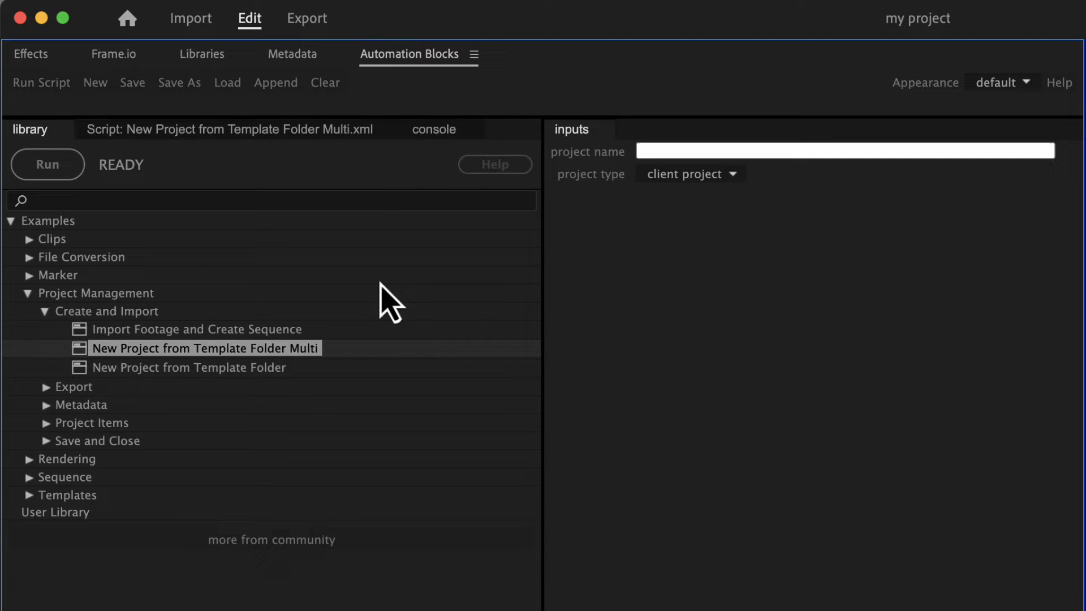
pyautogui.click(688, 173)
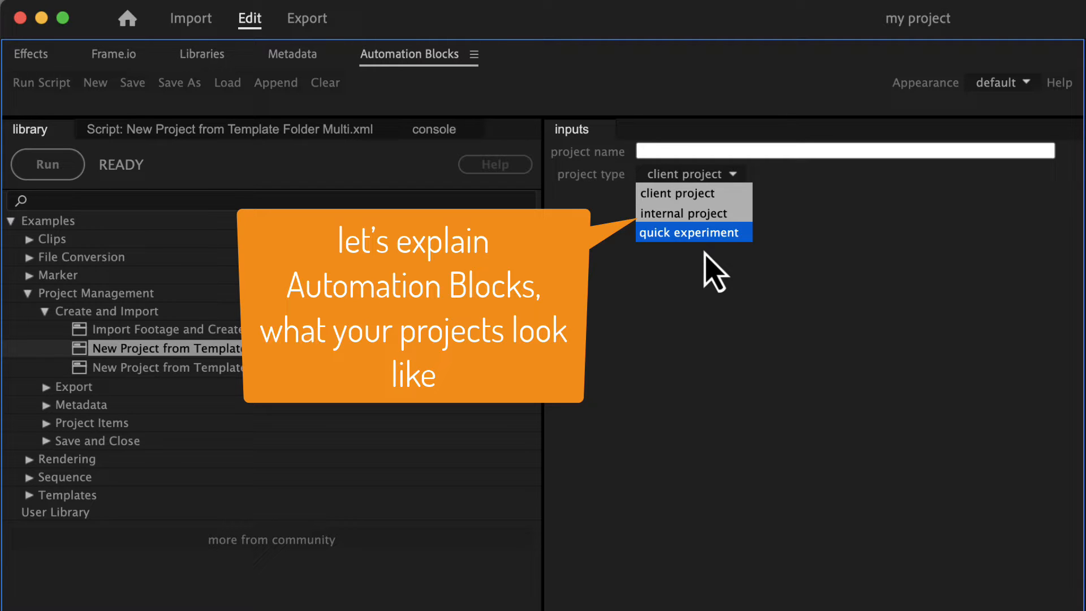
pyautogui.click(187, 363)
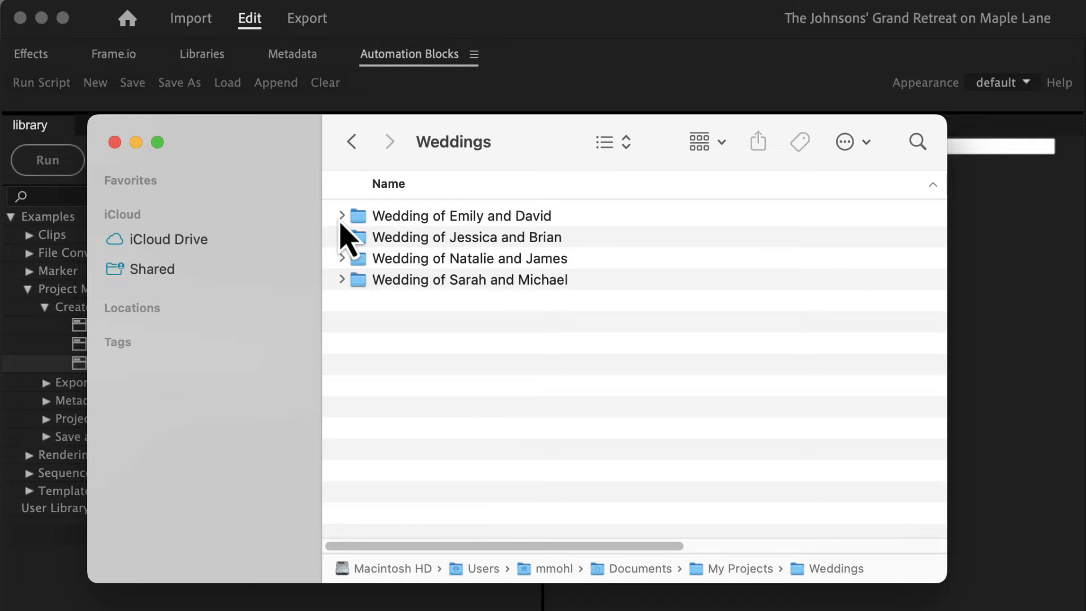
# Step: Expand Wedding of Emily and David to show its Assets, Billing, Exports, Media Files and billing documents
pyautogui.click(342, 215)
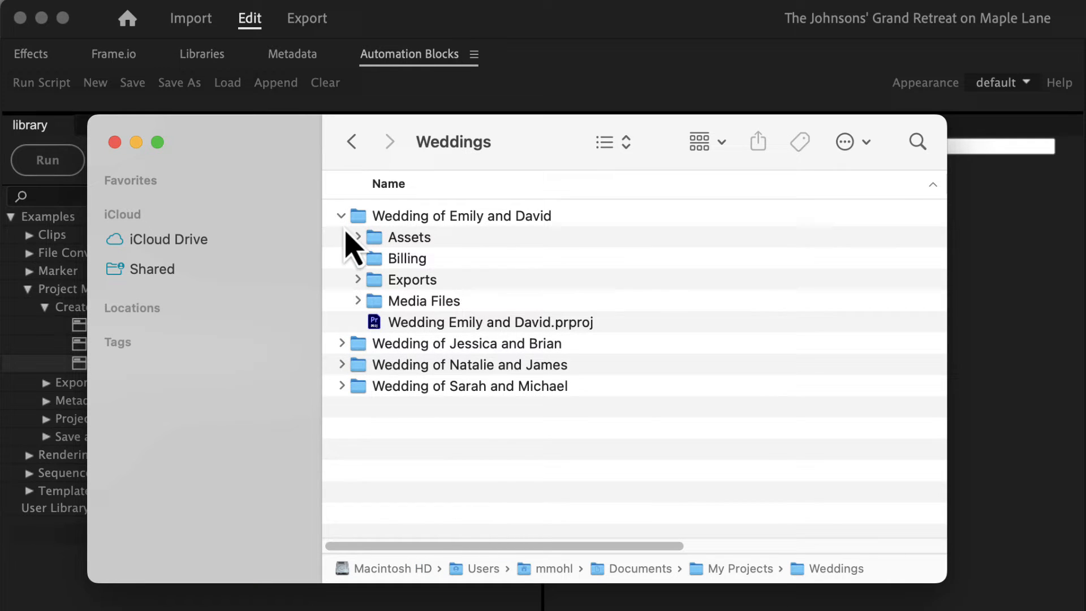
pyautogui.click(489, 321)
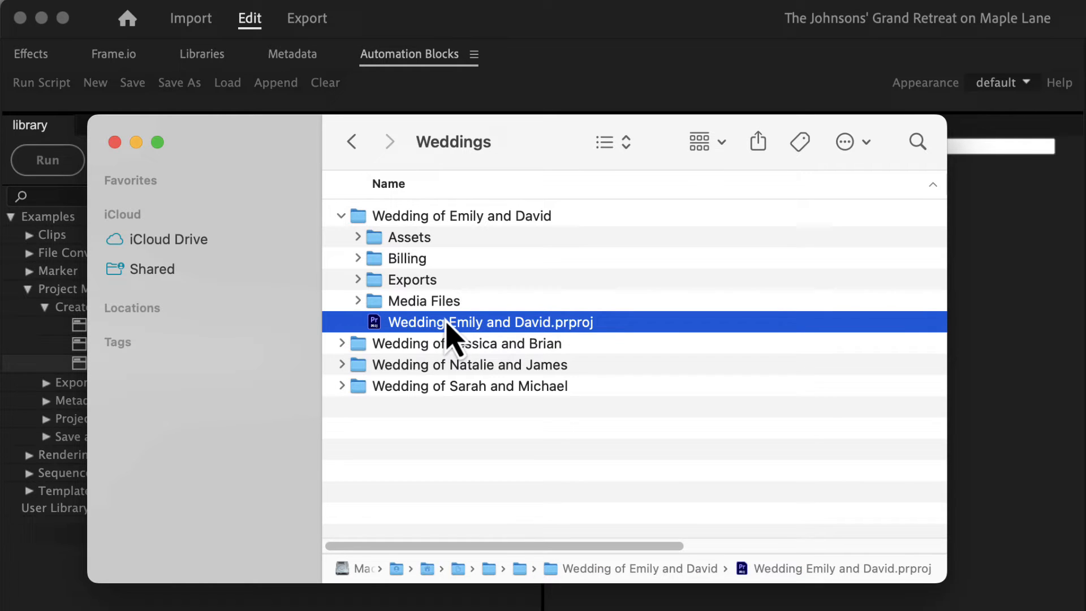
pyautogui.click(408, 236)
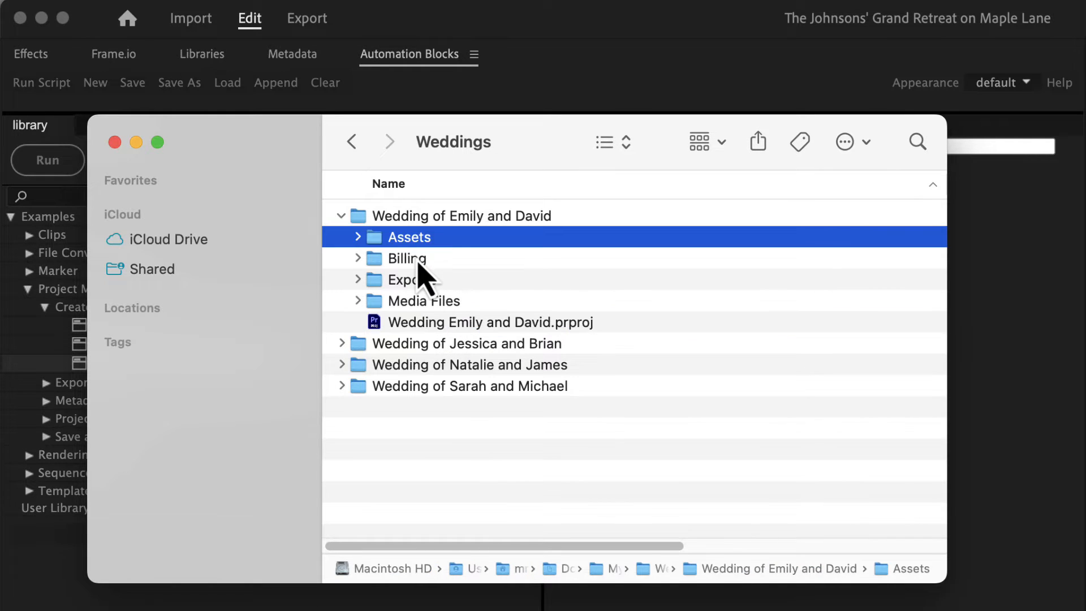
pyautogui.click(422, 300)
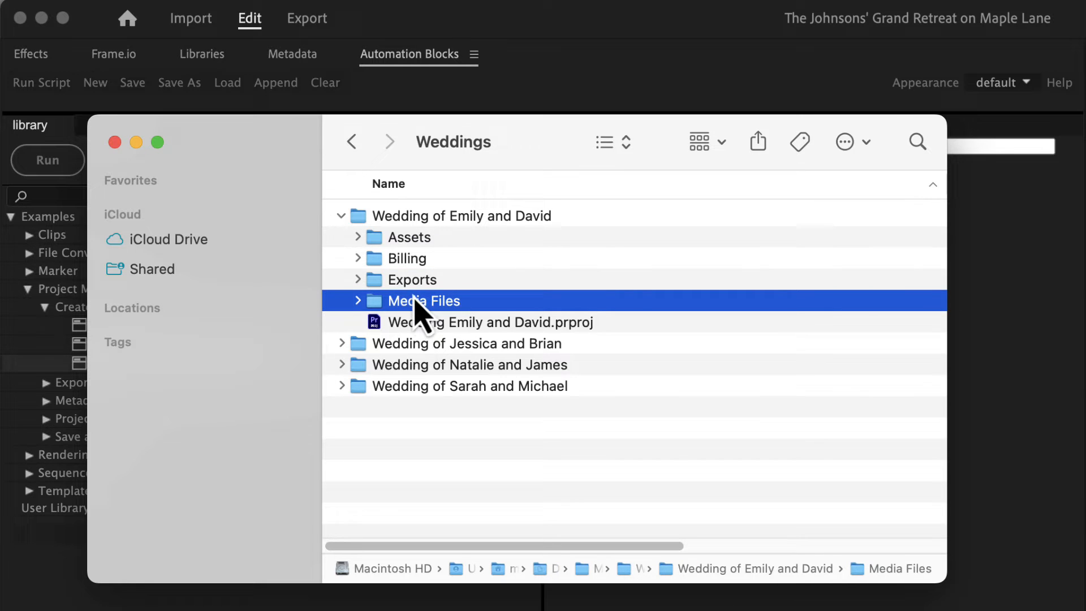
pyautogui.click(359, 237)
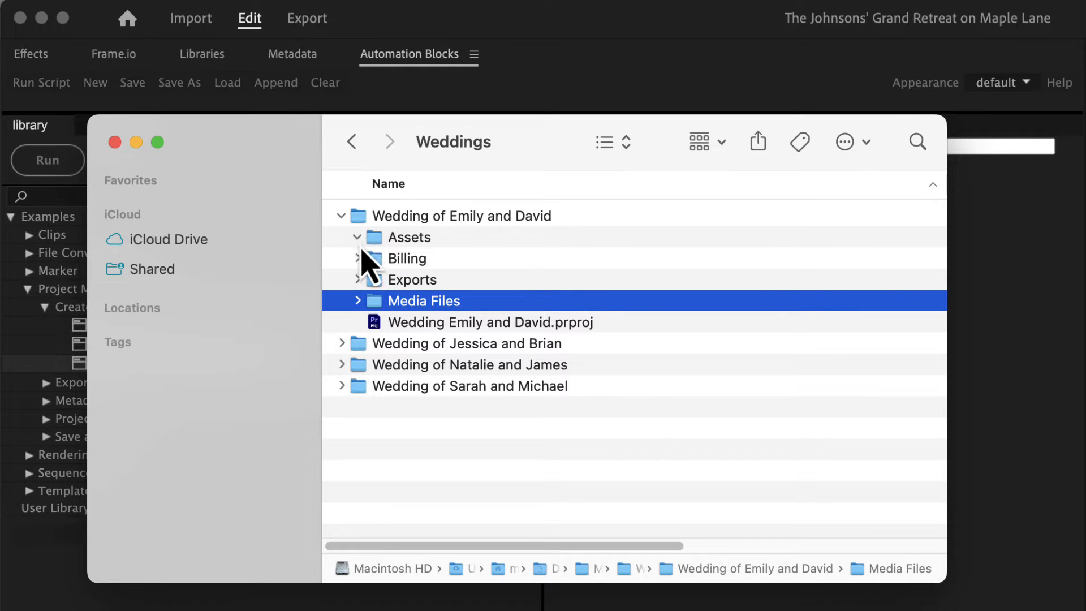
pyautogui.click(356, 236)
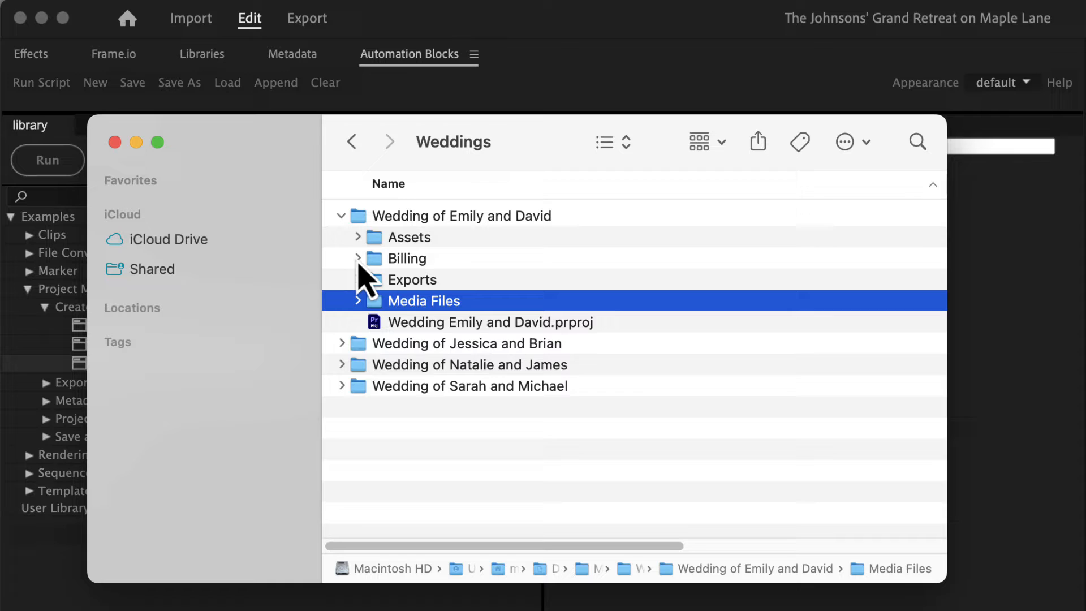
pyautogui.click(357, 258)
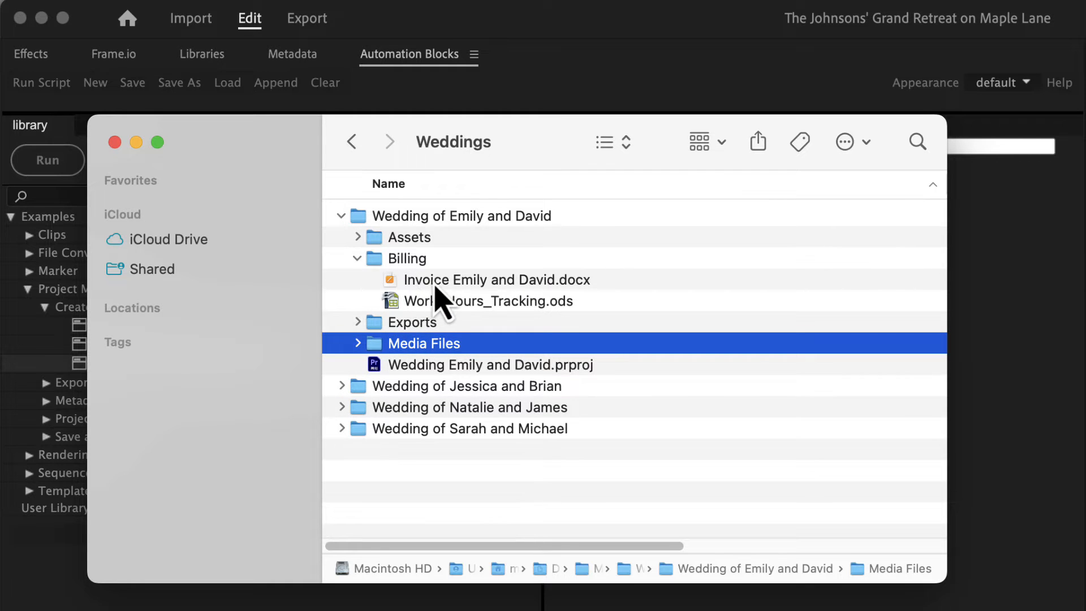
pyautogui.click(489, 301)
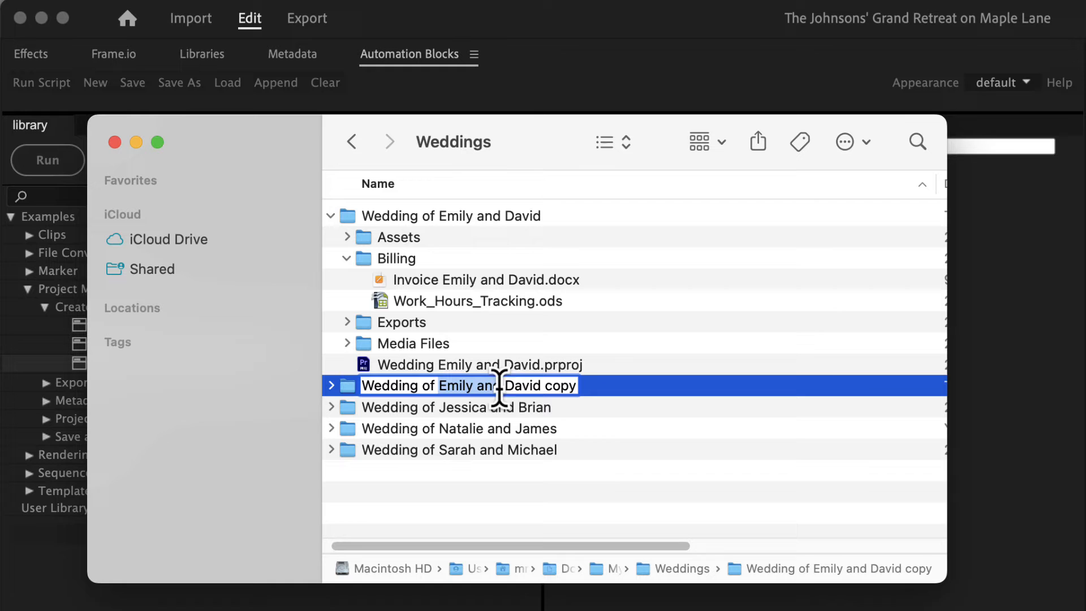
# Step: Rename the copied folder and files to _TEMPLATE_NAME_ and enter Amanda and Kevin as project name
pyautogui.write('_TEMPLATE_NAME_')
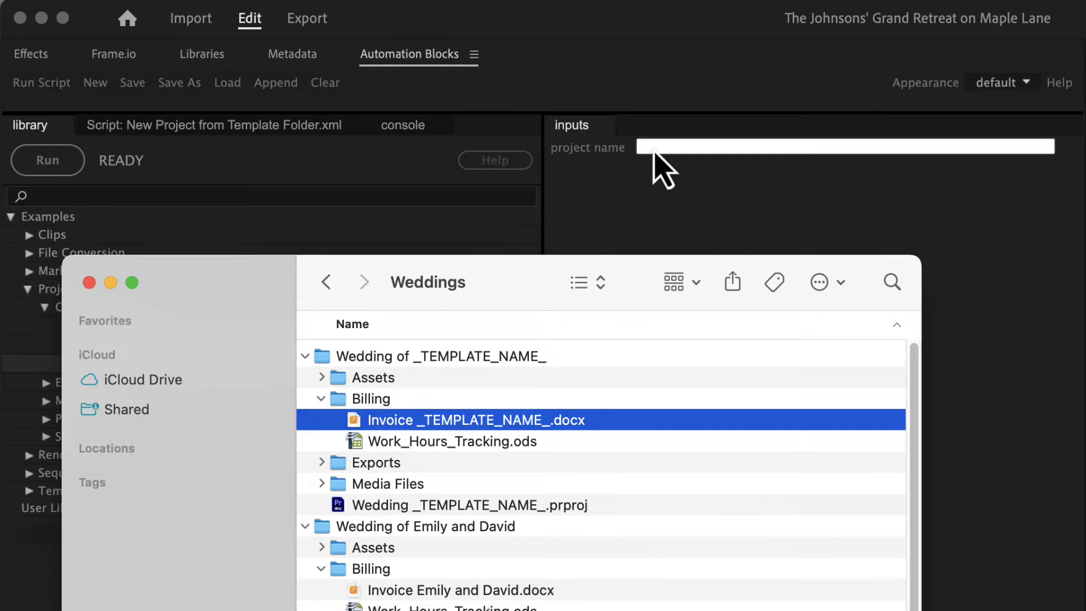
pyautogui.write('Amanda and')
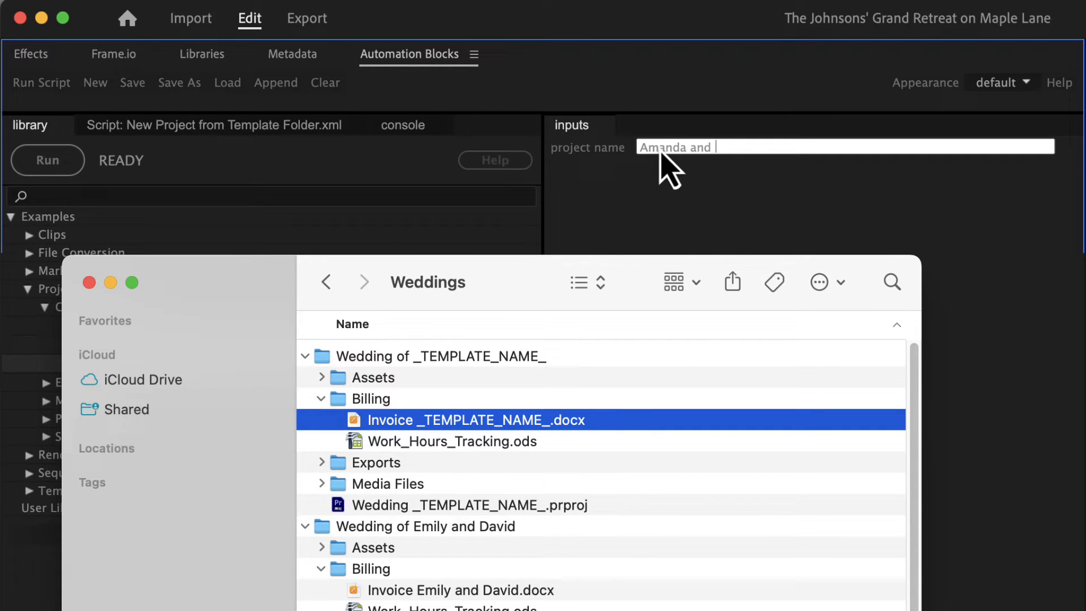
pyautogui.write('Kevin')
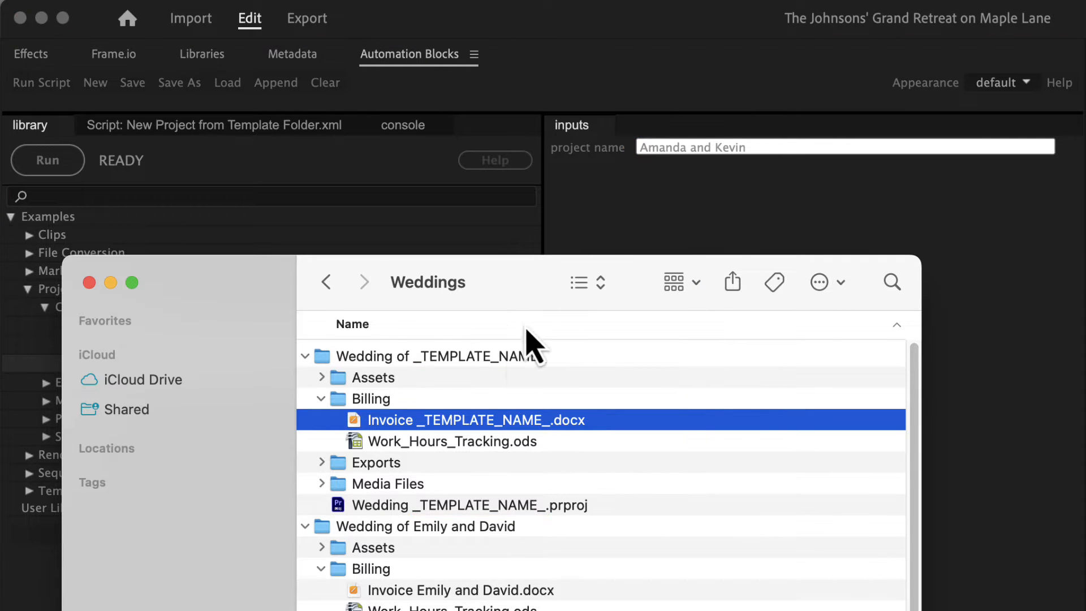
pyautogui.click(424, 356)
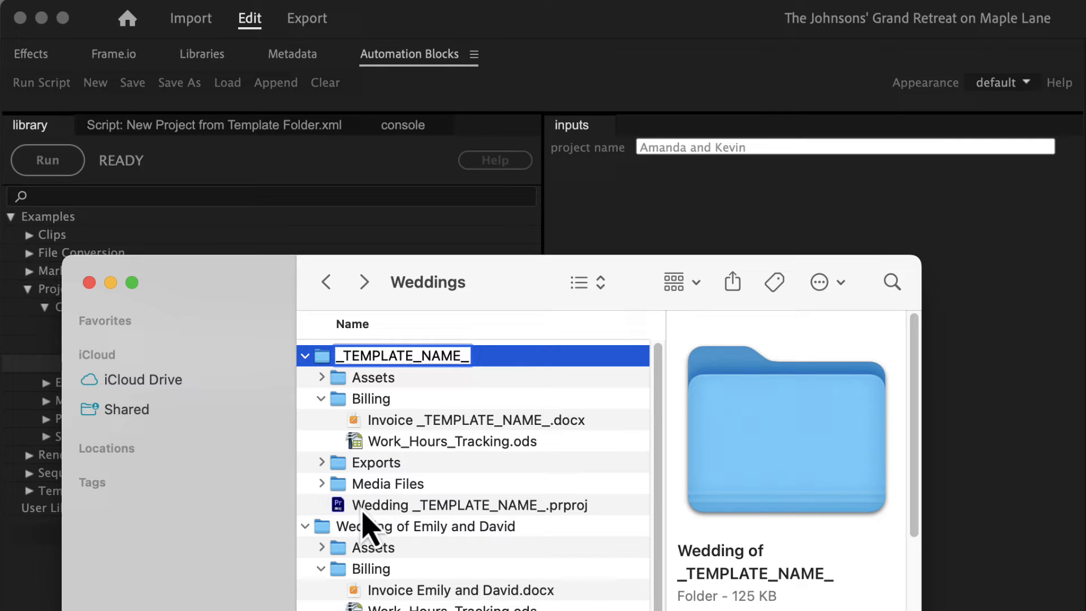
pyautogui.moveTo(353, 430)
pyautogui.write('Wedding of ')
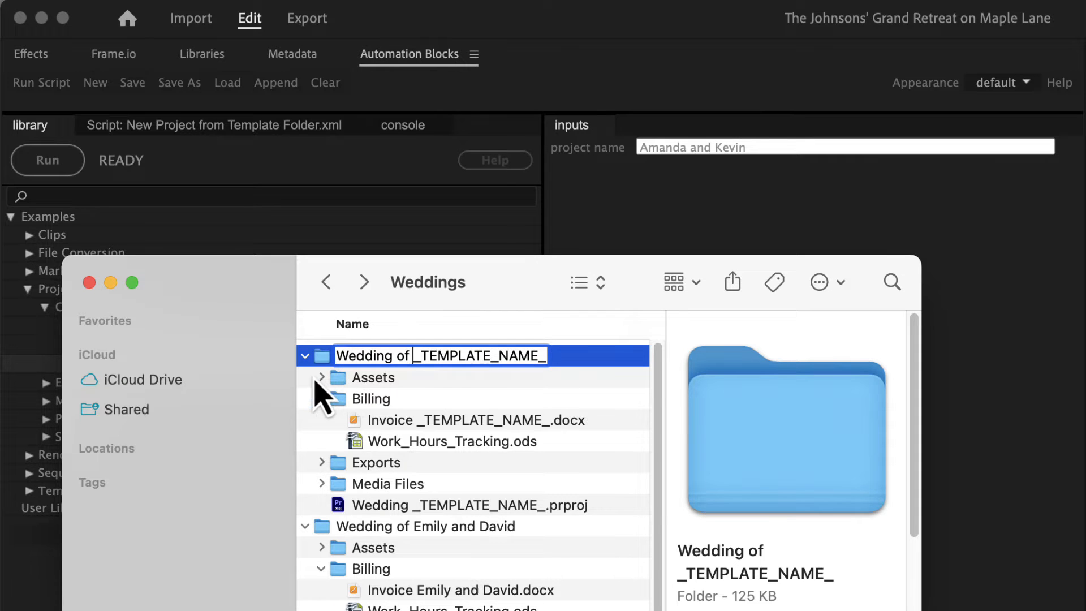
# Step: Open Wedding _TEMPLATE_NAME_.prproj and rename its main sequence with _TEMPLATE_NAME_
pyautogui.click(468, 504)
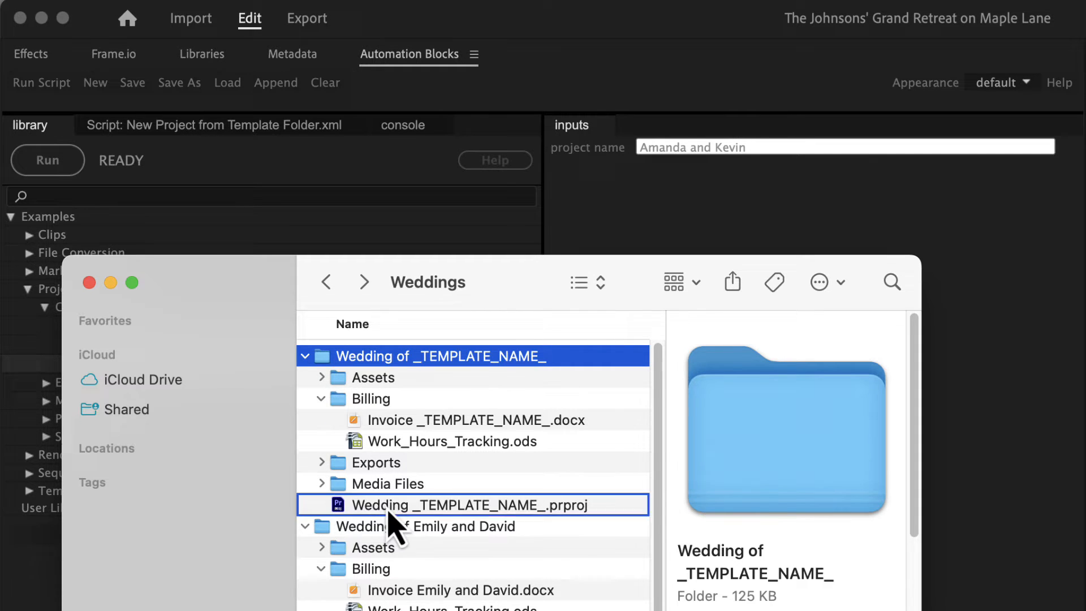
pyautogui.doubleClick(472, 504)
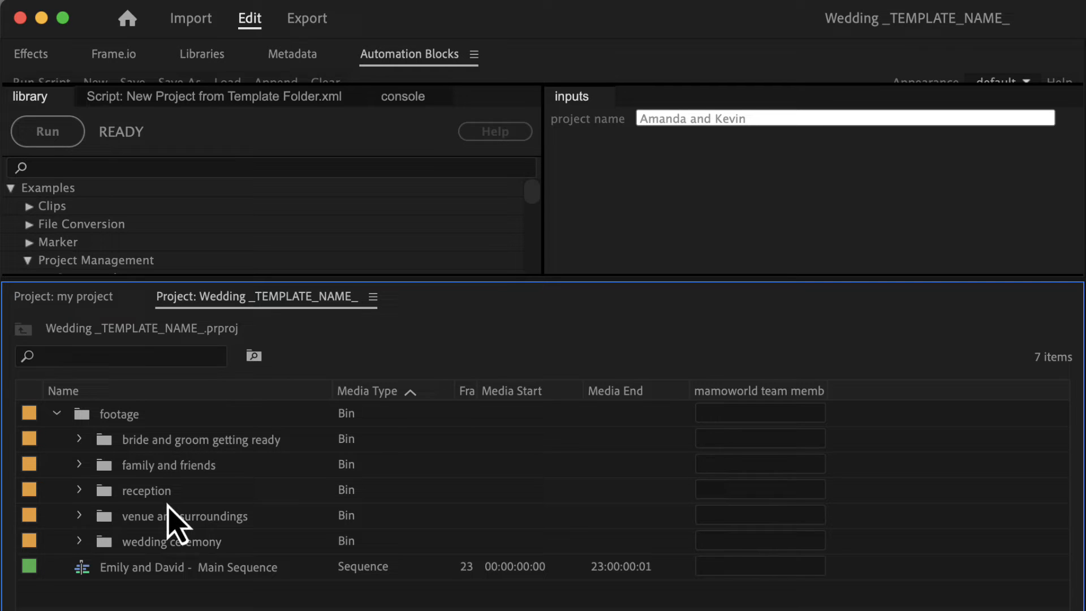
pyautogui.click(187, 566)
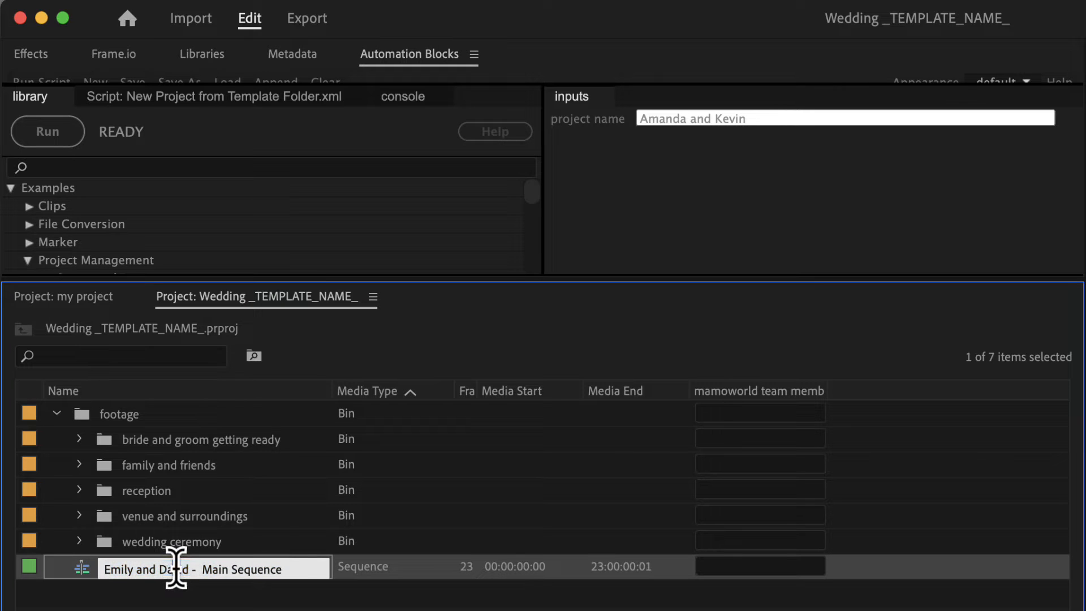
pyautogui.doubleClick(146, 569)
pyautogui.write('_')
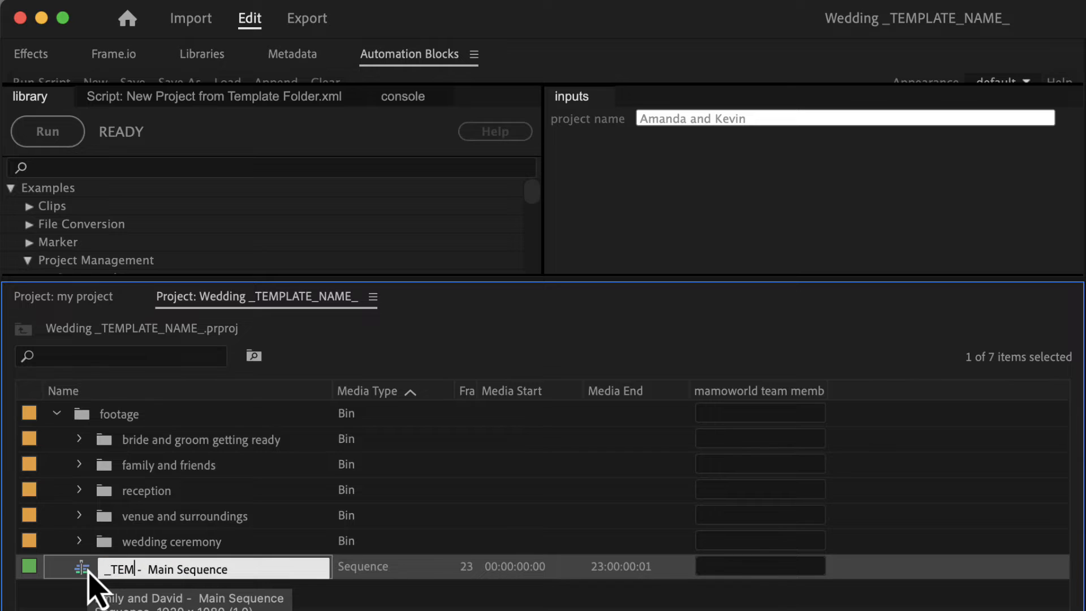
pyautogui.write('TEMPLATE_NAME_')
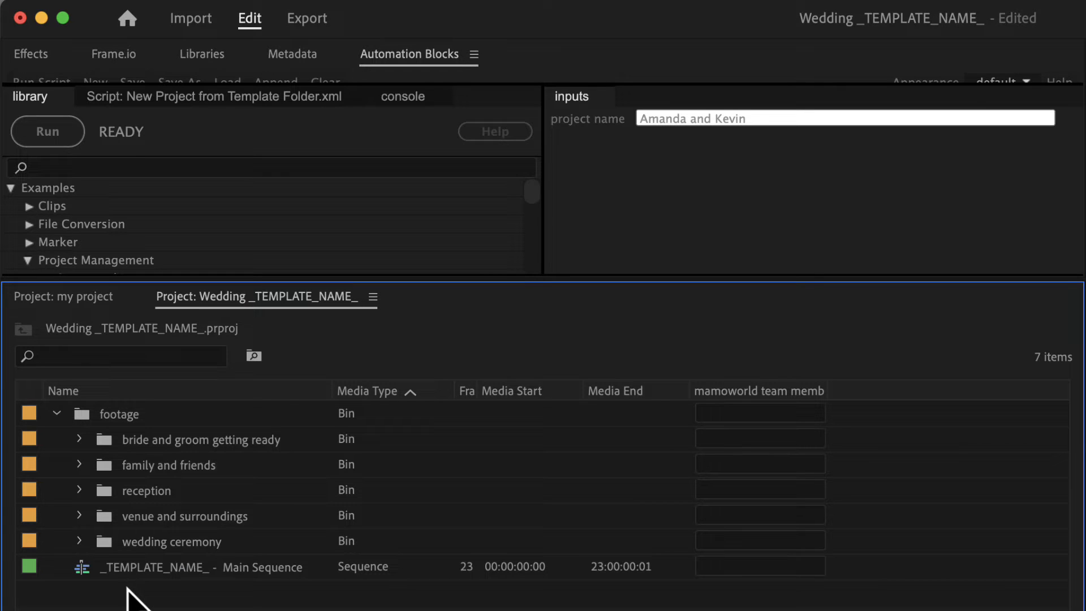
# Step: Rename the bride and groom getting ready bin to use _TEMPLATE_NAME_
pyautogui.click(200, 439)
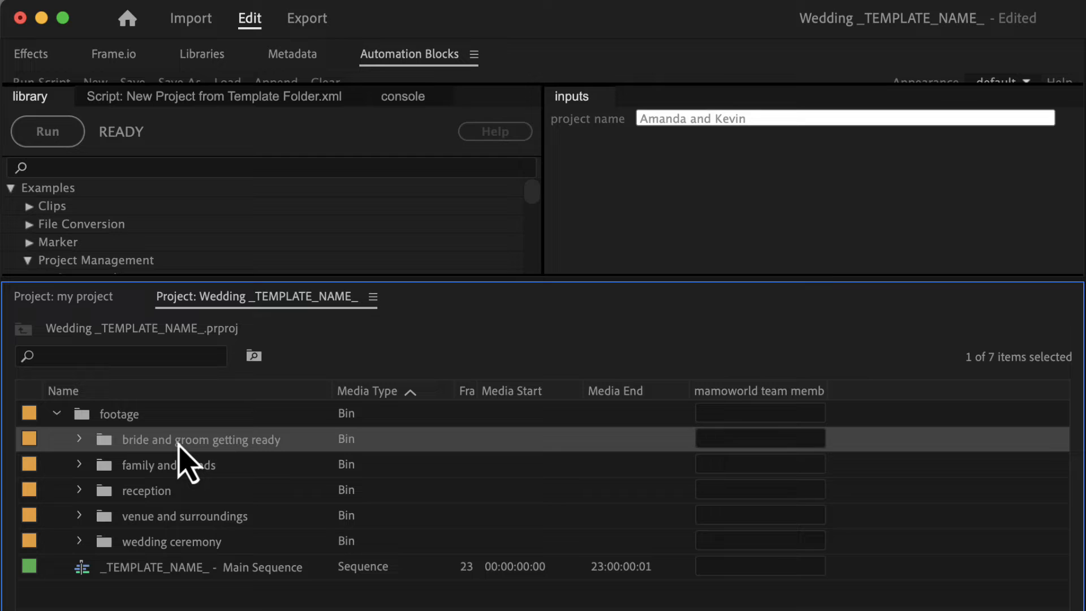
pyautogui.doubleClick(201, 439)
pyautogui.write('_TEMPLATE_NAME_')
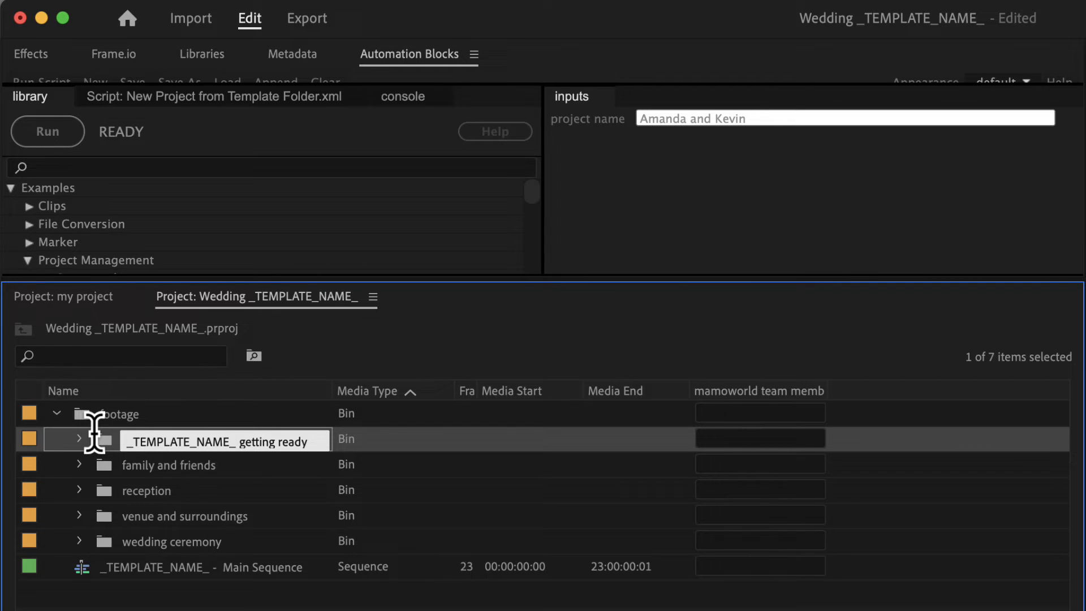
pyautogui.click(166, 464)
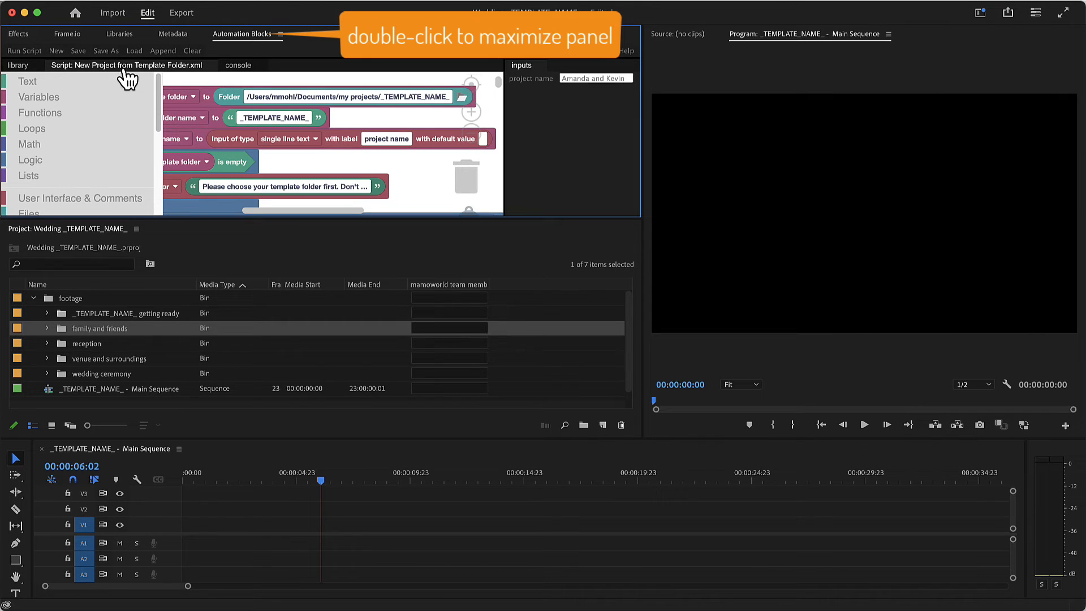
pyautogui.moveTo(258, 48)
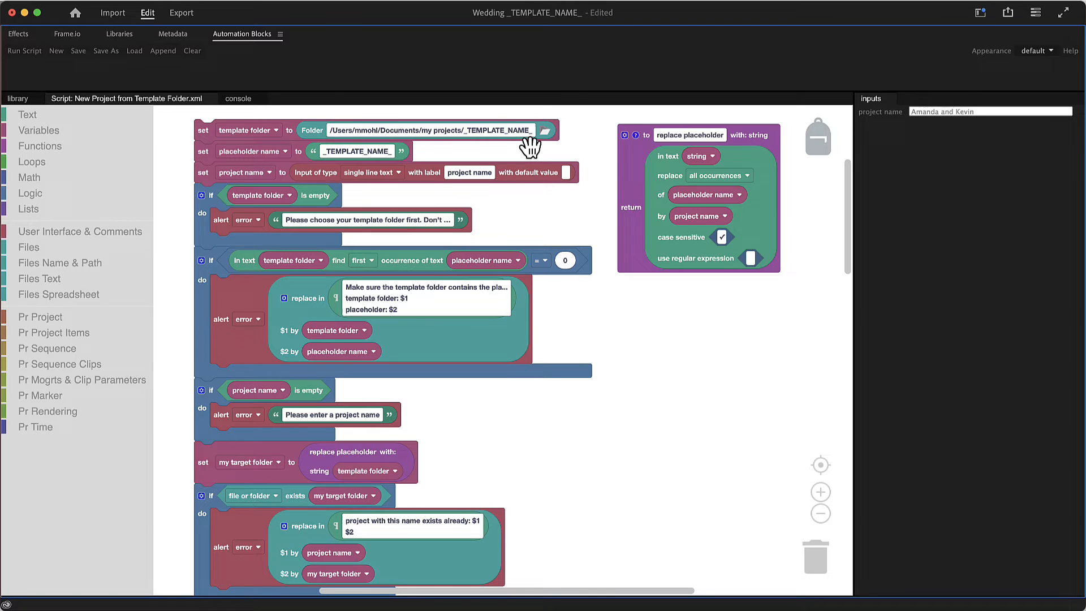
# Step: Set the script's template folder to Wedding of _TEMPLATE_NAME_
pyautogui.click(546, 130)
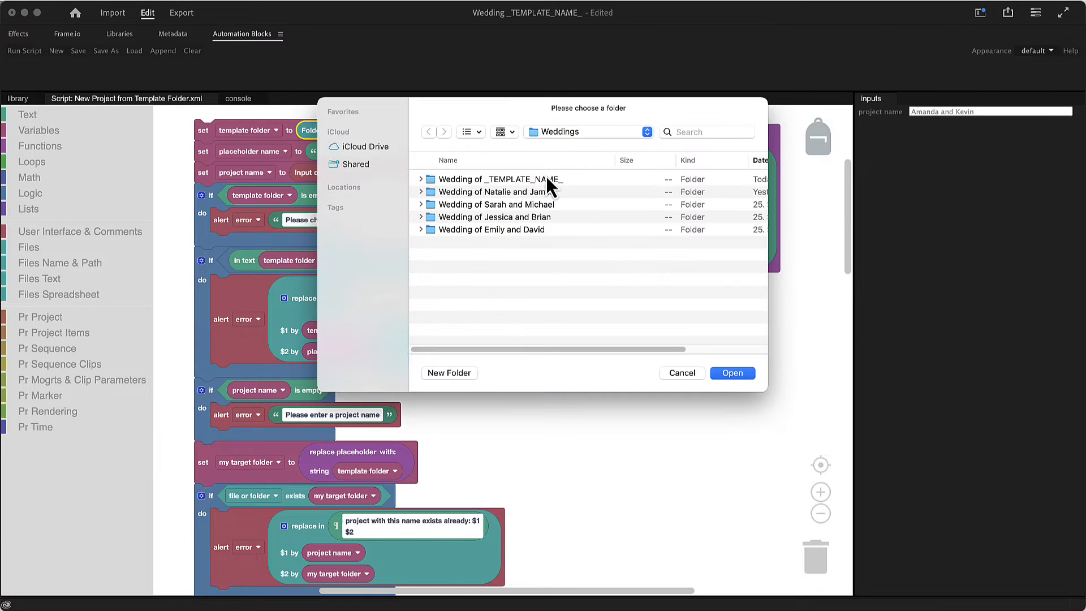
pyautogui.click(499, 179)
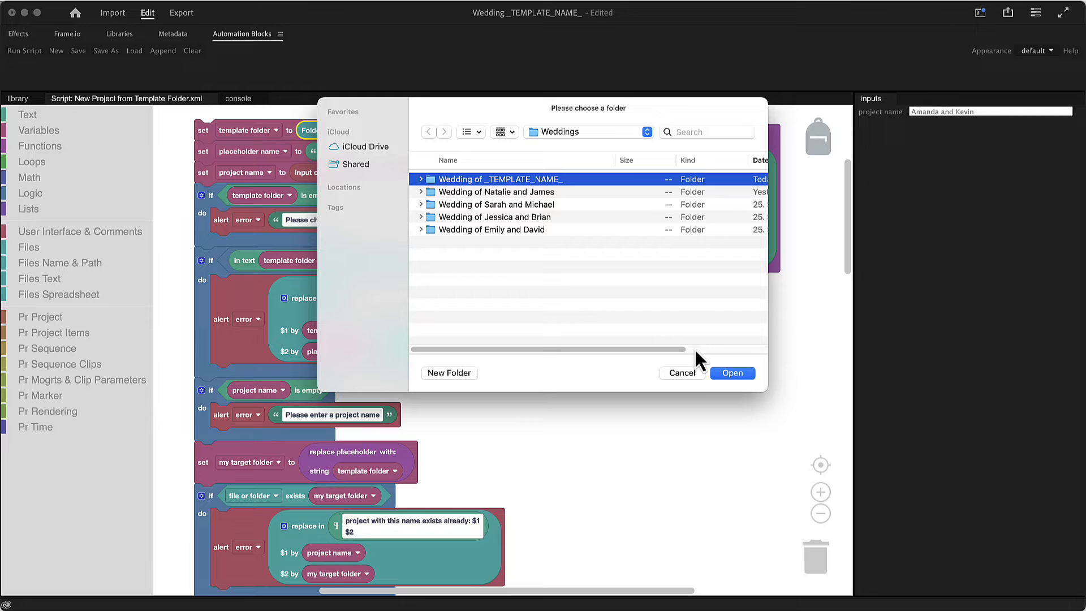
pyautogui.click(731, 372)
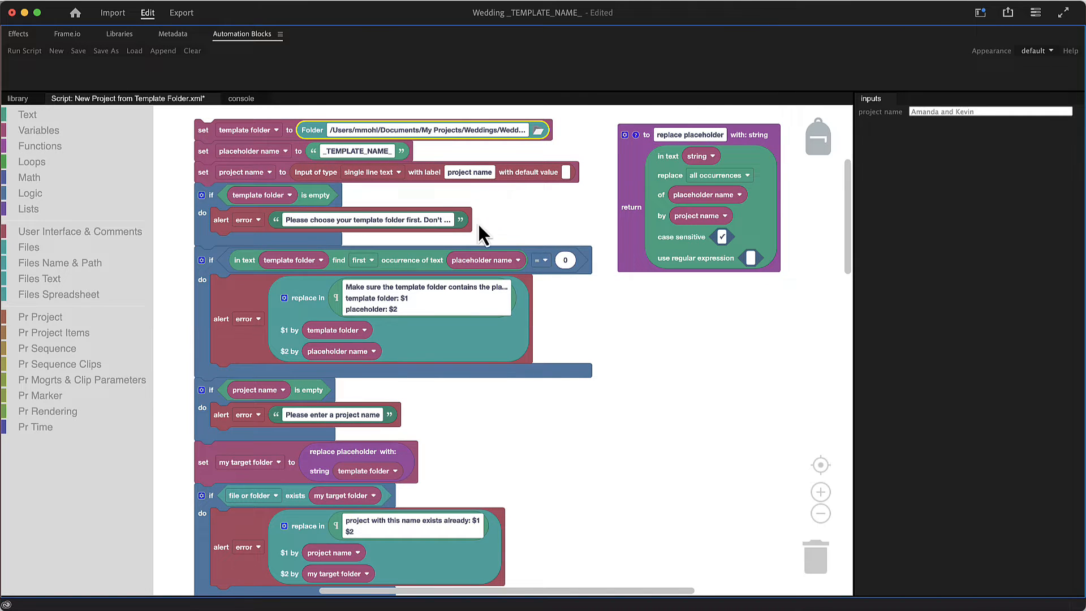
# Step: Relabel the script's text input as client names and start saving it under a new name
pyautogui.click(357, 150)
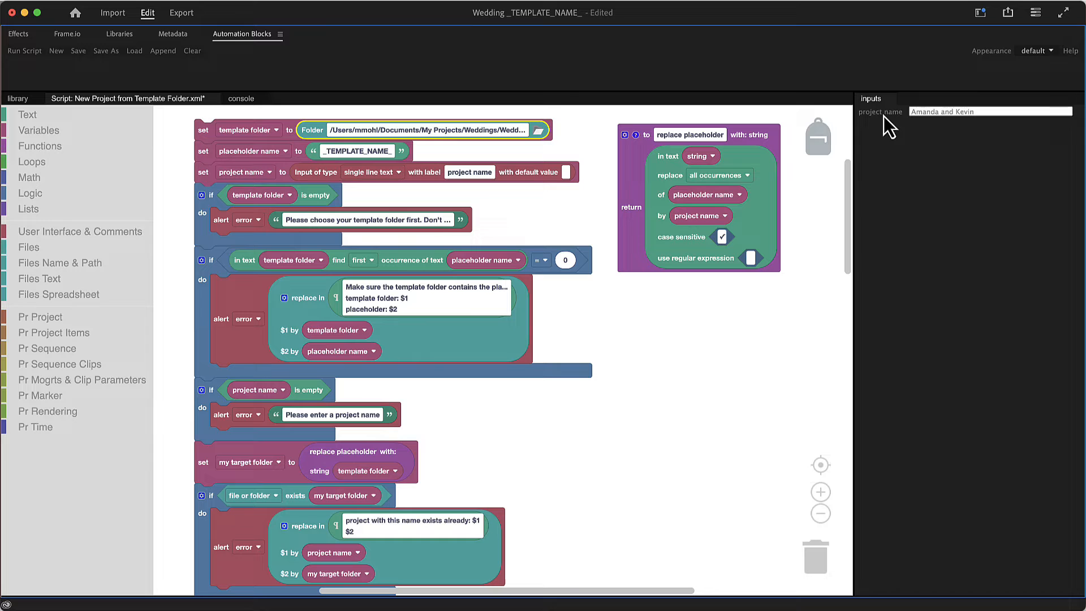
pyautogui.moveTo(947, 134)
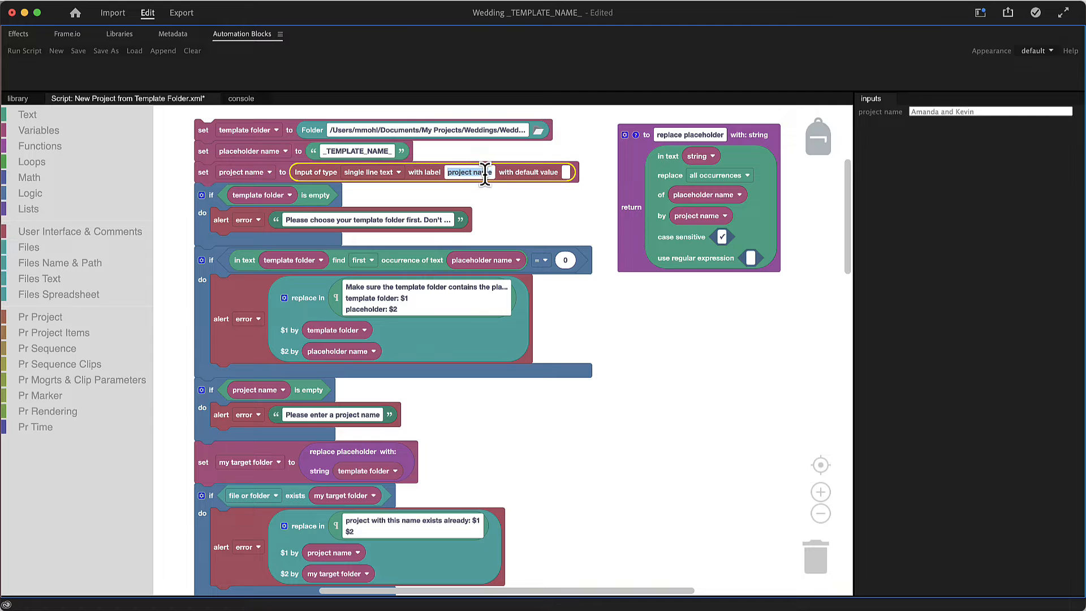
pyautogui.moveTo(493, 203)
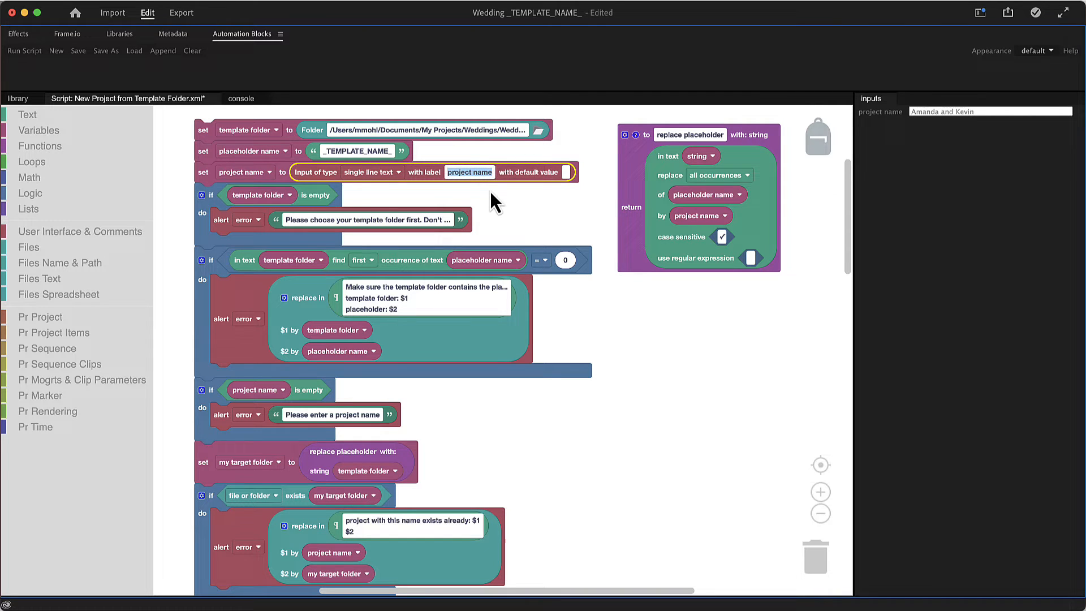
pyautogui.write('client name')
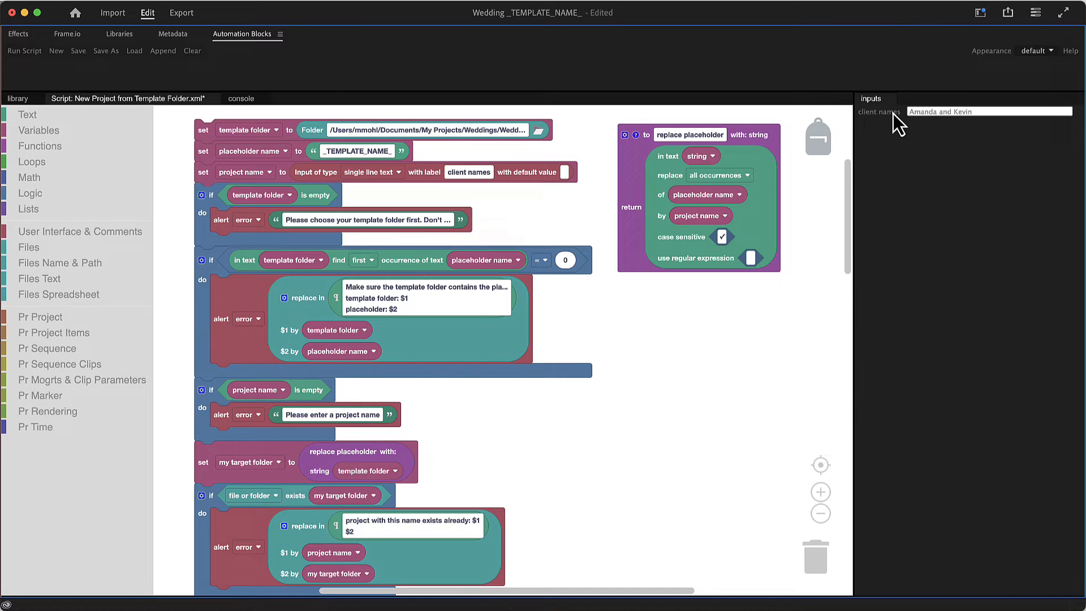
pyautogui.moveTo(878, 128)
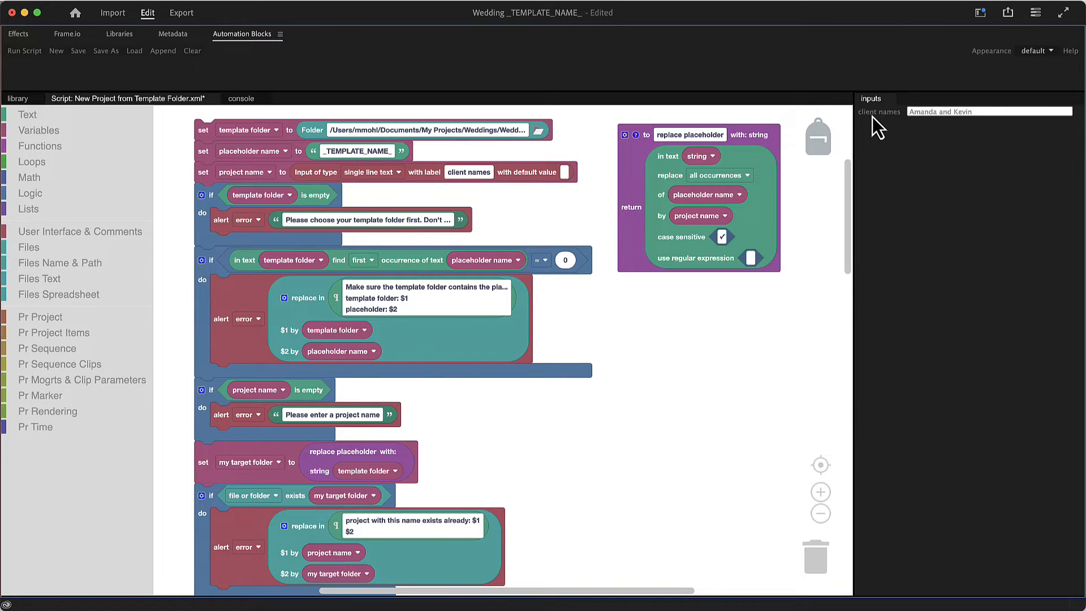
pyautogui.click(105, 51)
pyautogui.write('New Wedding.xml')
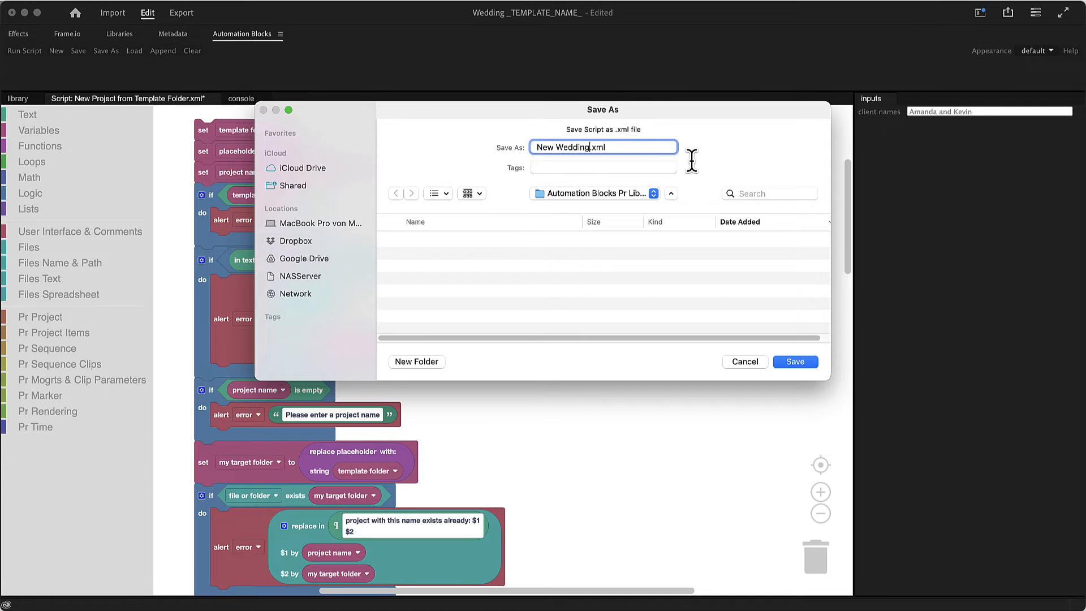
# Step: Save the script as New Wedding Project, load it and run it to generate Wedding Amanda and Kevin
pyautogui.write('Project')
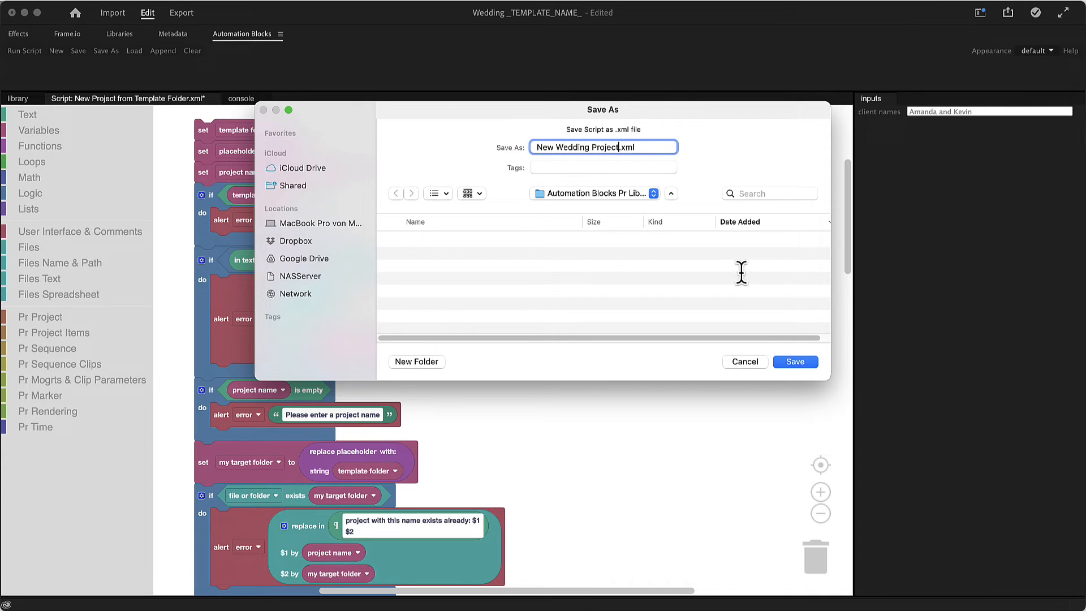
pyautogui.click(794, 362)
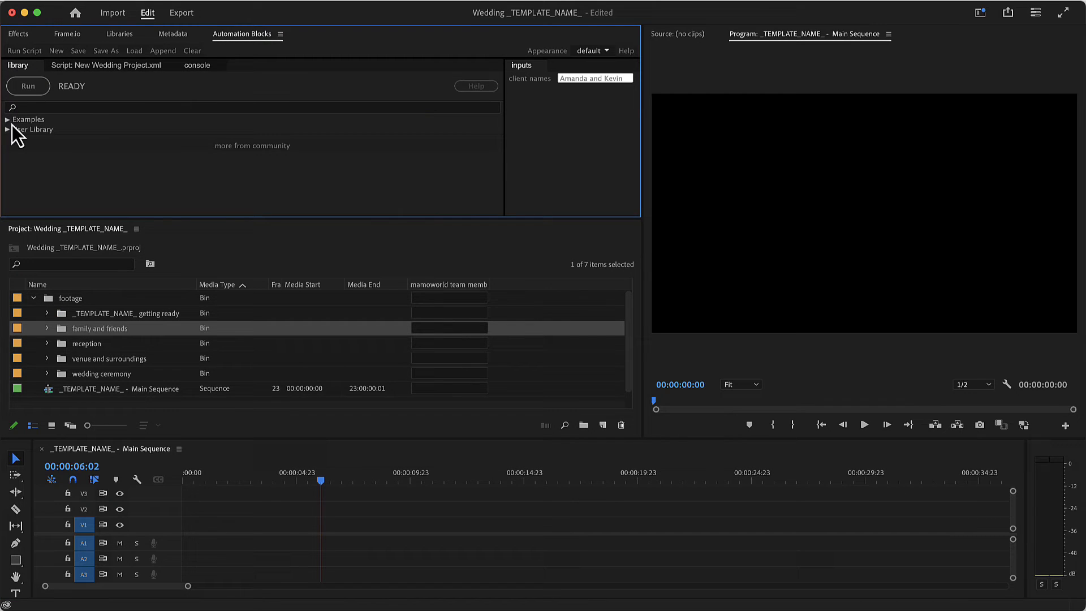
pyautogui.click(7, 129)
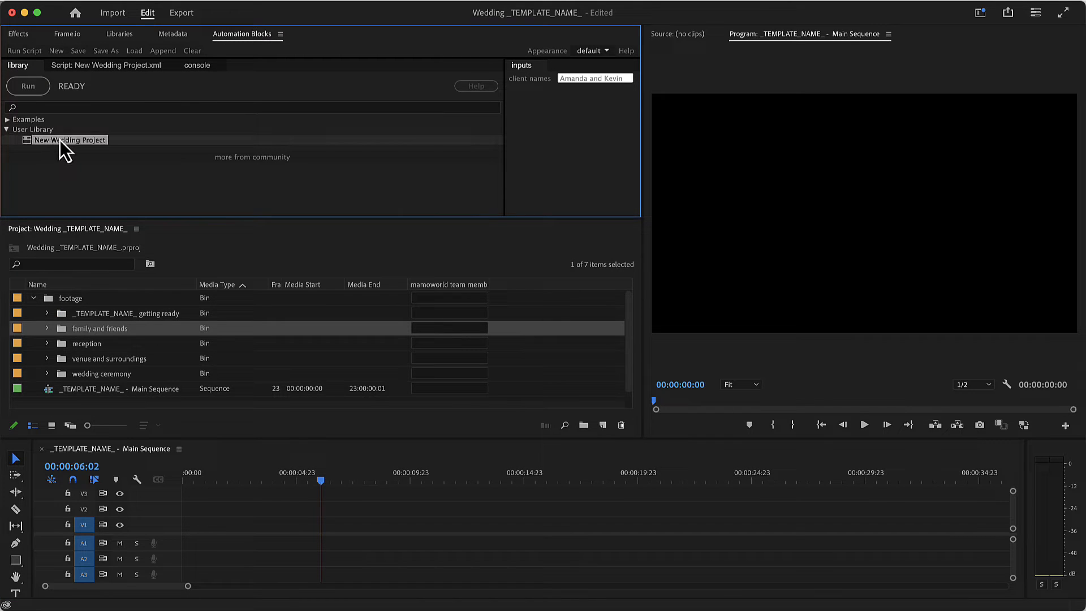
pyautogui.moveTo(287, 104)
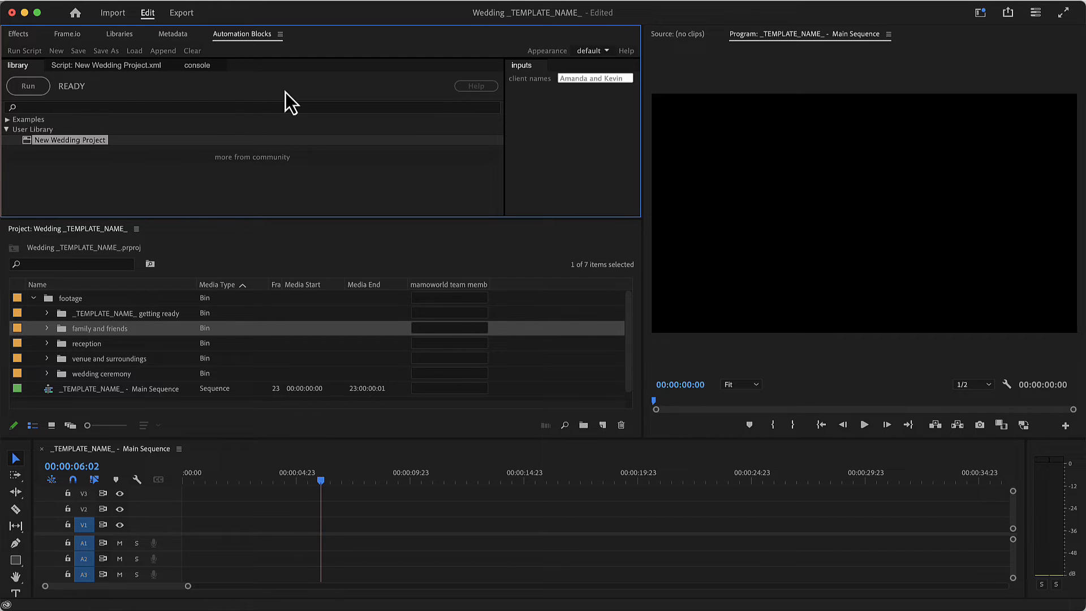
pyautogui.click(27, 86)
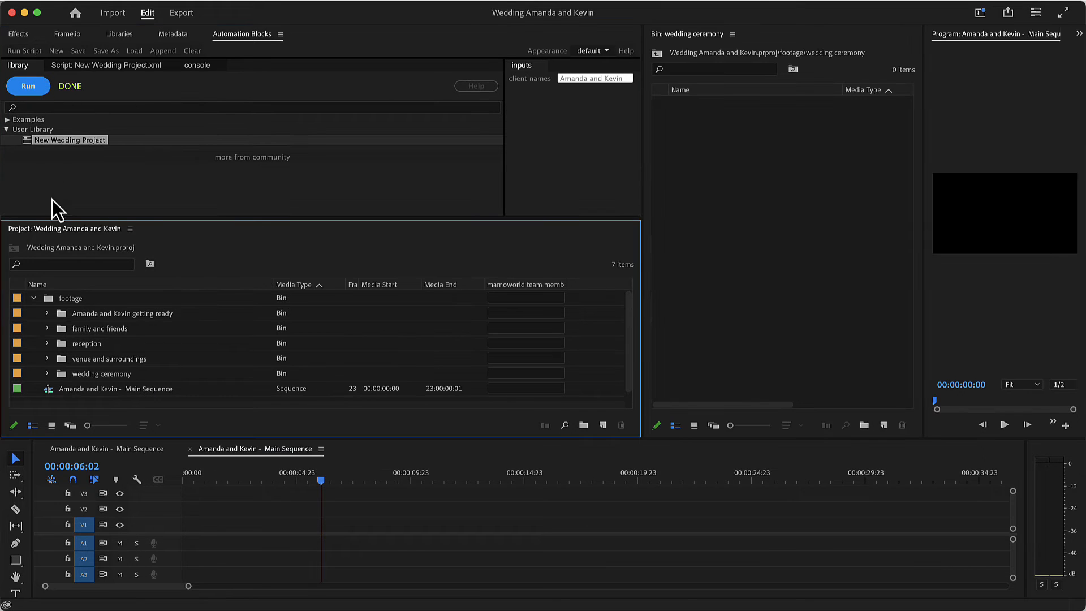
pyautogui.moveTo(143, 405)
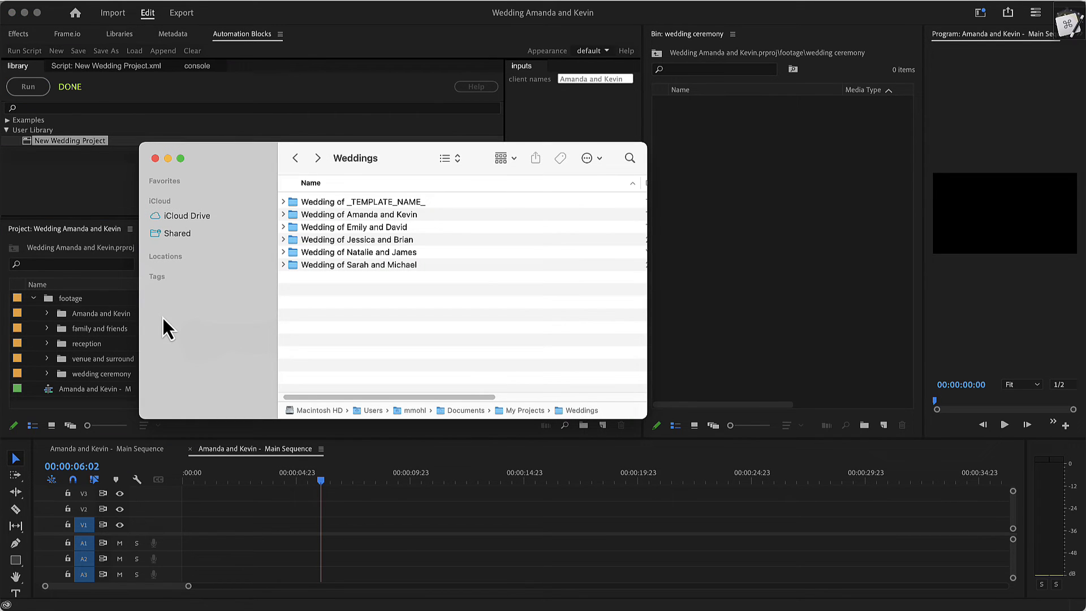
pyautogui.moveTo(315, 227)
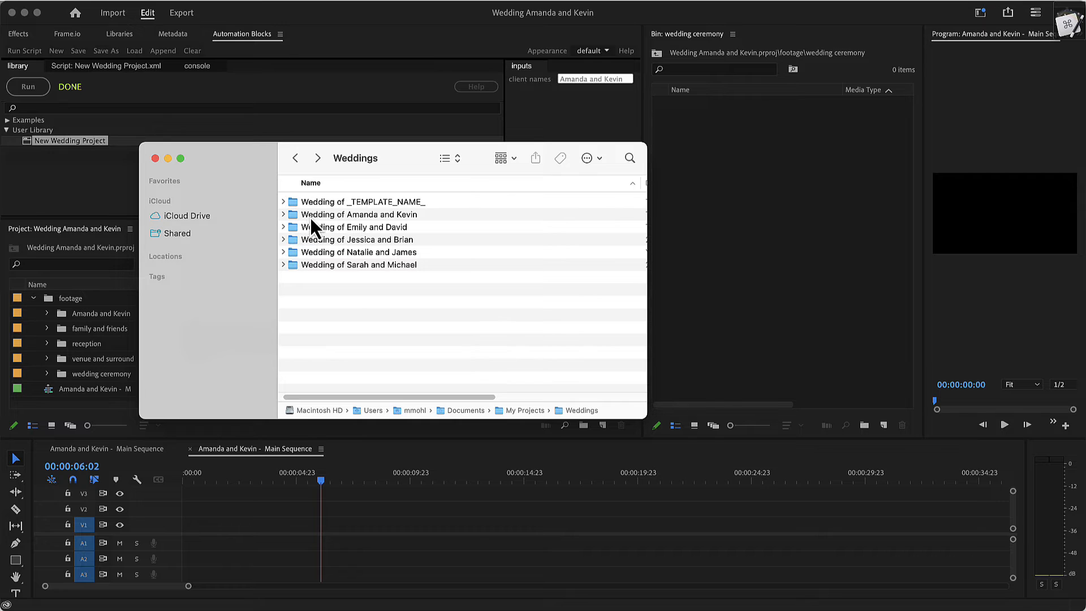
# Step: Expand the Amanda and Kevin, Natalie and James and template wedding folders, checking for auto-save folders
pyautogui.click(282, 213)
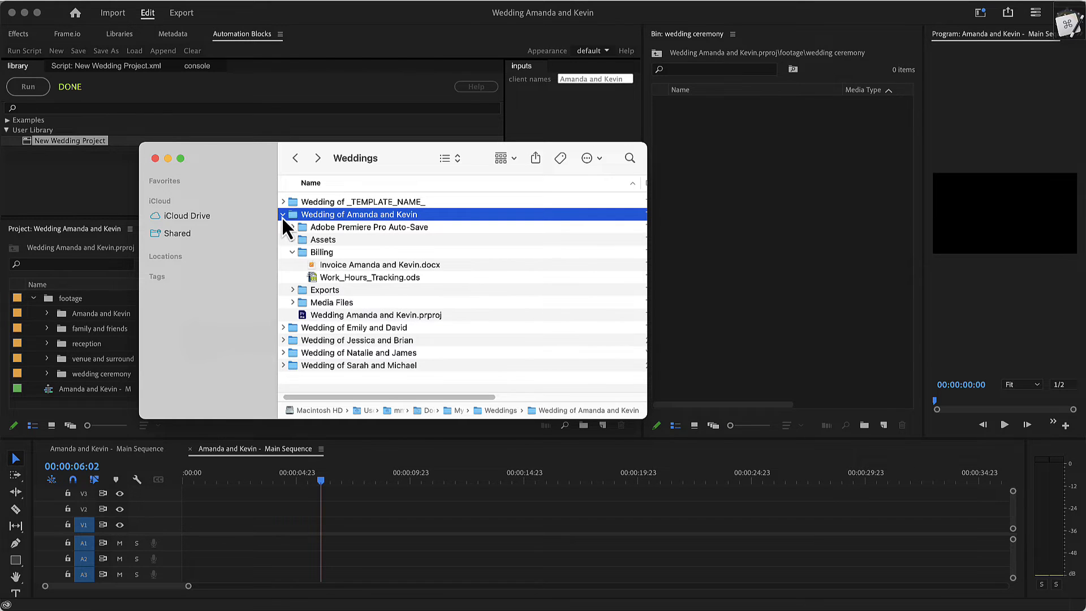
pyautogui.click(283, 214)
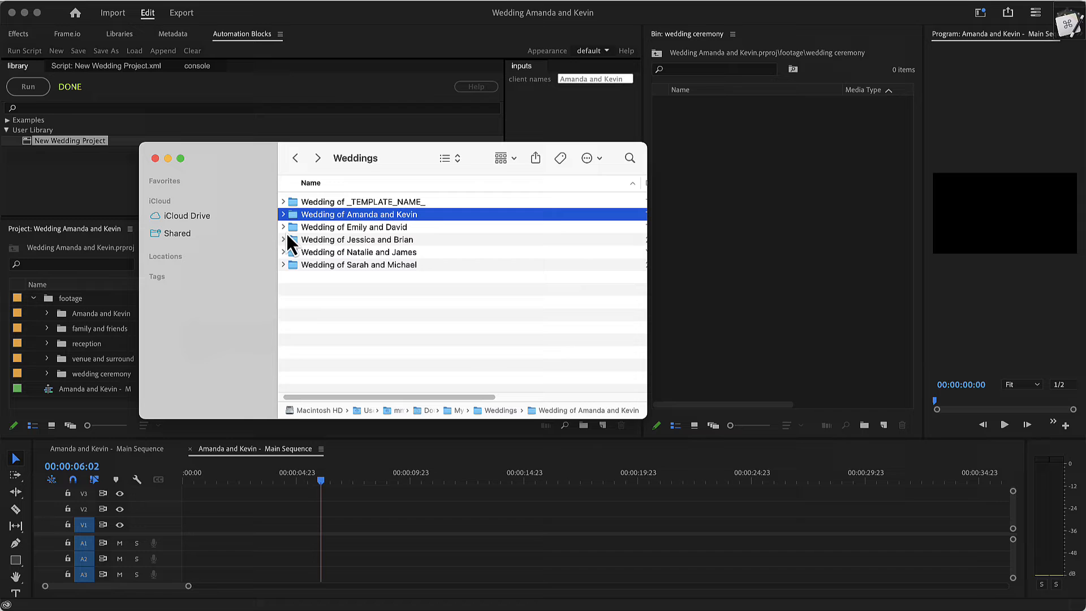
pyautogui.click(282, 251)
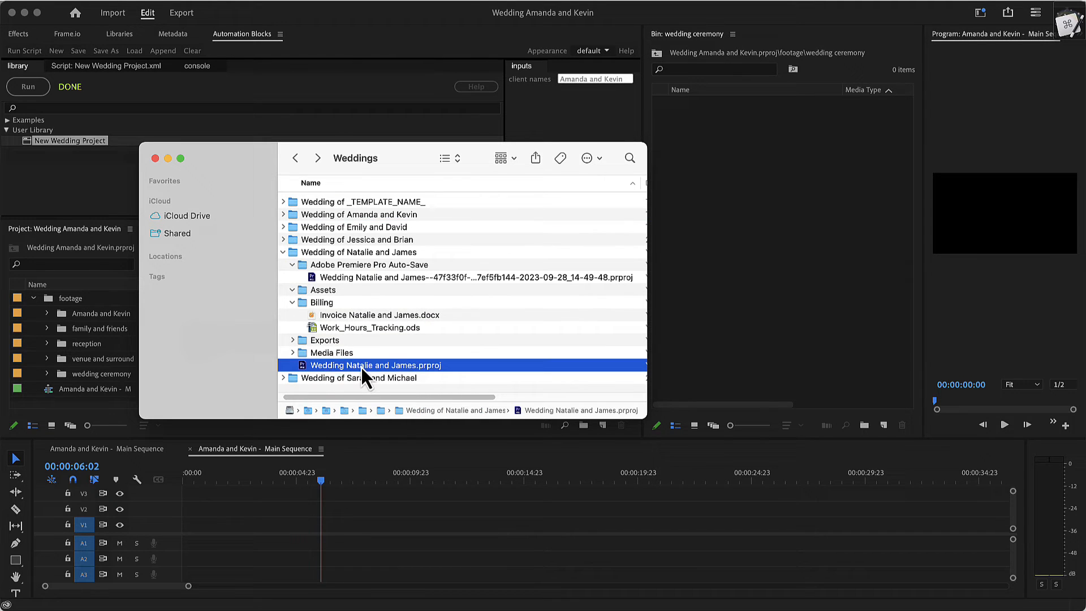
pyautogui.click(476, 276)
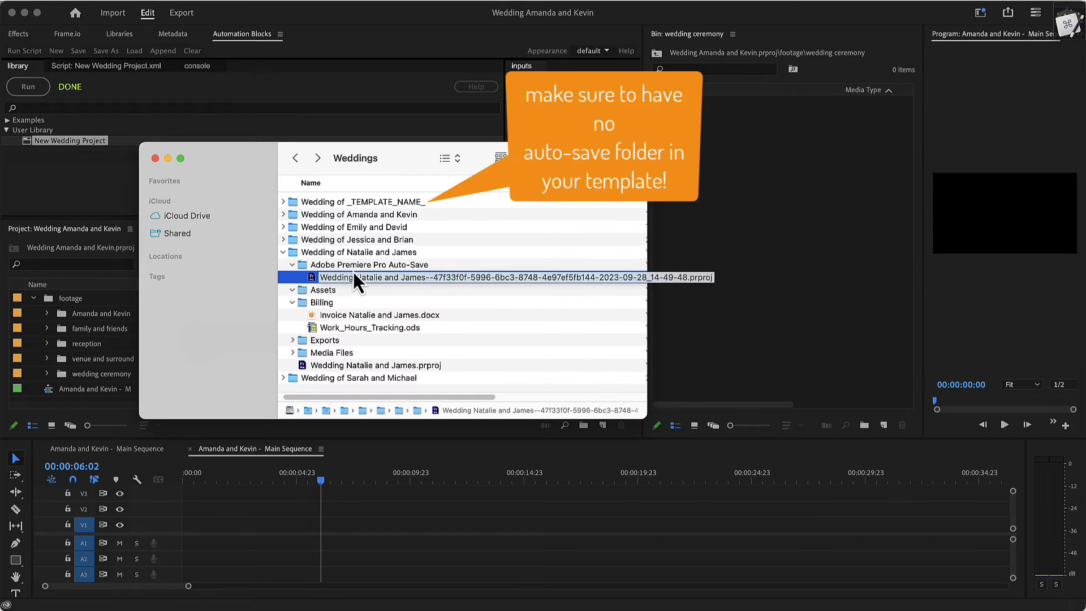
pyautogui.click(282, 201)
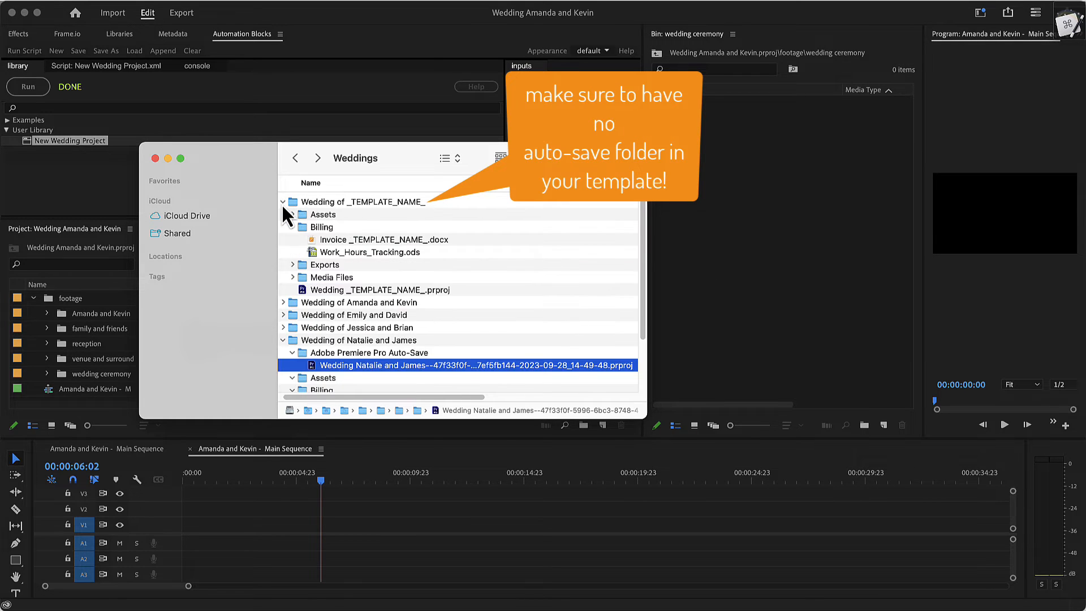
pyautogui.click(291, 213)
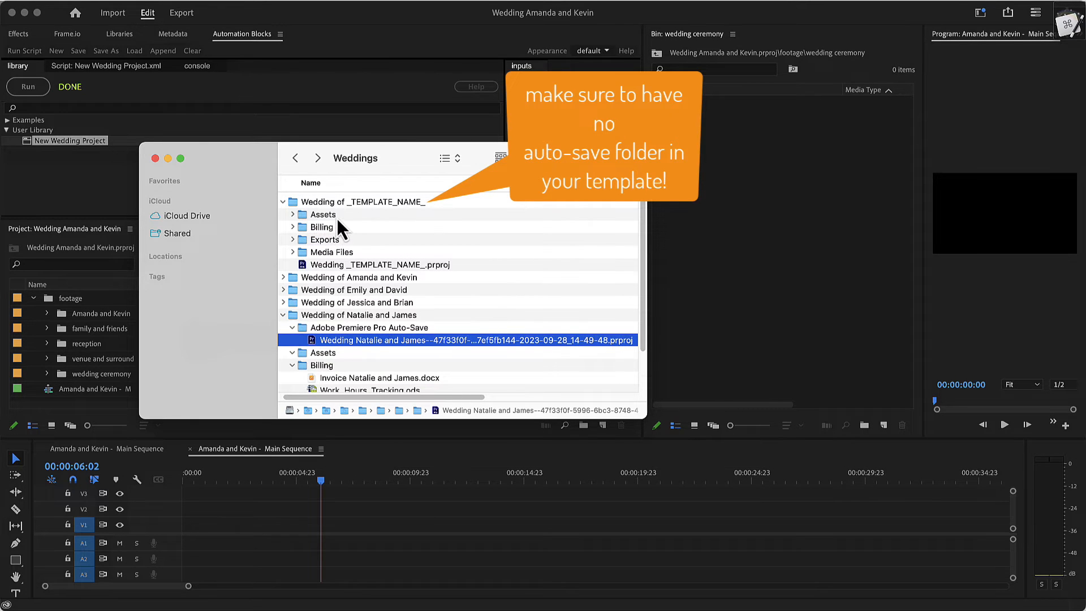
pyautogui.moveTo(350, 231)
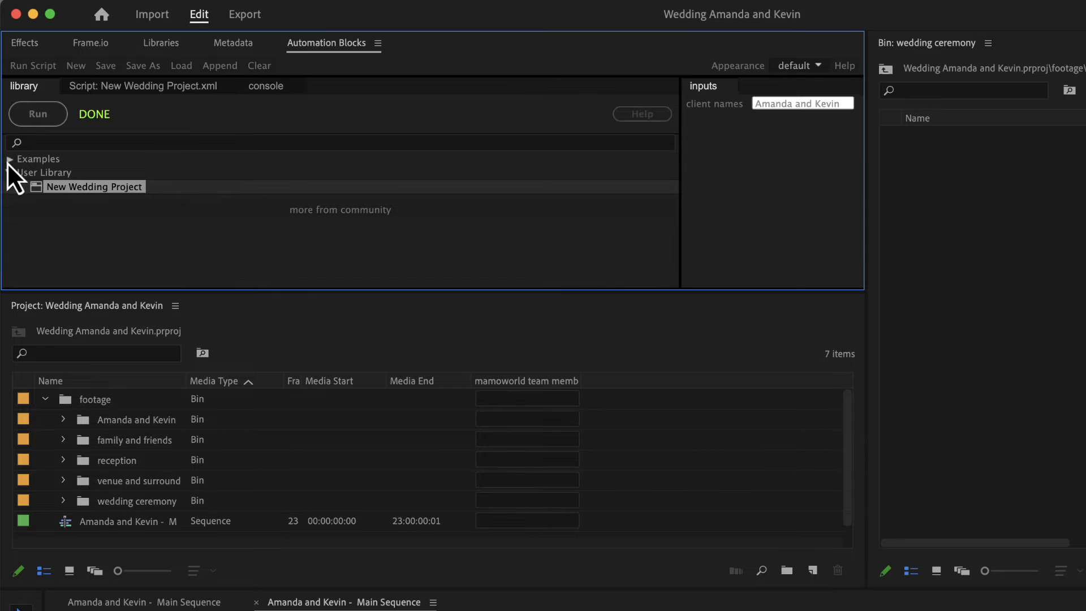
# Step: Reload the New Project from Template Folder Multi example and locate the _REAL_ESTATE_PROJECT_ folder
pyautogui.click(9, 158)
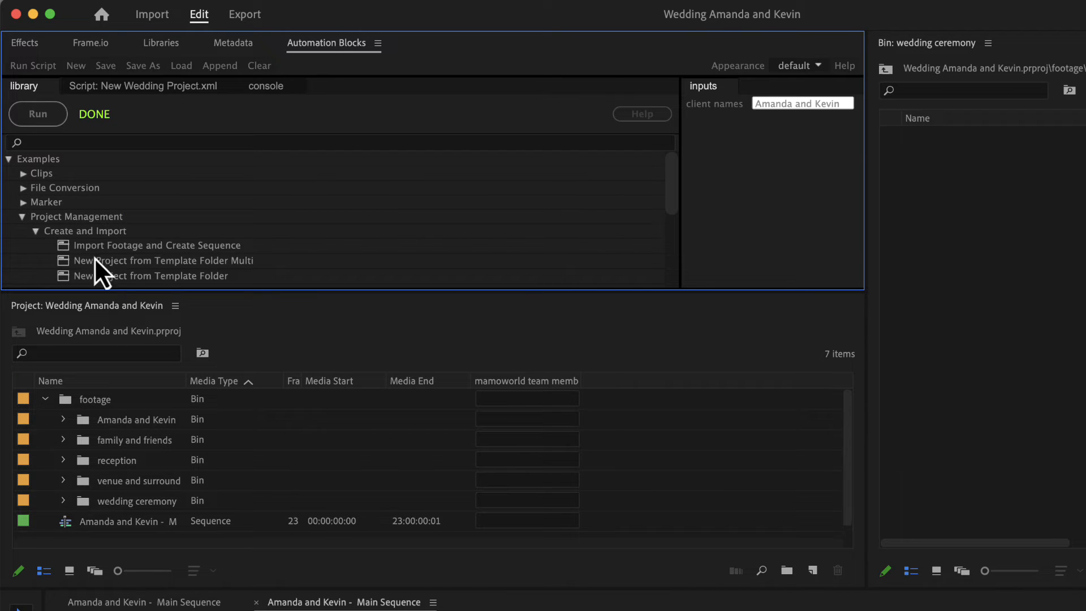
pyautogui.click(165, 260)
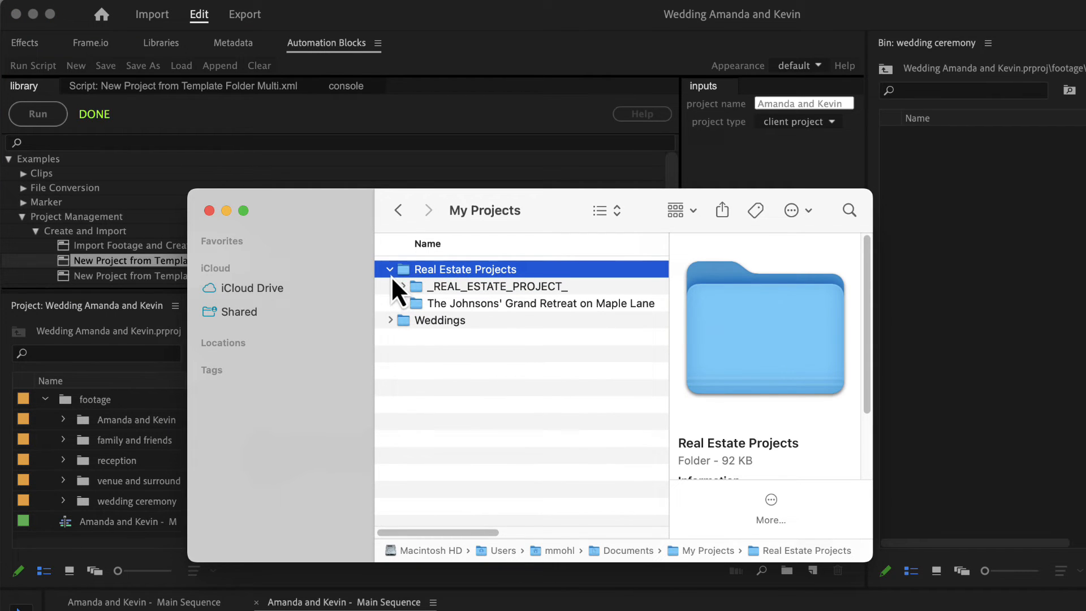
pyautogui.click(496, 286)
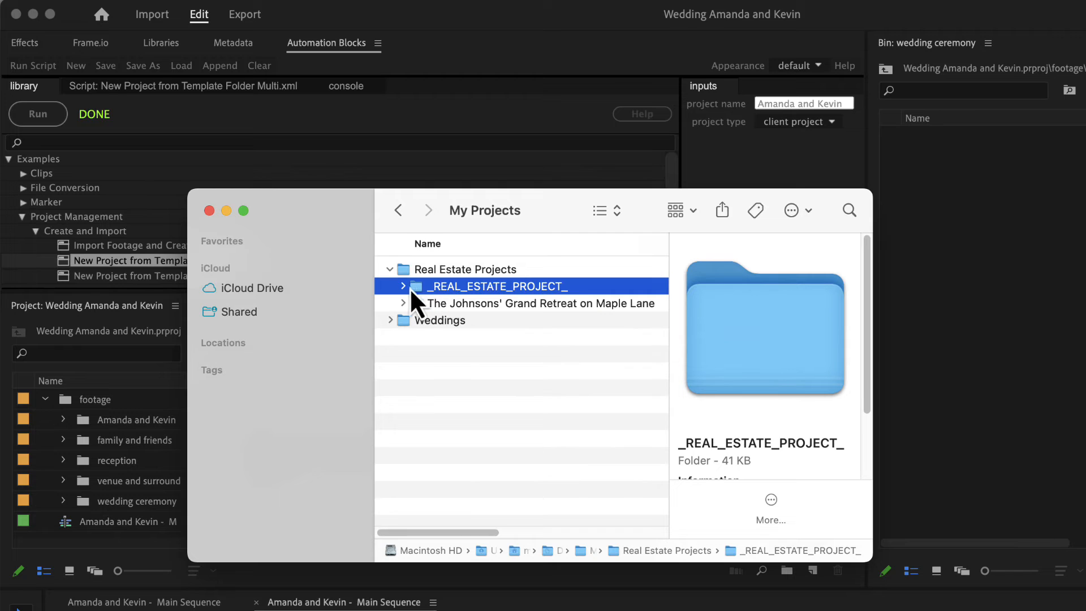
# Step: Open the _REAL_ESTATE_PROJECT_ .prproj in Premiere and open its template sequence
pyautogui.click(403, 286)
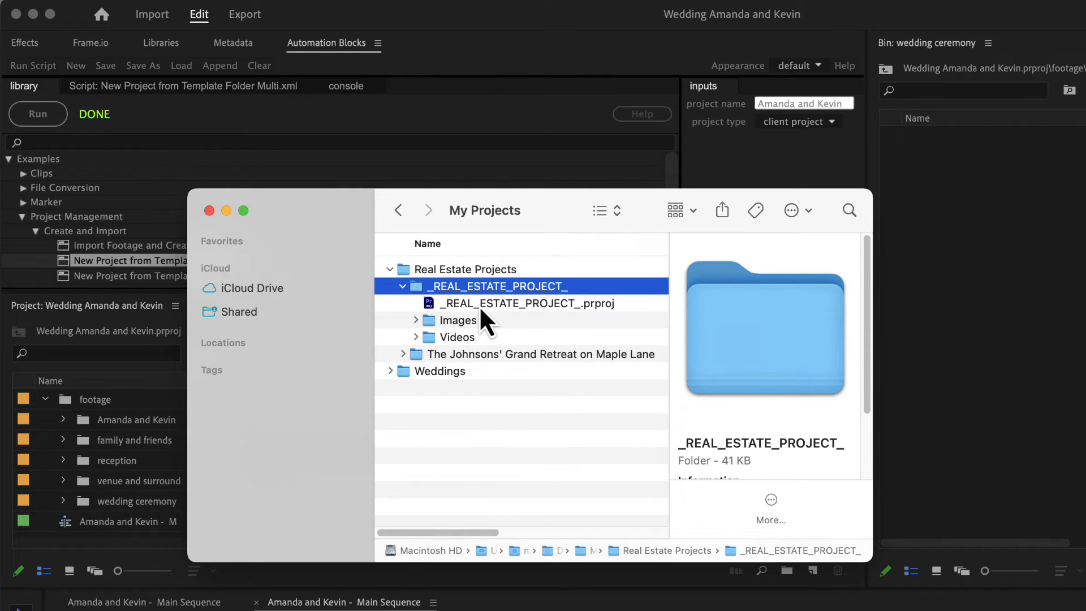
pyautogui.click(526, 303)
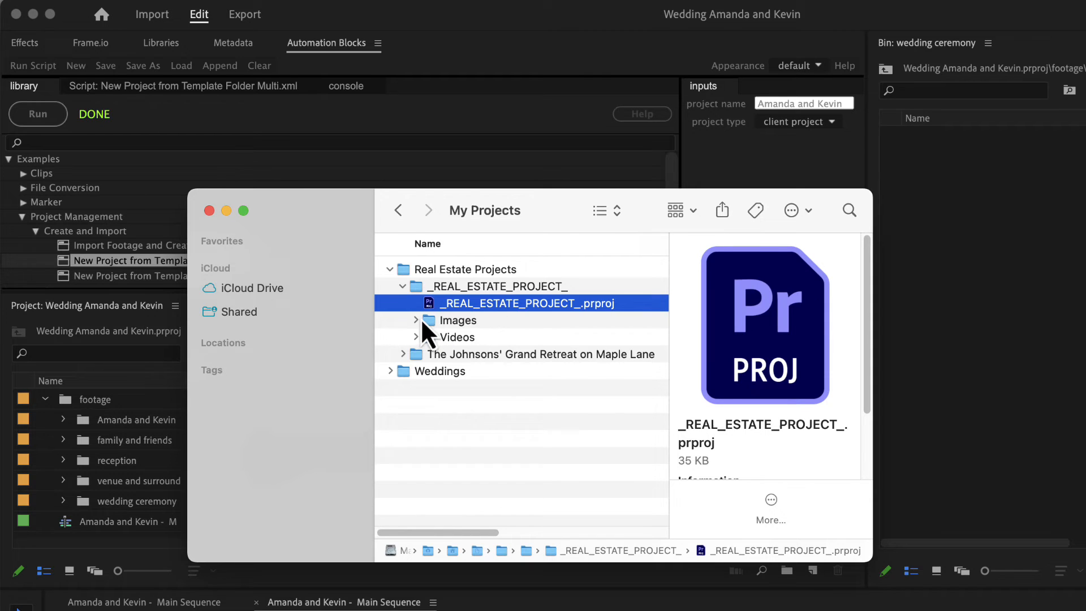
pyautogui.moveTo(461, 349)
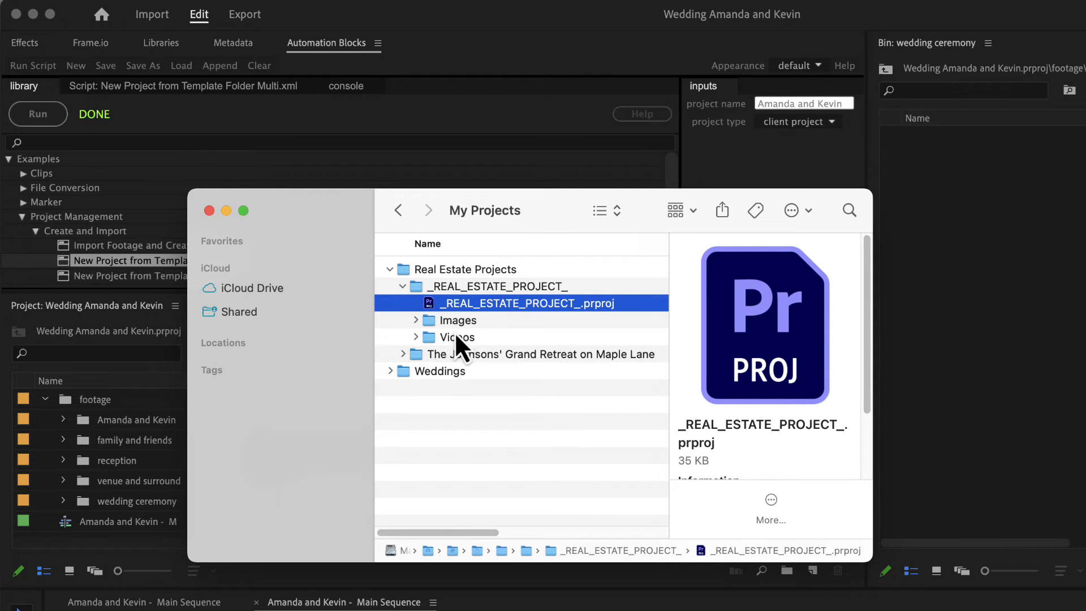
pyautogui.moveTo(496, 322)
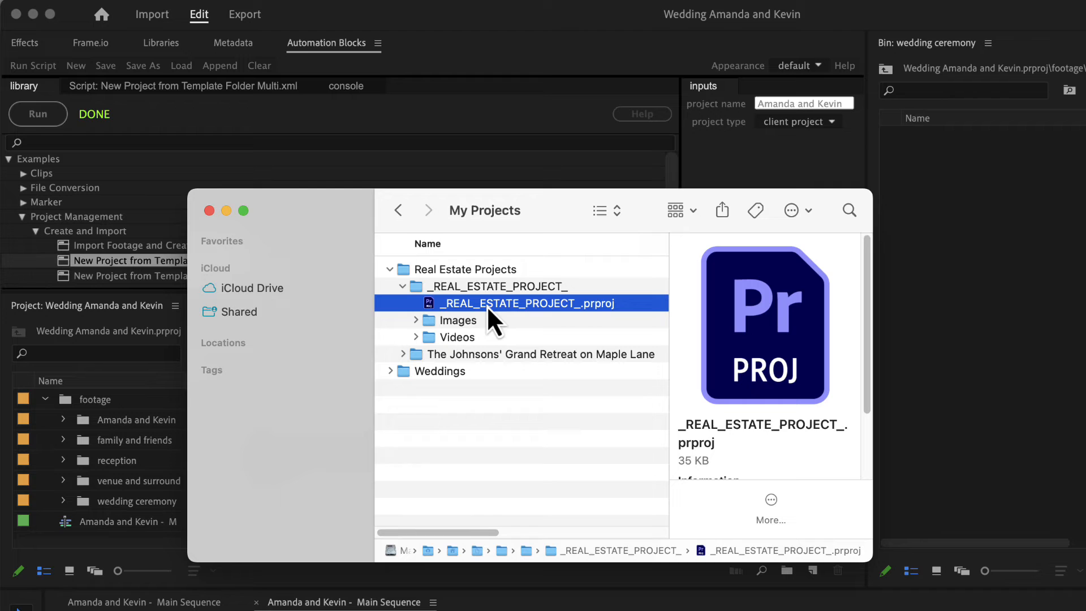
pyautogui.moveTo(520, 324)
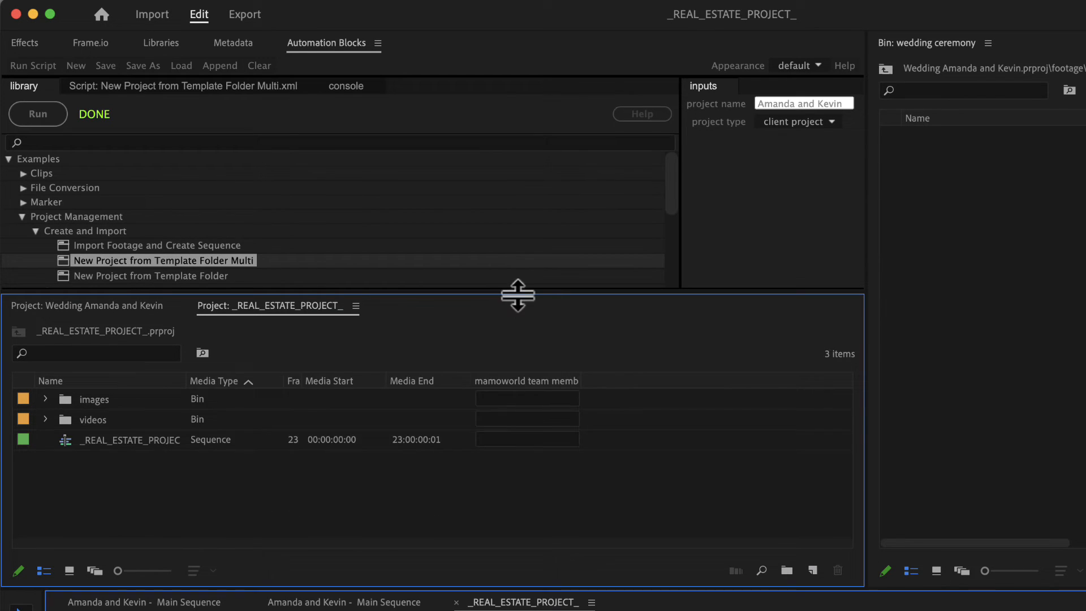
pyautogui.click(132, 439)
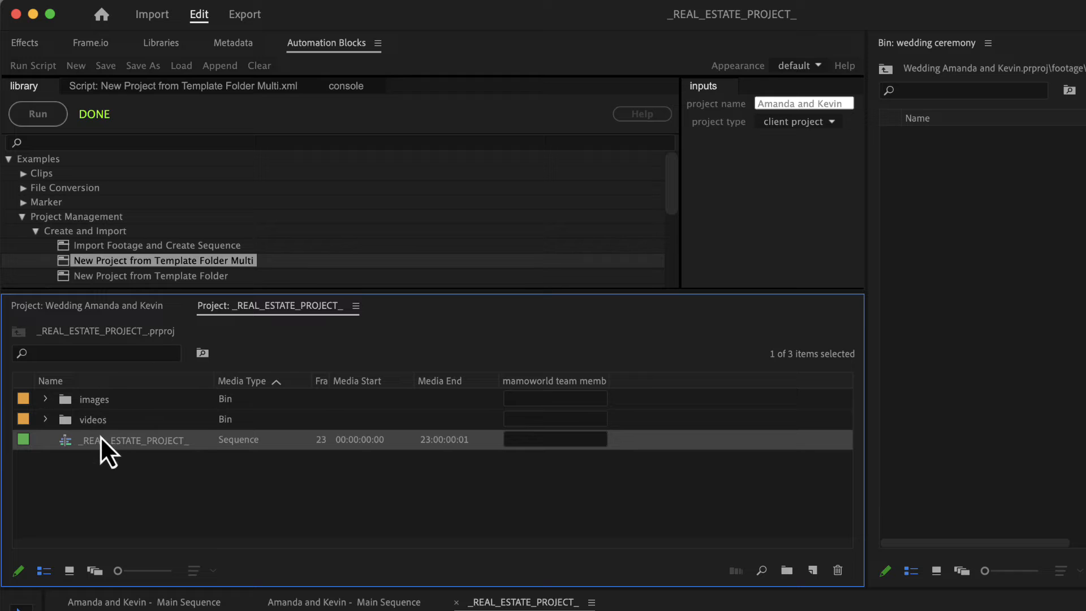
pyautogui.doubleClick(131, 438)
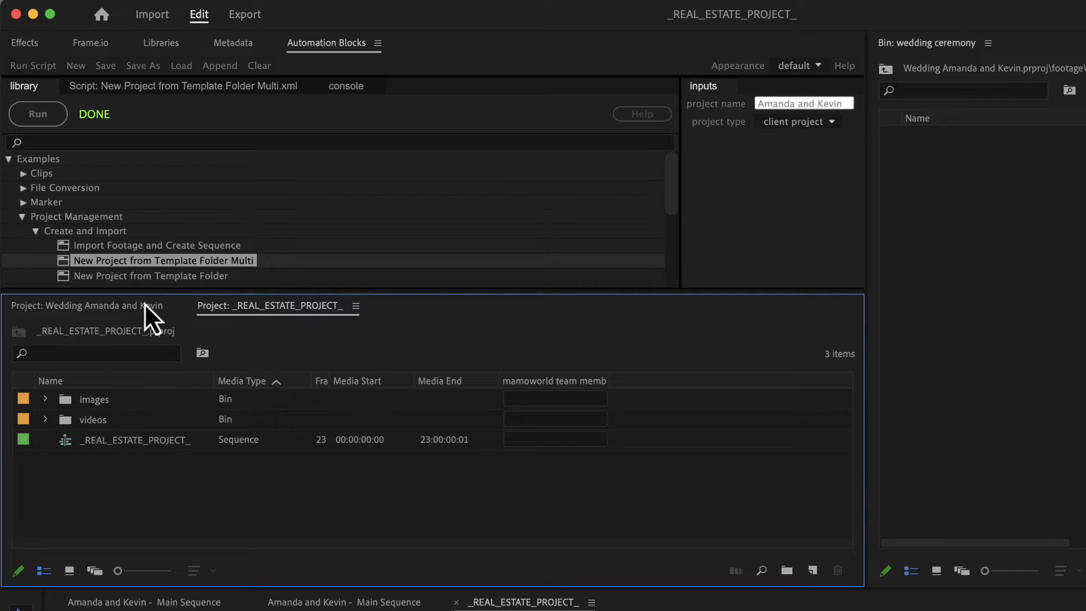
# Step: Point the script at the real estate template folder and clear the placeholder project name
pyautogui.click(149, 276)
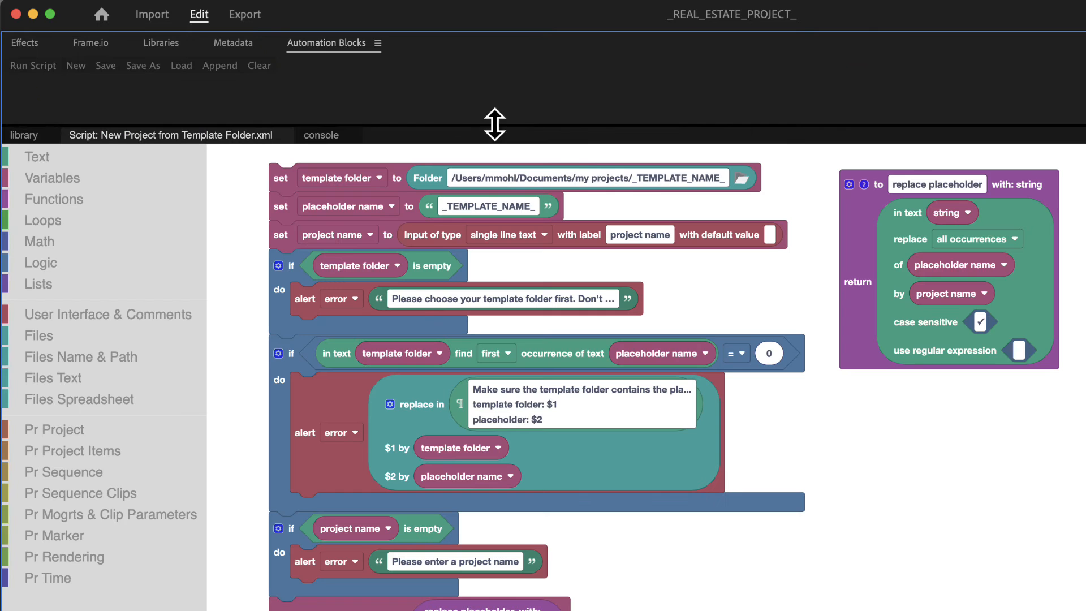
pyautogui.click(742, 178)
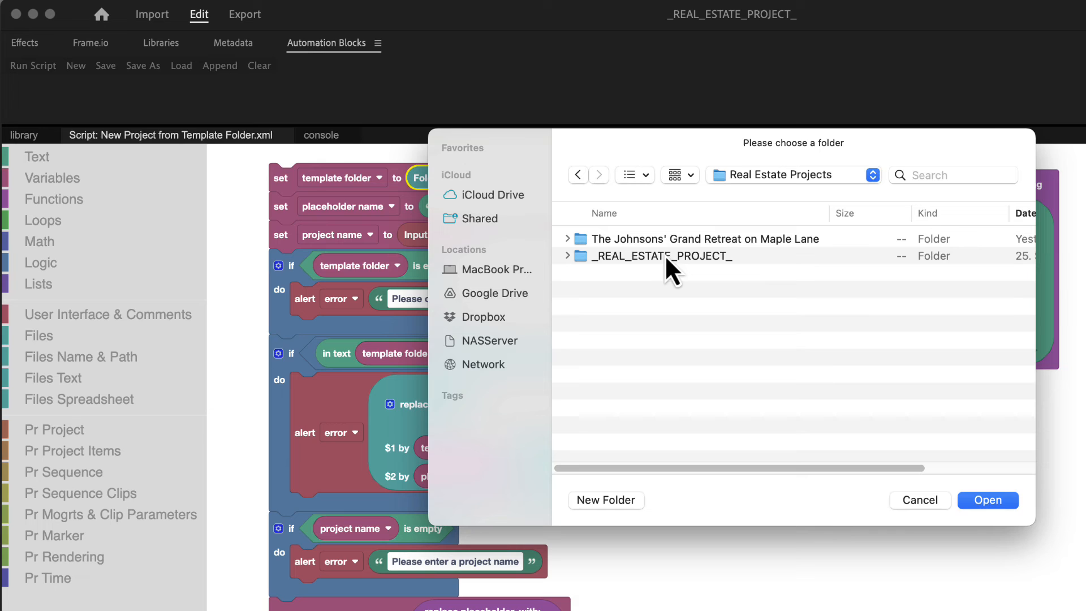
pyautogui.click(986, 500)
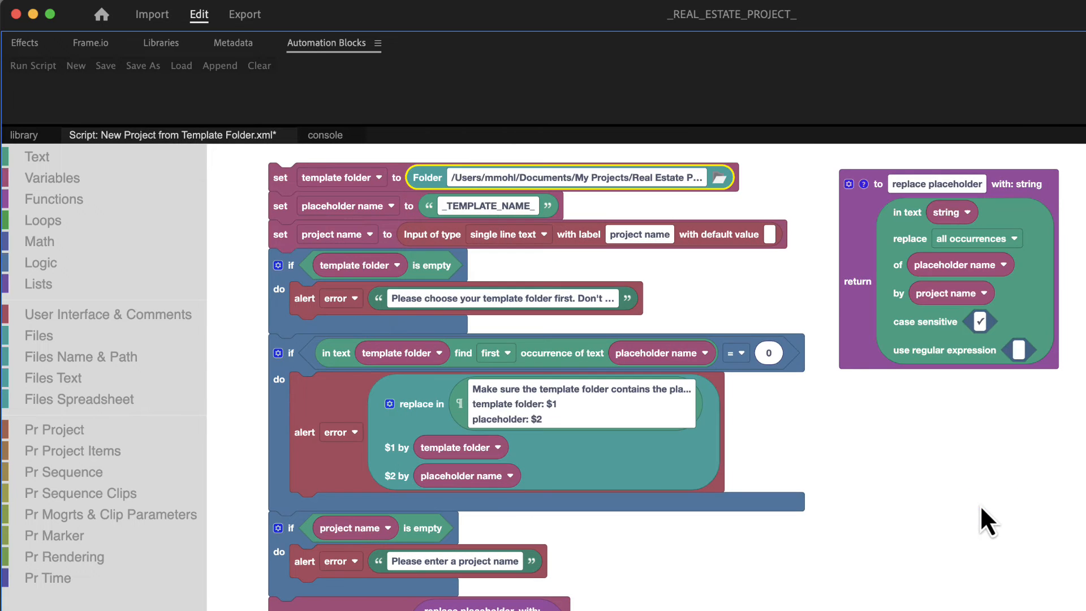
pyautogui.doubleClick(487, 206)
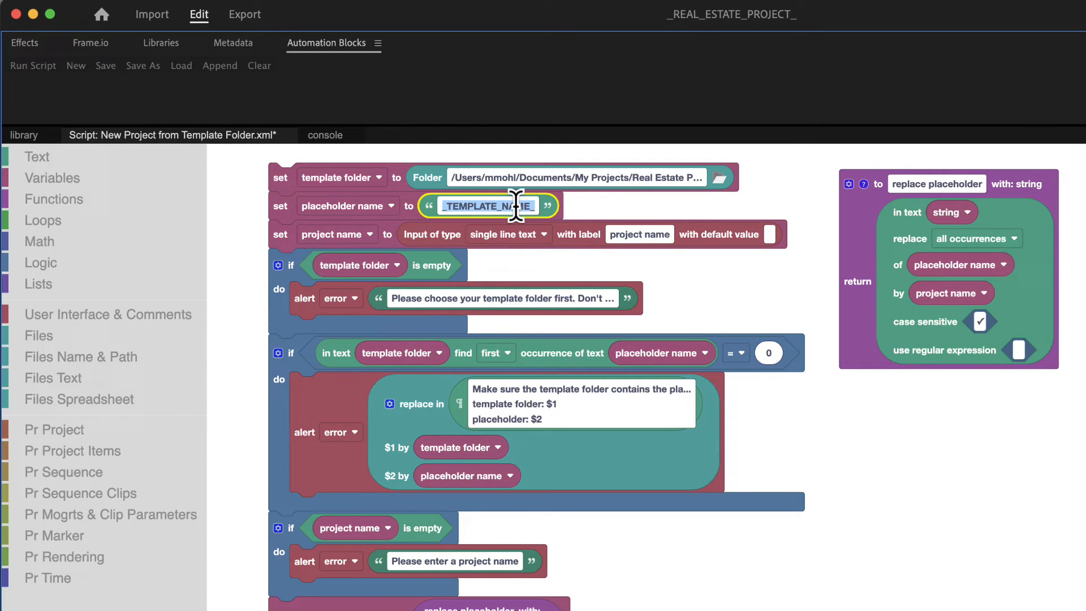
# Step: Save the script as New Real Estate Project.xml in the Automation Blocks library folder
pyautogui.click(105, 66)
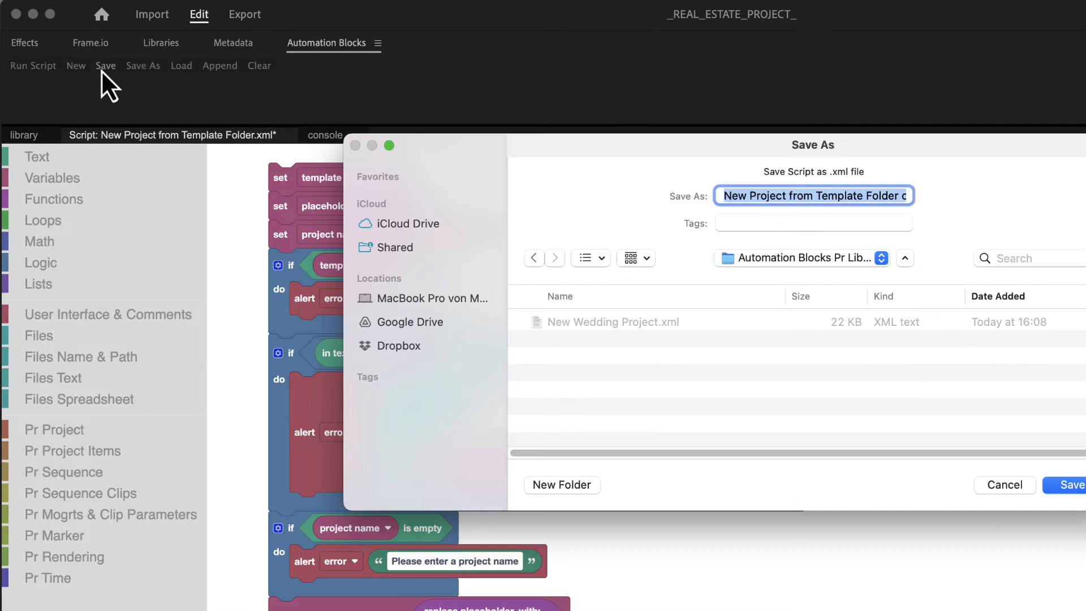
pyautogui.write('New Real Estate Project.xml')
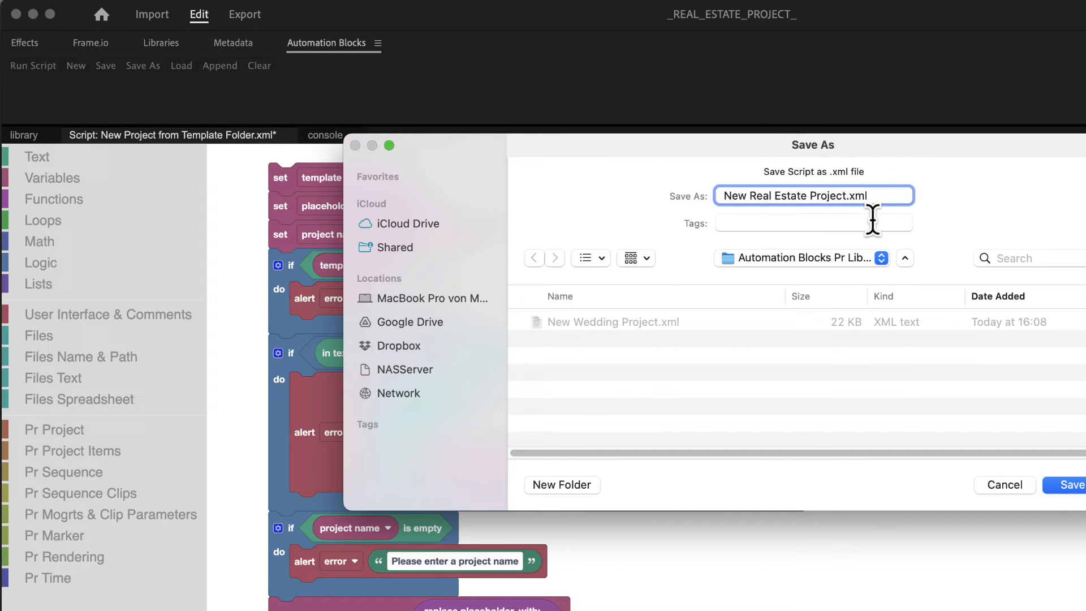
pyautogui.click(1068, 484)
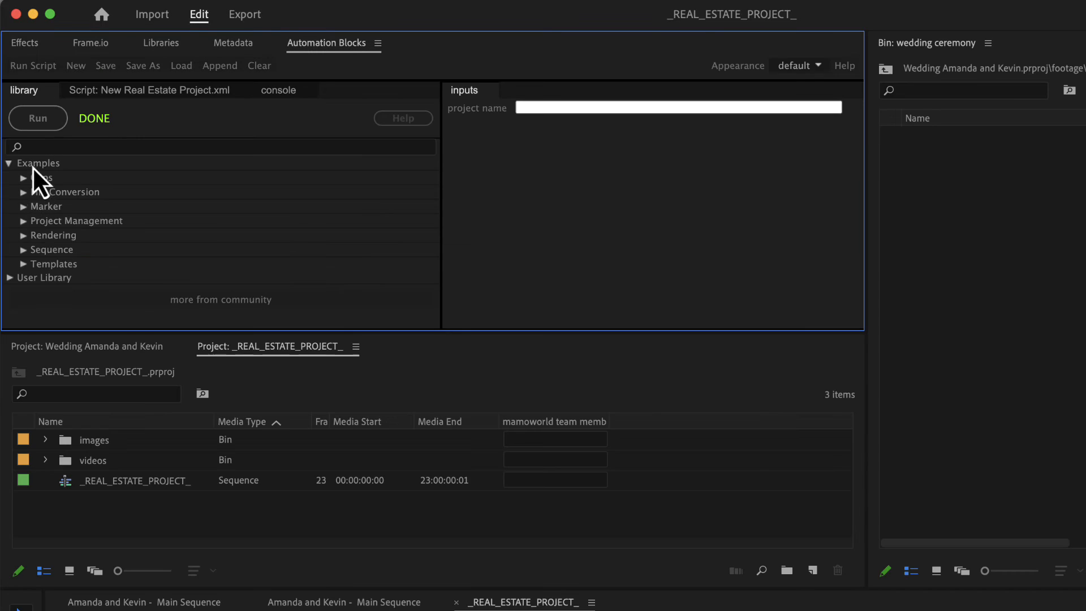
# Step: Run New Real Estate Project for 'Hillside Hideaway', then load the multi-template example script
pyautogui.click(95, 306)
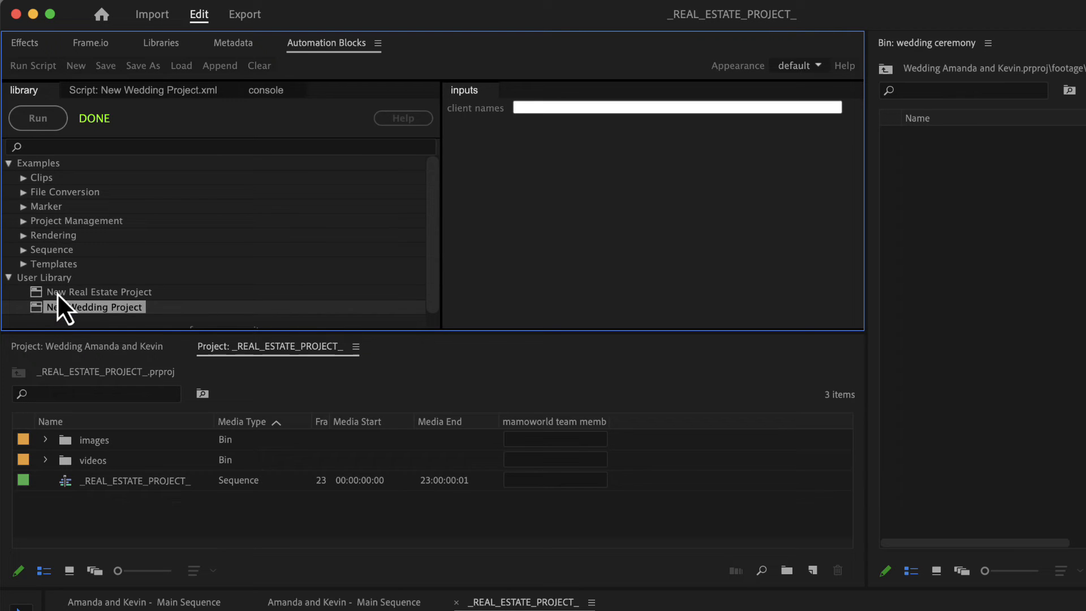
pyautogui.click(99, 292)
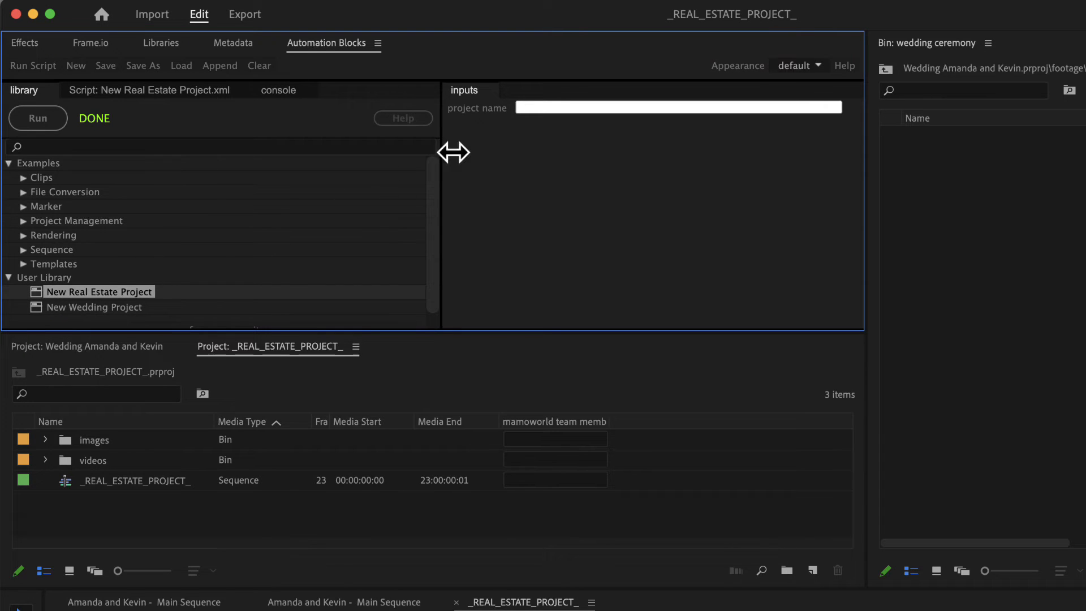
pyautogui.write('Hillside Hideaway – The Martinez Residence')
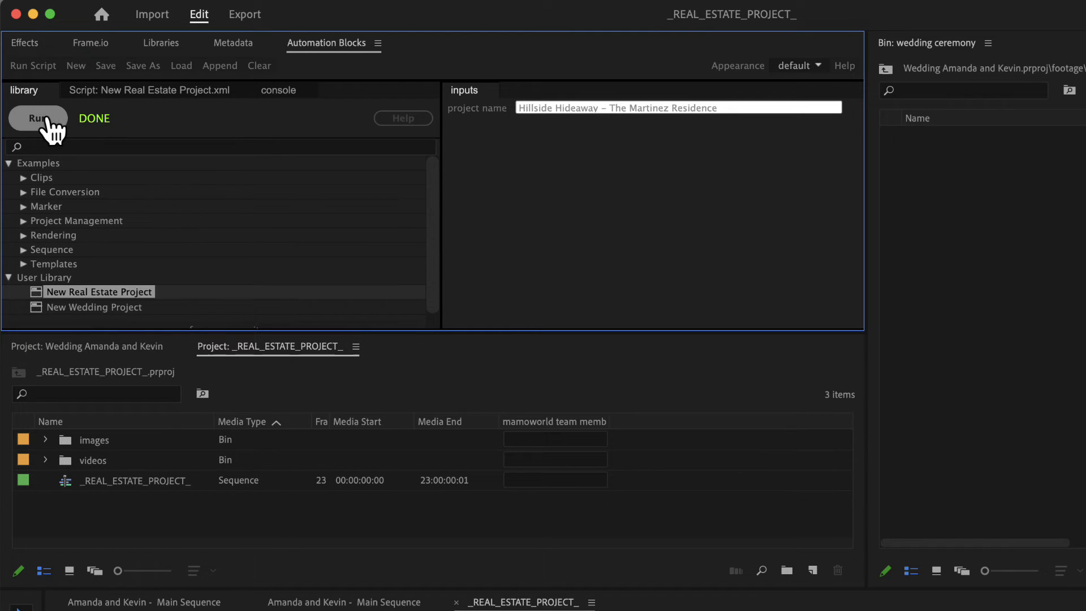
pyautogui.click(37, 117)
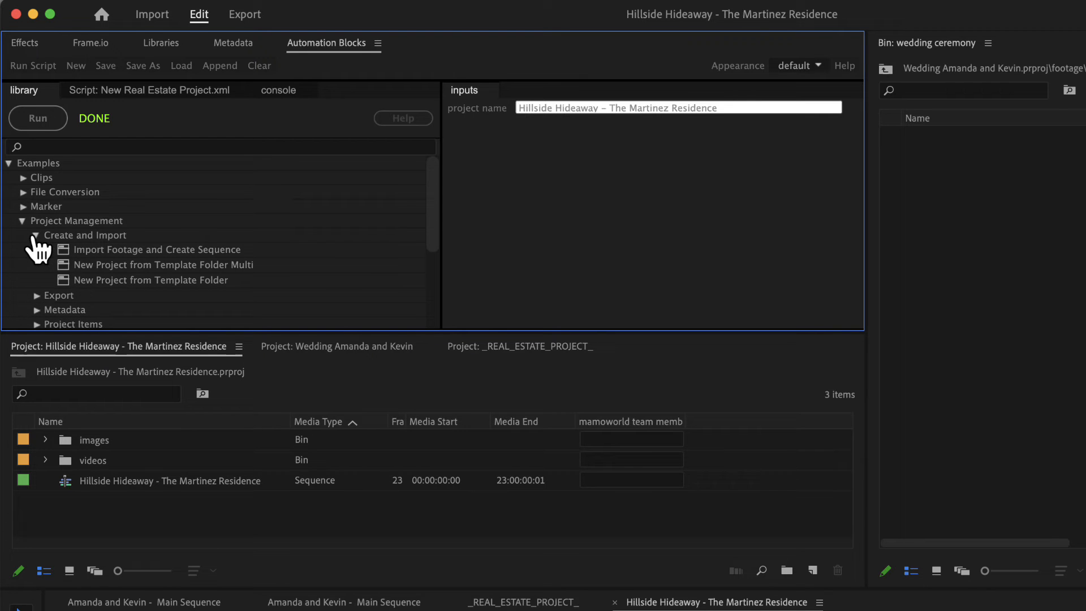
pyautogui.click(164, 265)
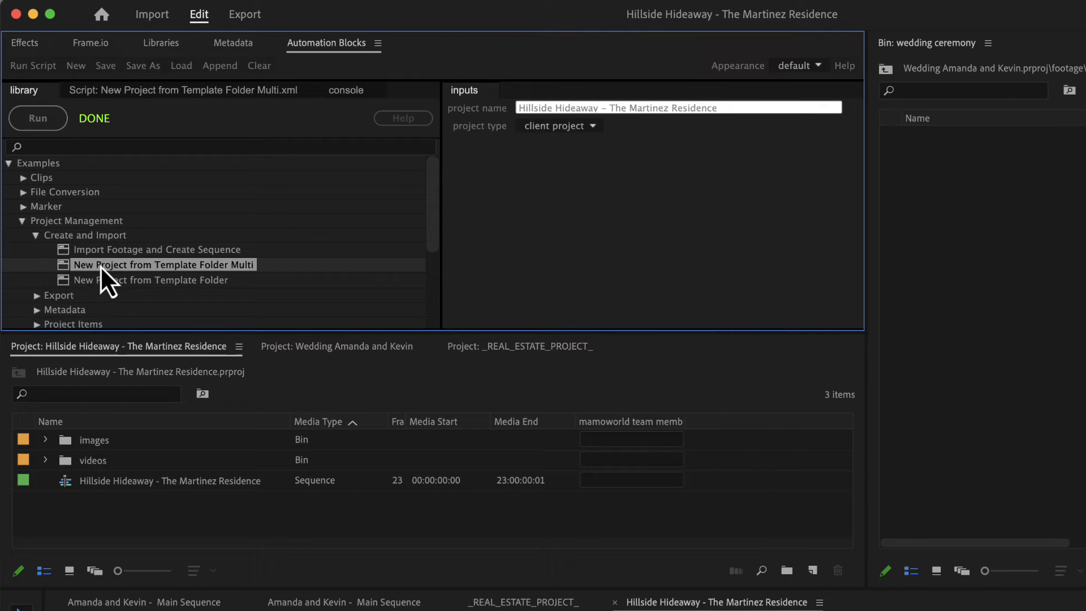
pyautogui.moveTo(131, 277)
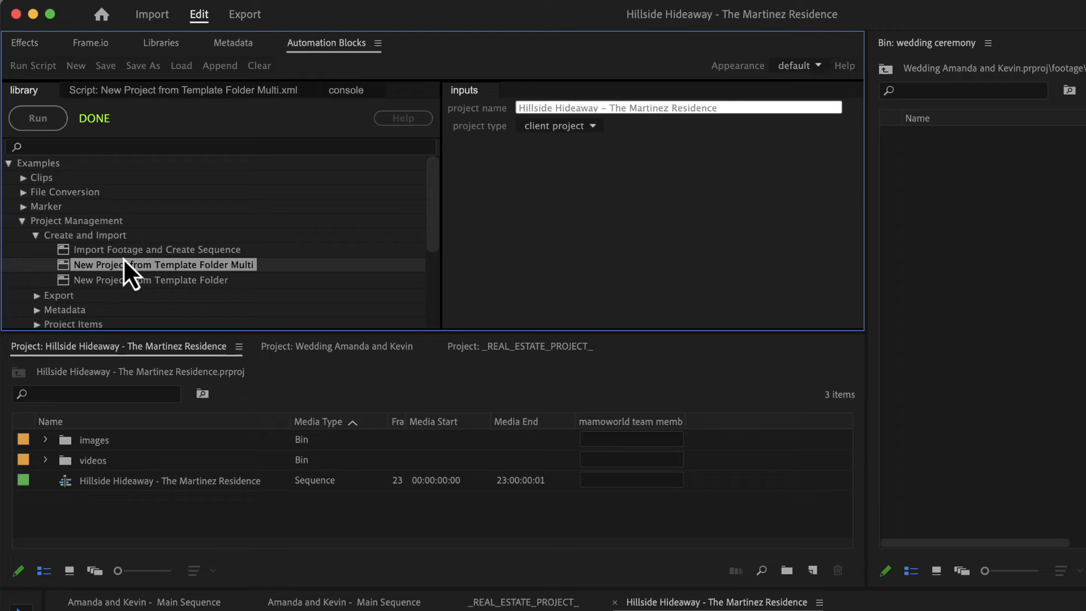
pyautogui.moveTo(246, 287)
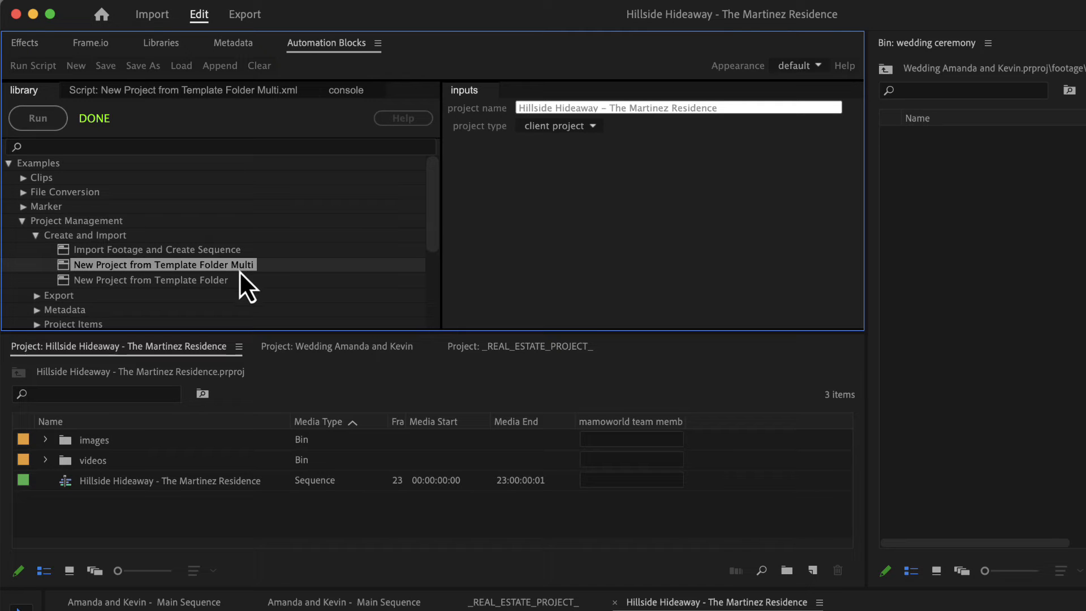
pyautogui.moveTo(224, 108)
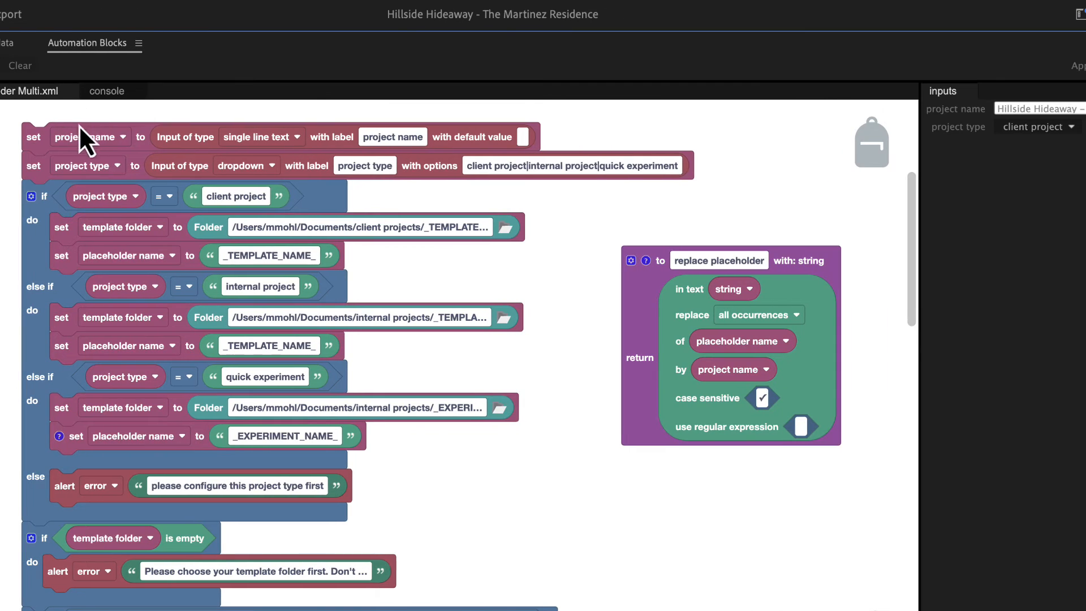
pyautogui.moveTo(277, 132)
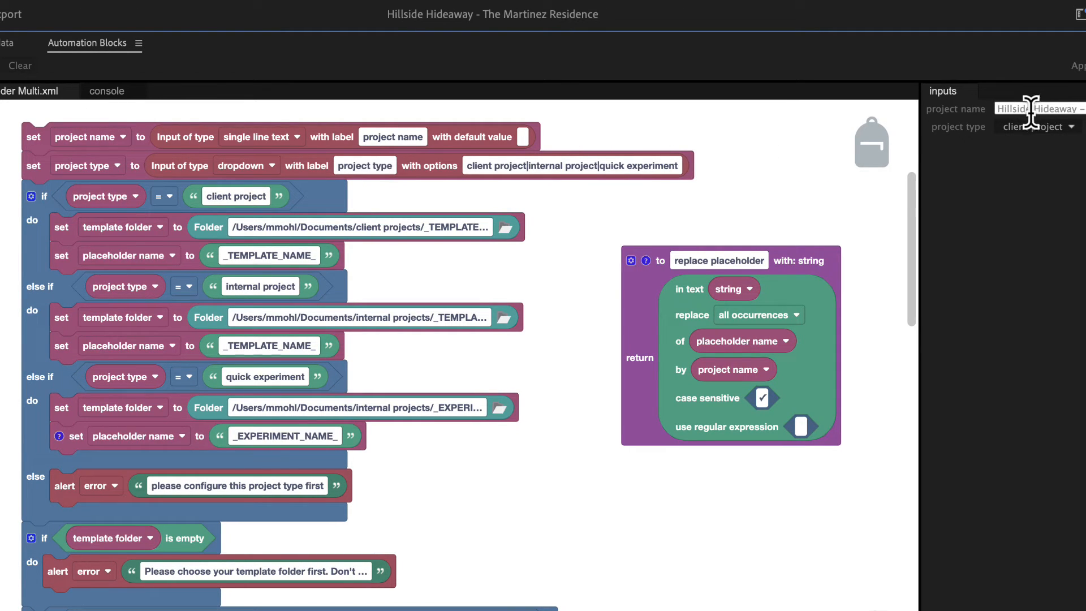
# Step: Replace the project type options with Wedding|Real Estate
pyautogui.click(1037, 125)
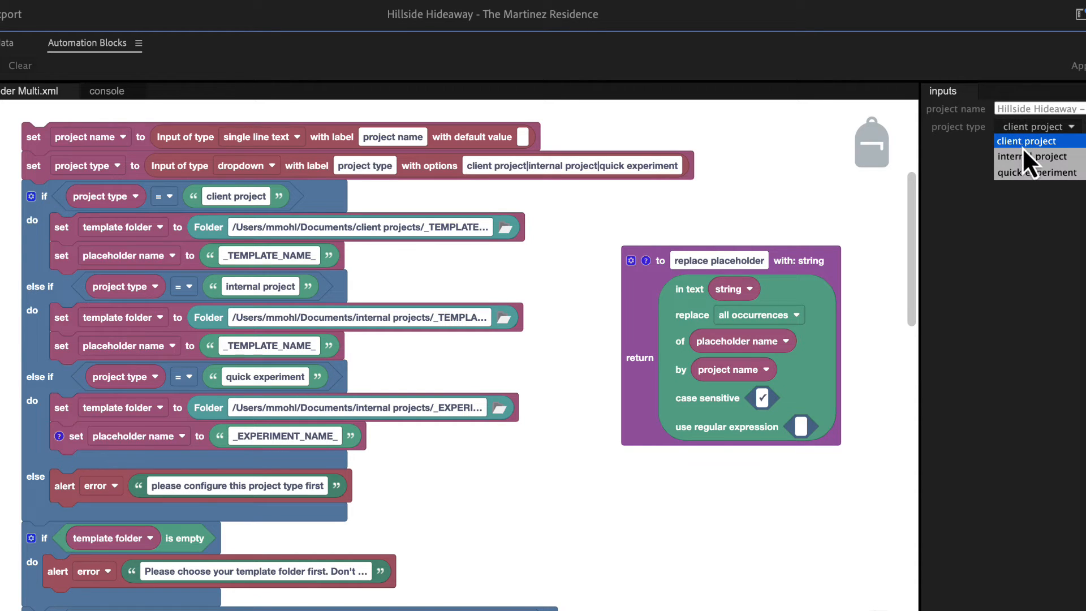
pyautogui.moveTo(1035, 172)
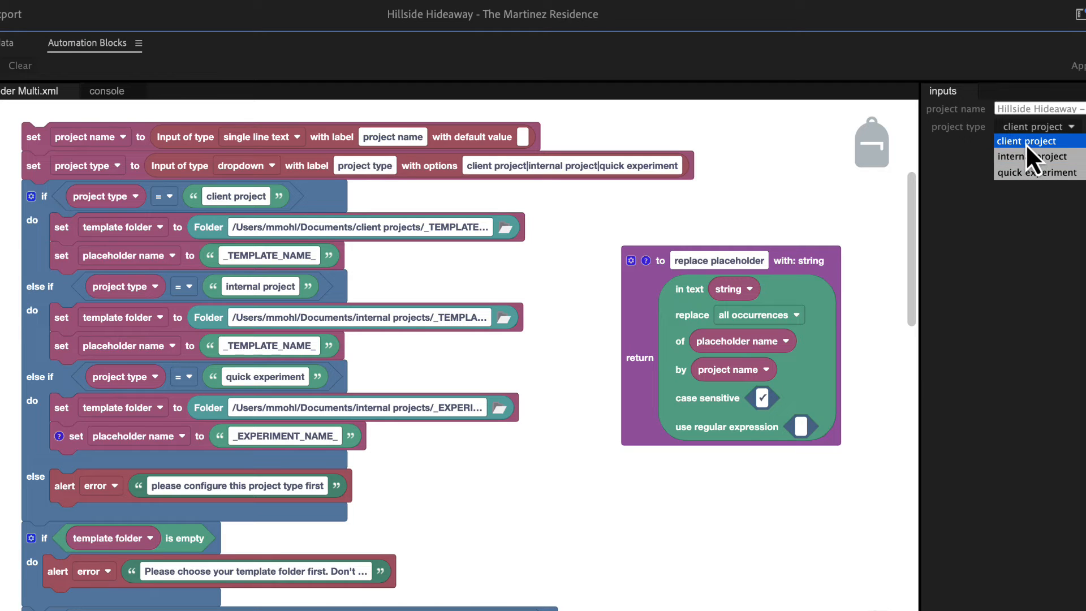
pyautogui.moveTo(1037, 172)
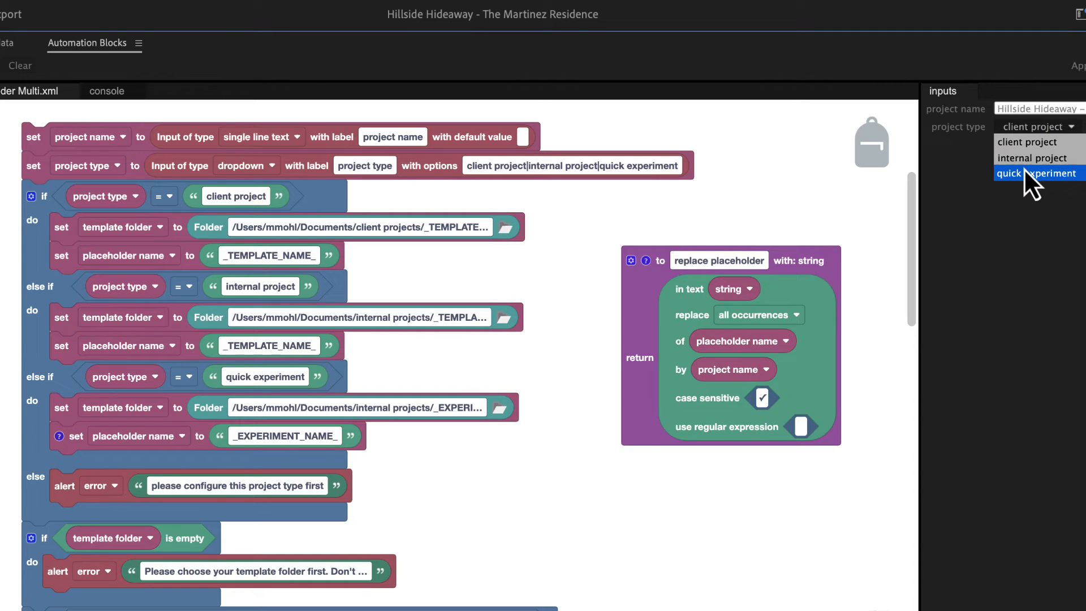
pyautogui.click(571, 165)
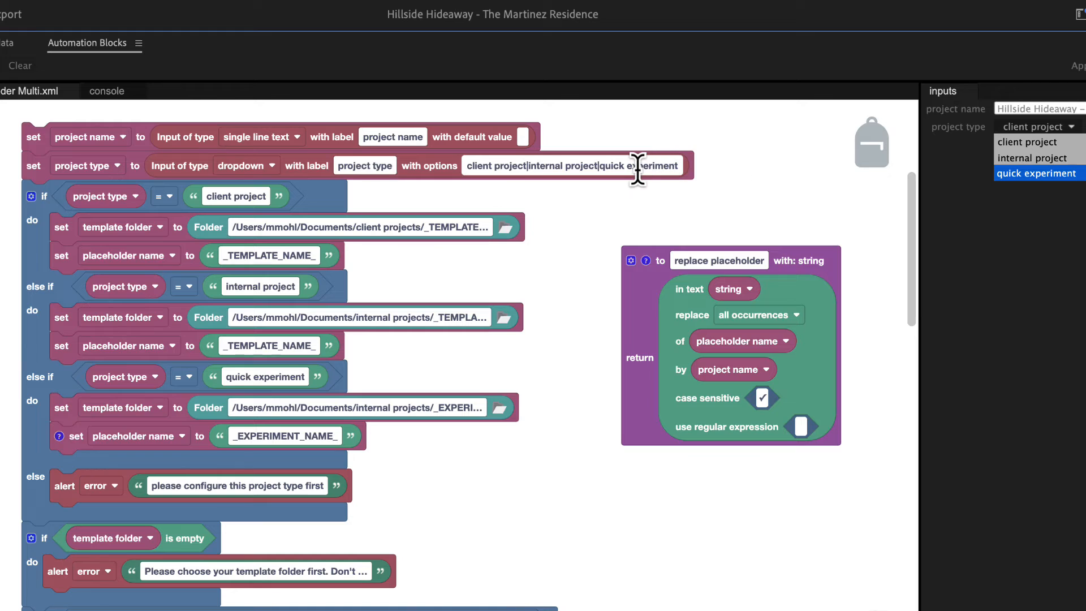
pyautogui.tripleClick(574, 165)
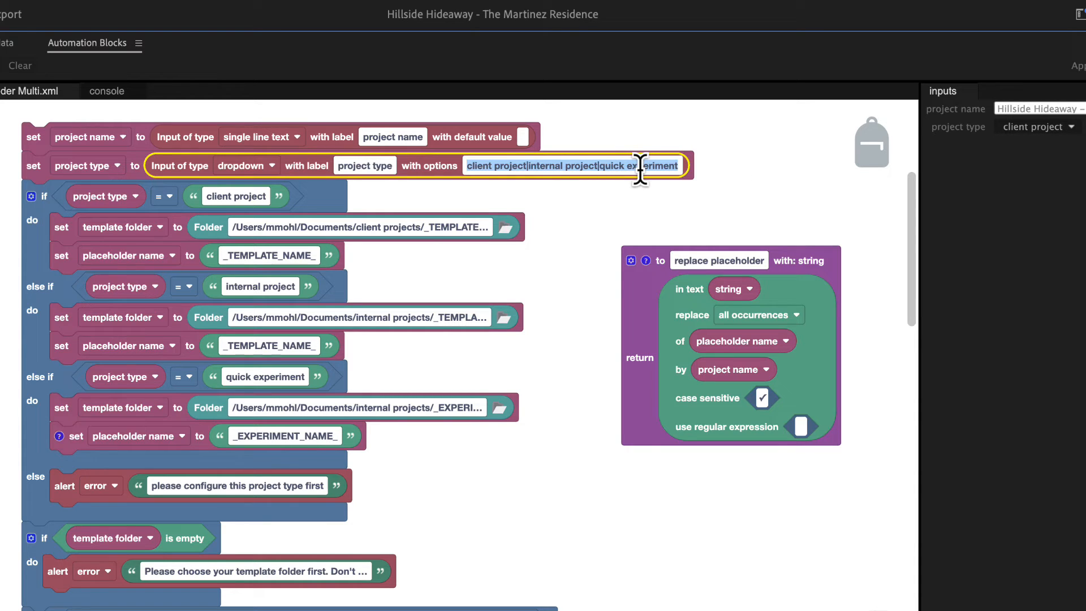
pyautogui.write('Wedding|Real Estate')
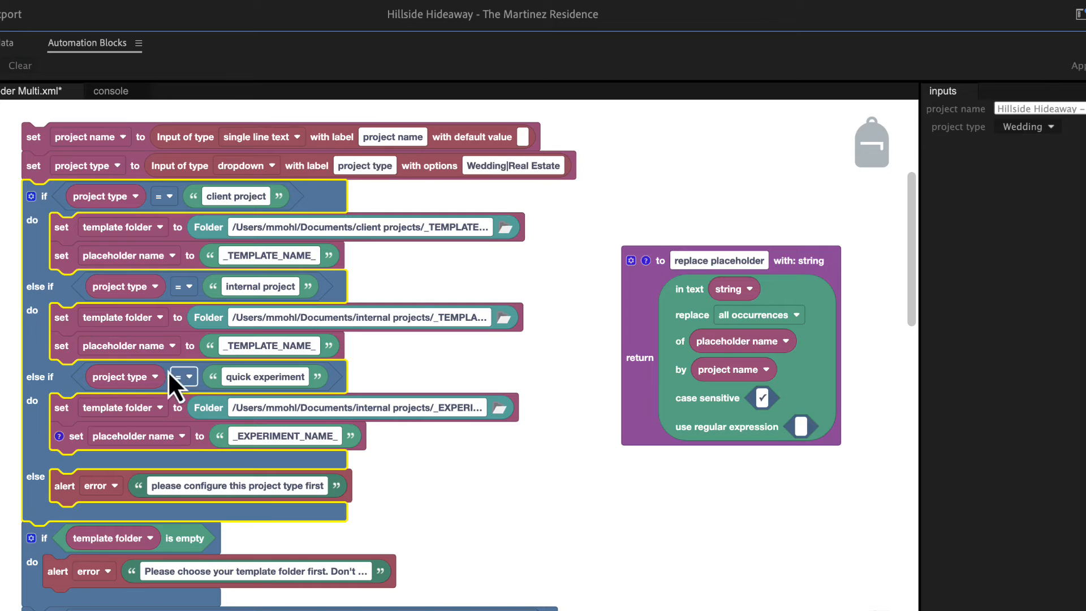
pyautogui.moveTo(235, 408)
pyautogui.write('Wedding')
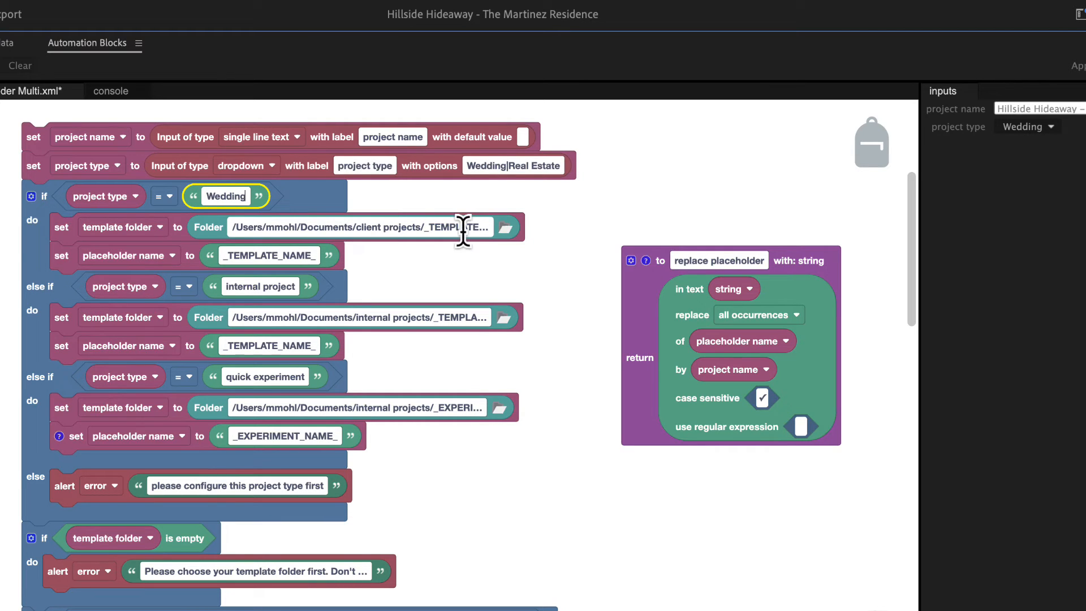
pyautogui.click(504, 226)
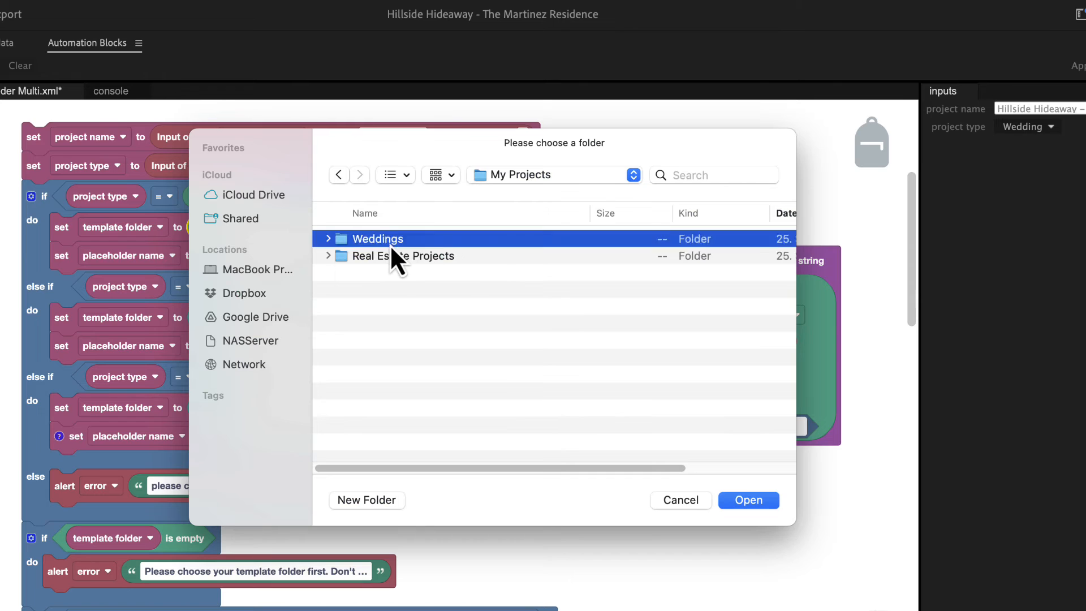
pyautogui.doubleClick(377, 239)
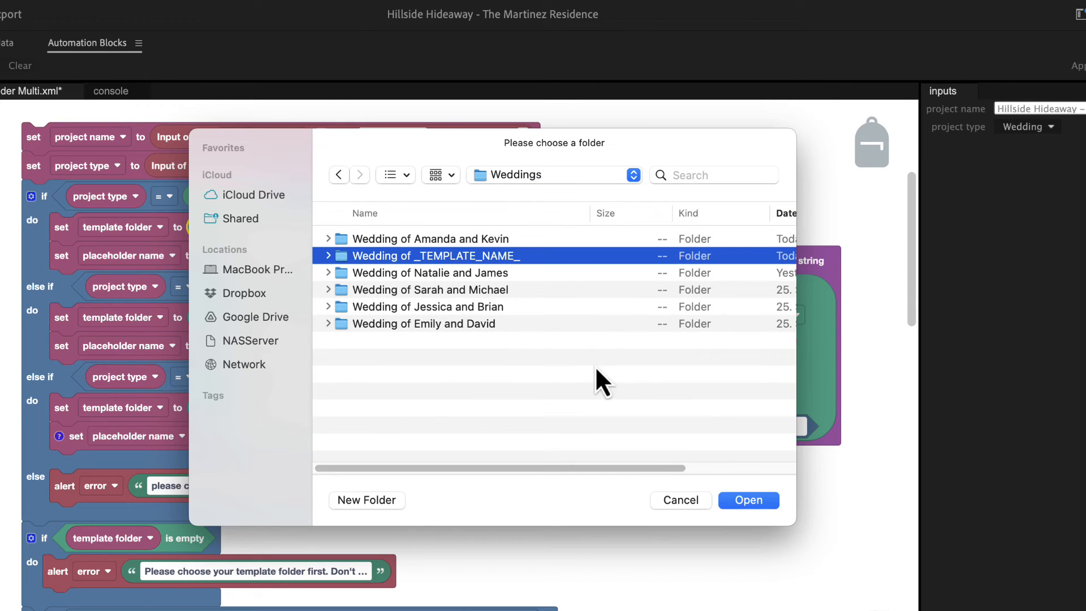
pyautogui.click(747, 500)
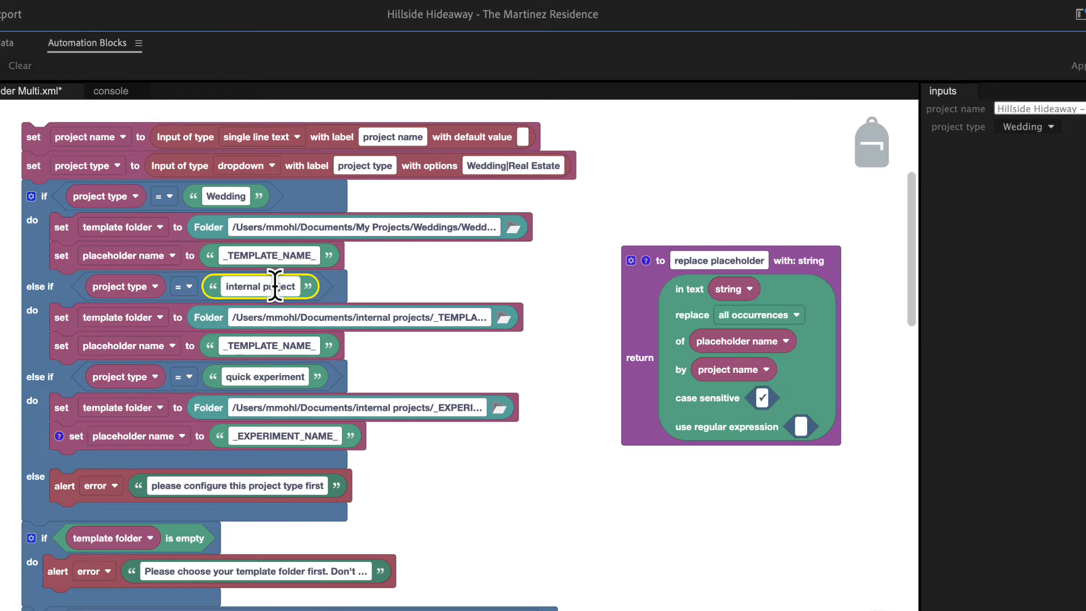
pyautogui.write('Real Estate')
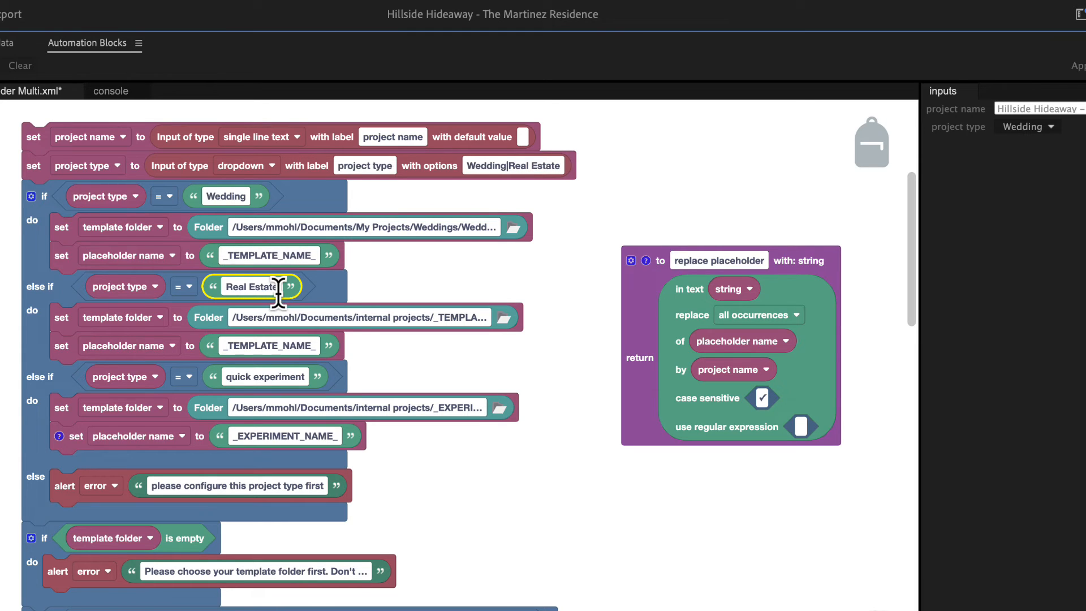
pyautogui.click(517, 227)
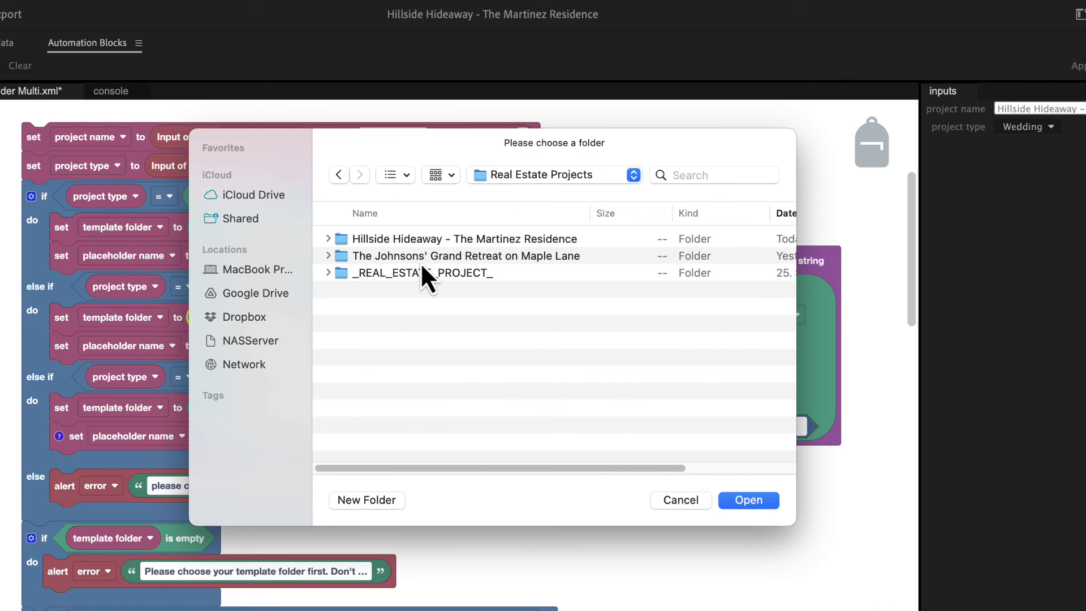
pyautogui.click(747, 500)
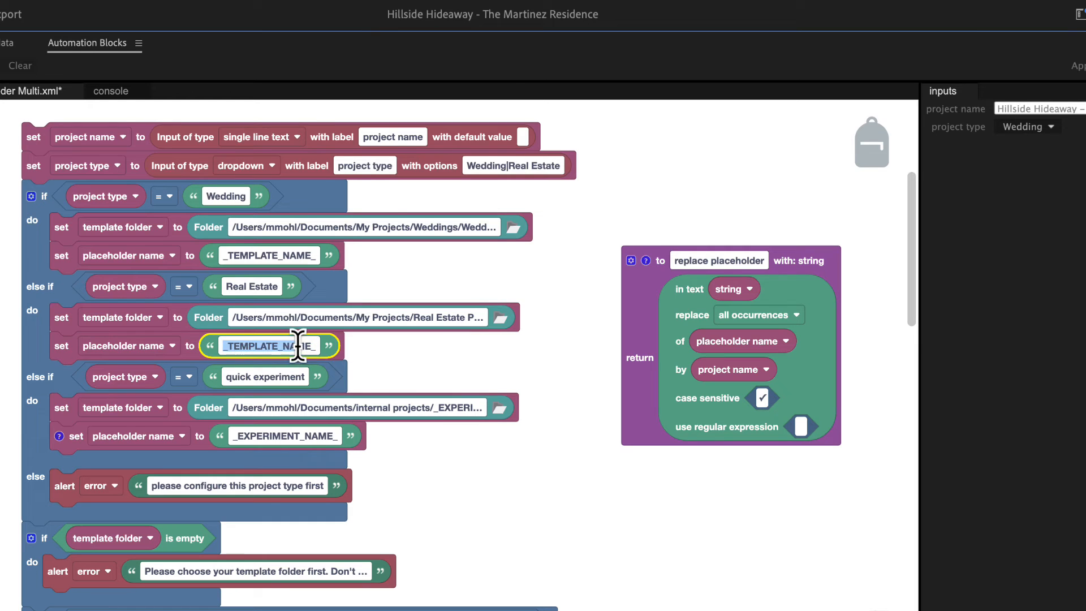
pyautogui.write('_REAL_ESTATE_PROJECT_')
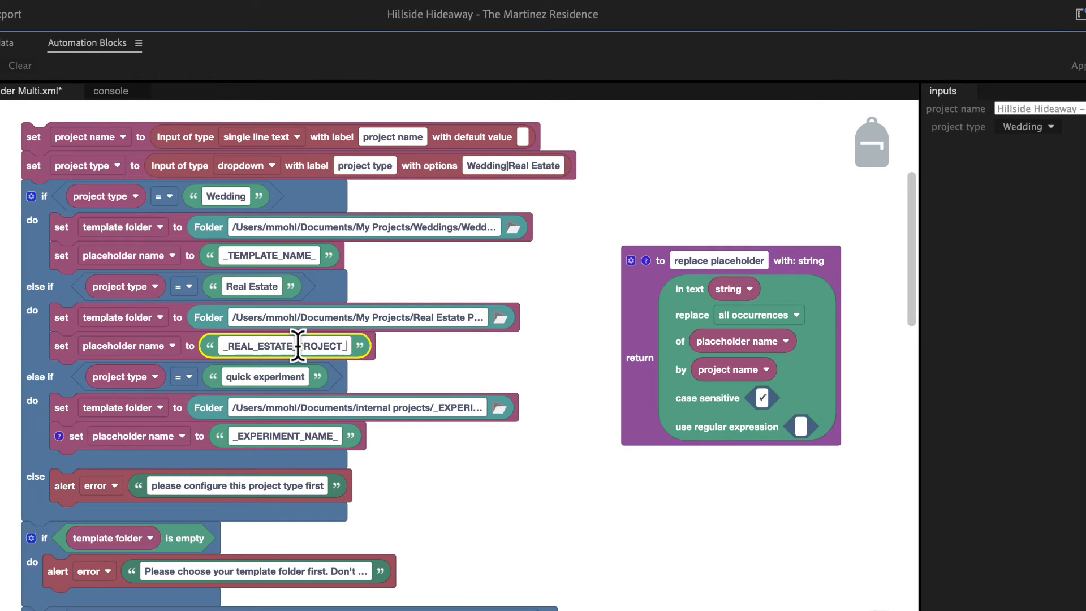
pyautogui.moveTo(402, 366)
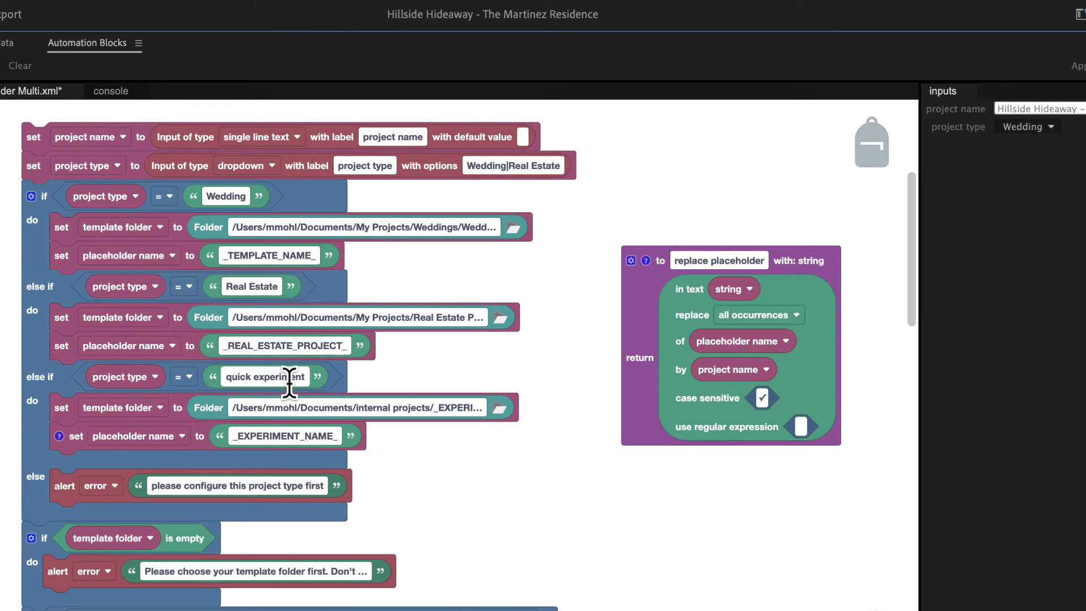
pyautogui.moveTo(295, 380)
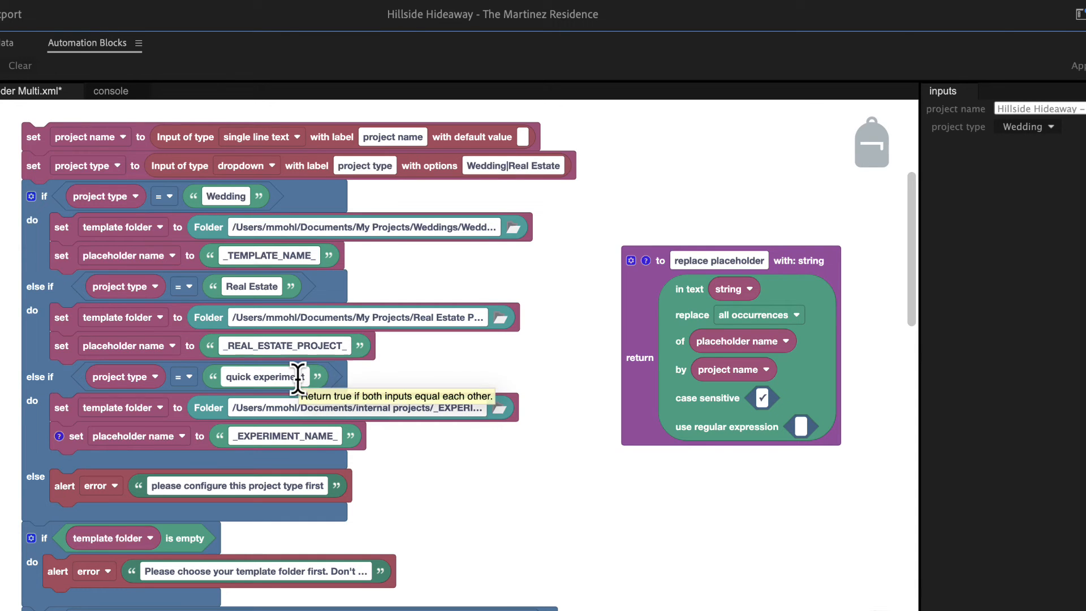
pyautogui.moveTo(1021, 151)
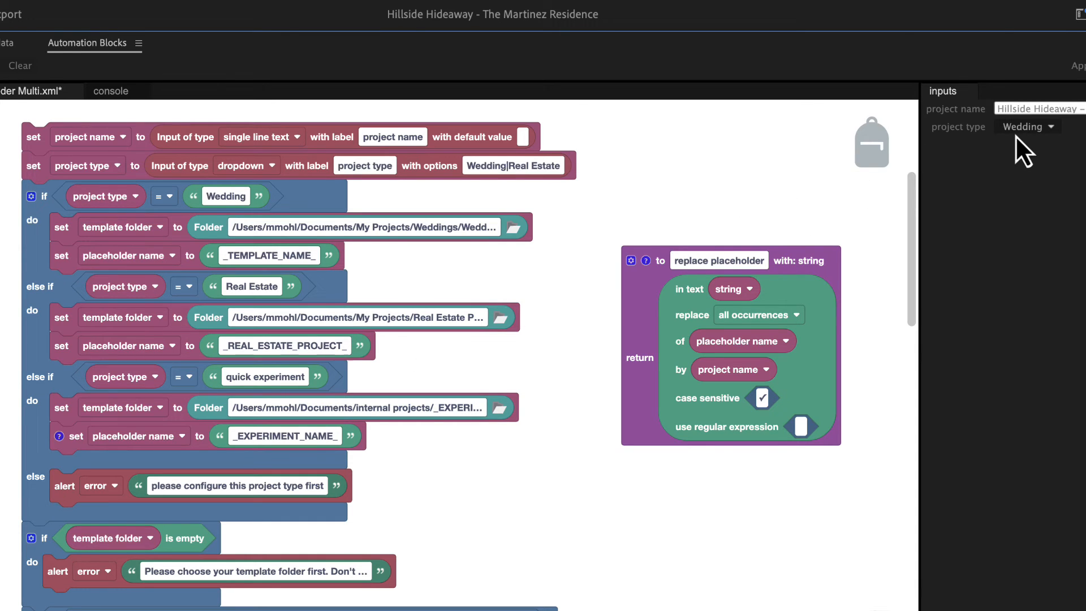
pyautogui.click(1027, 125)
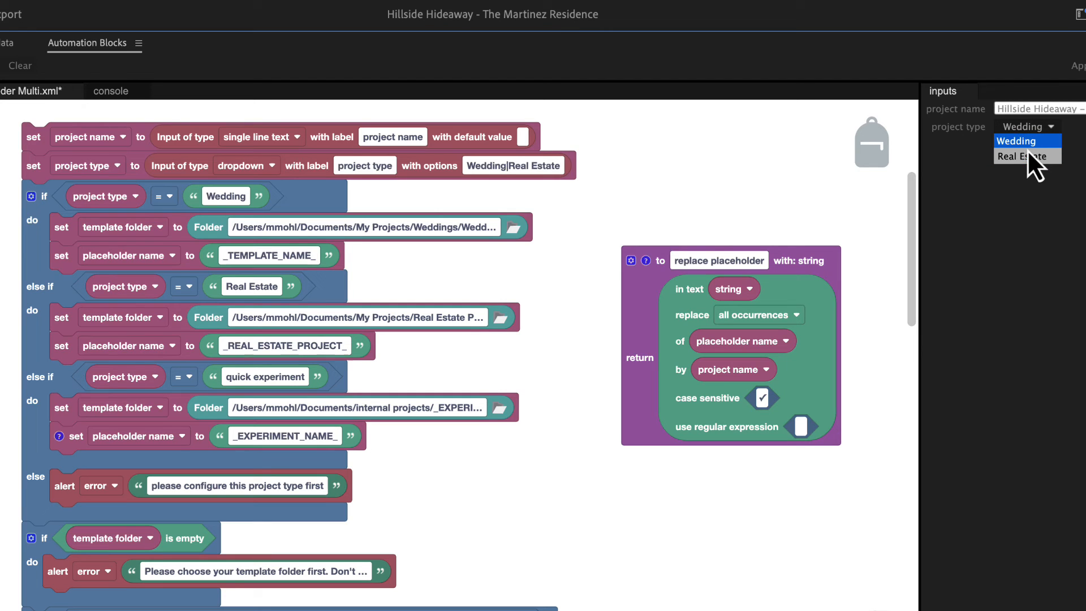
pyautogui.click(1015, 141)
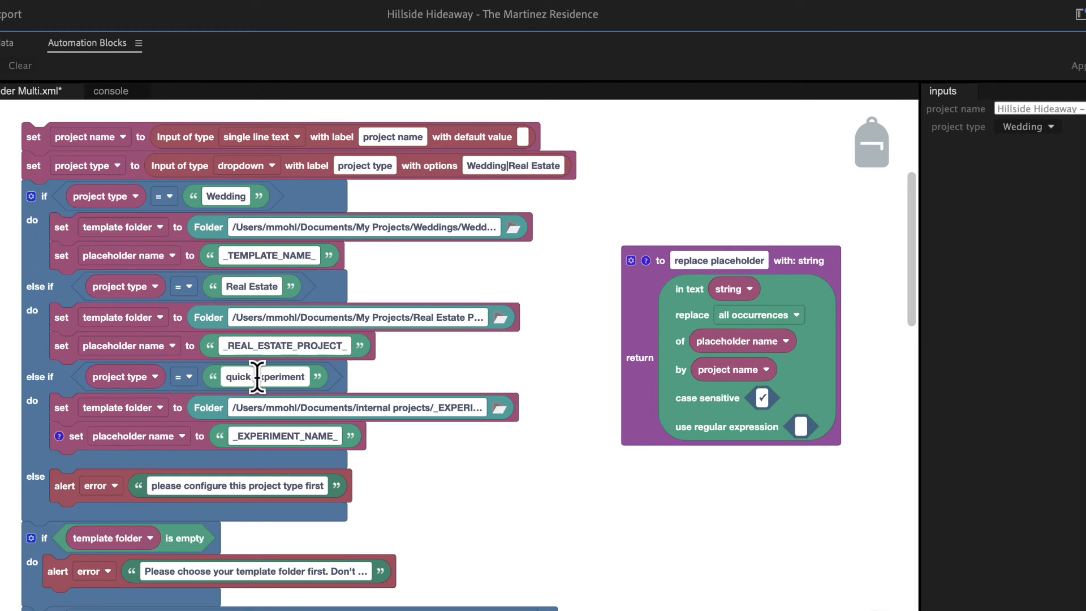
pyautogui.moveTo(263, 359)
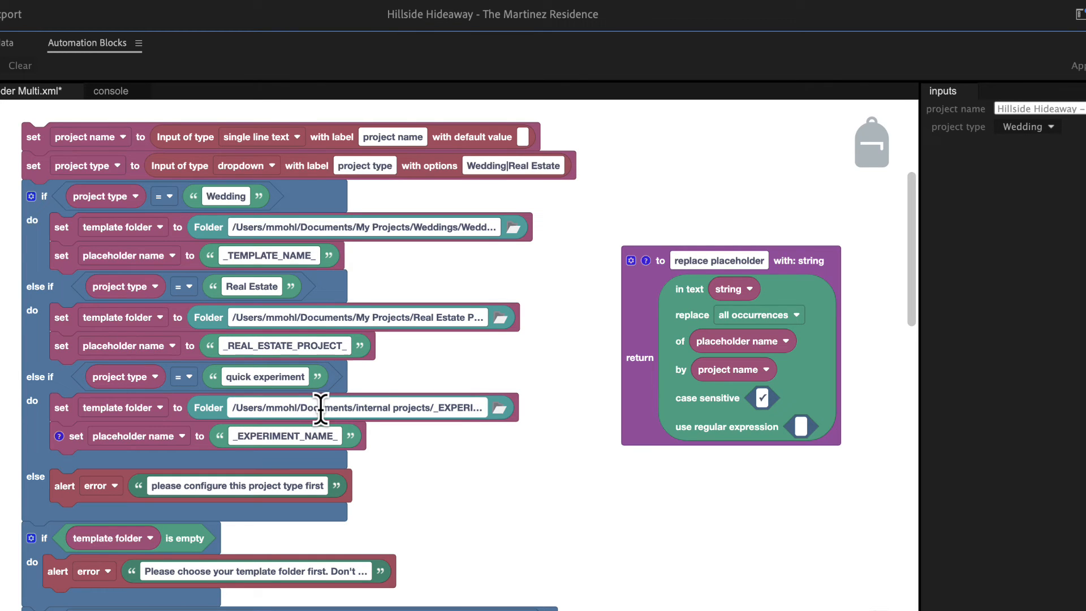
pyautogui.moveTo(76, 235)
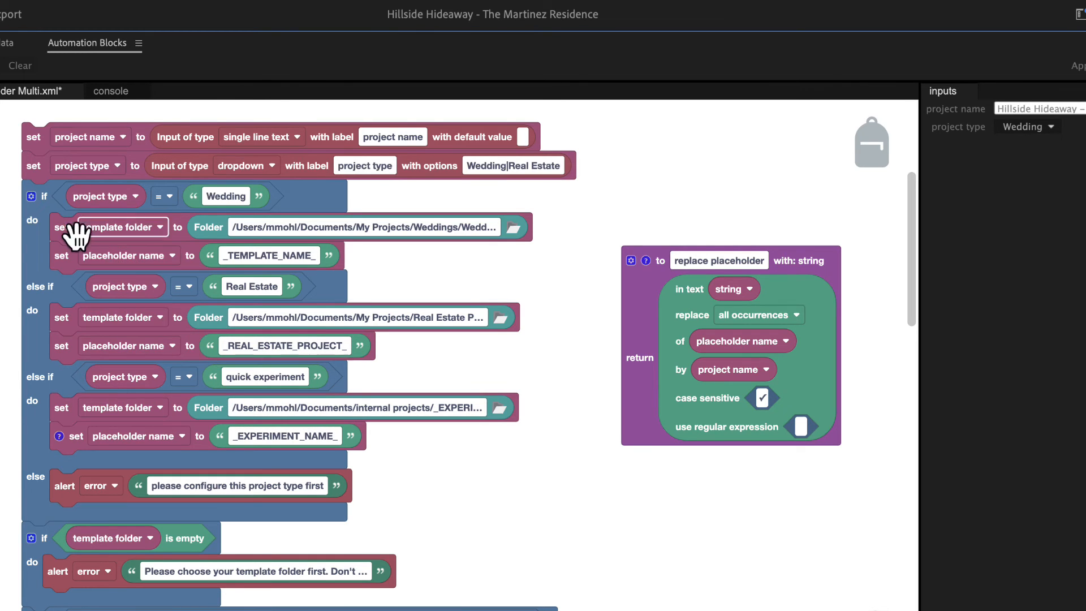
# Step: Add an extra else-if case to the project-type check and fill it with copied experiment blocks
pyautogui.click(31, 195)
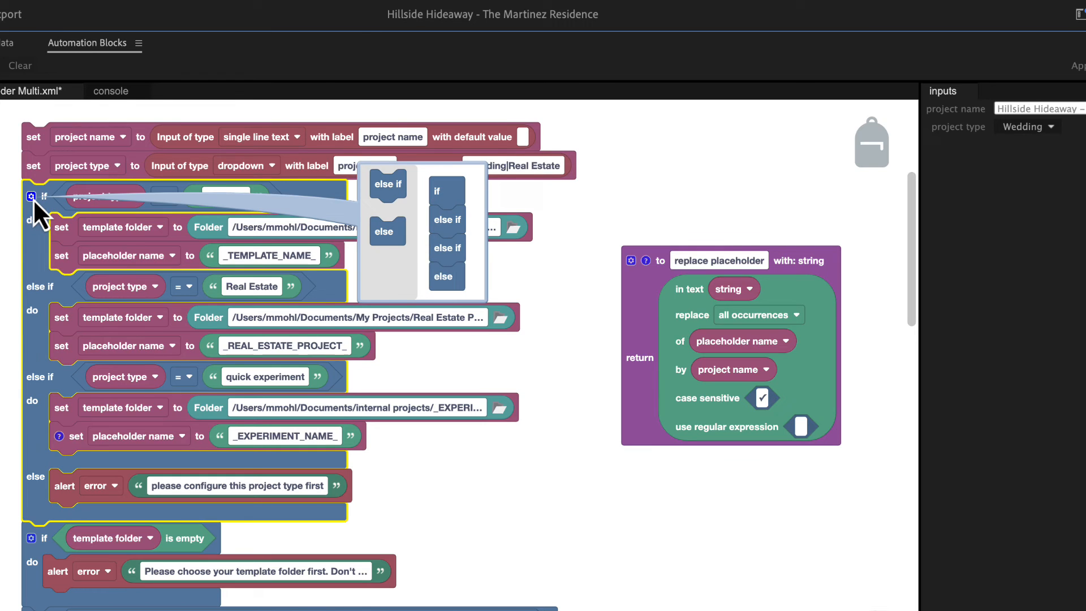
pyautogui.moveTo(419, 211)
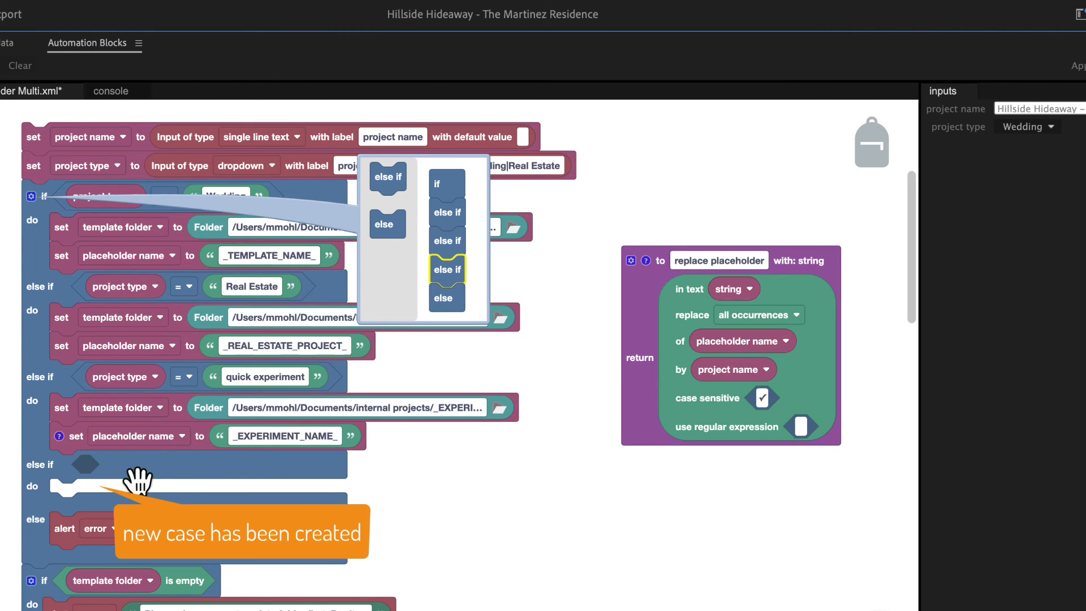
pyautogui.rightClick(121, 376)
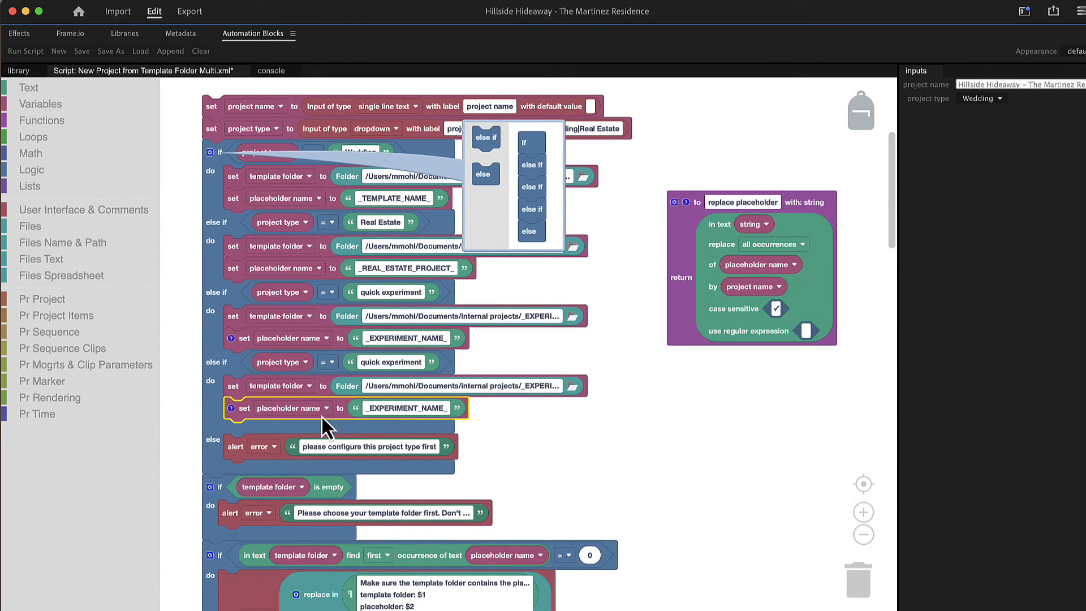
pyautogui.moveTo(352, 381)
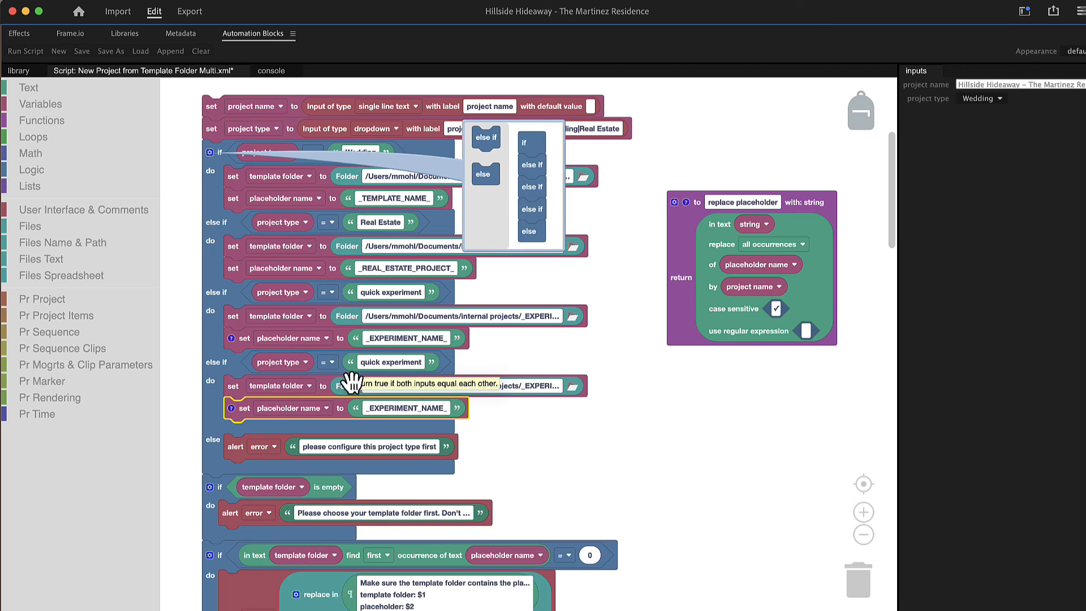
pyautogui.moveTo(402, 322)
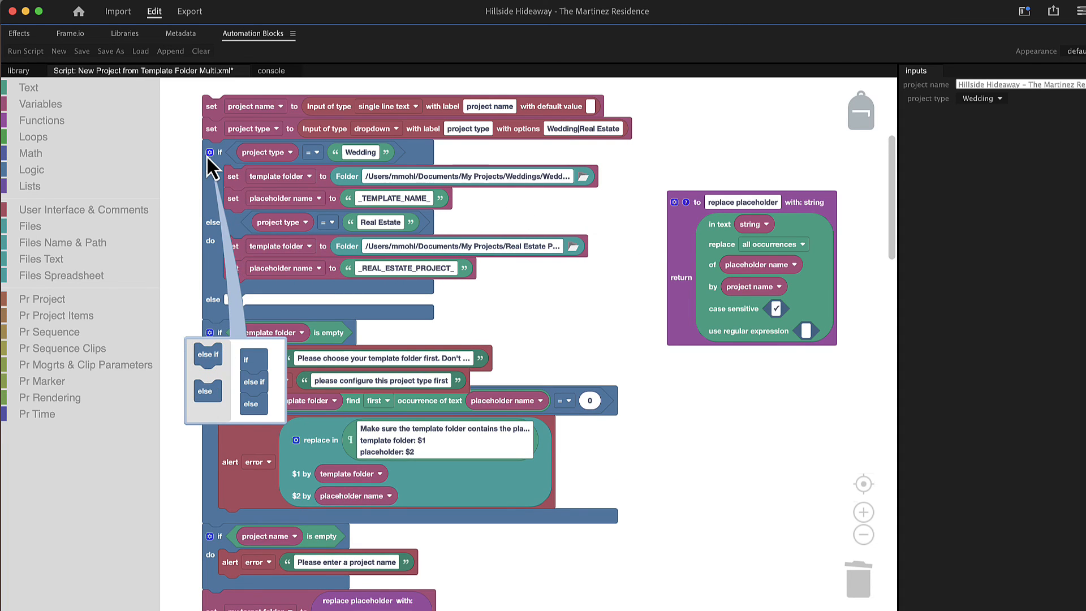
# Step: Save the tool as New Project Multi.xml in the user library
pyautogui.click(109, 51)
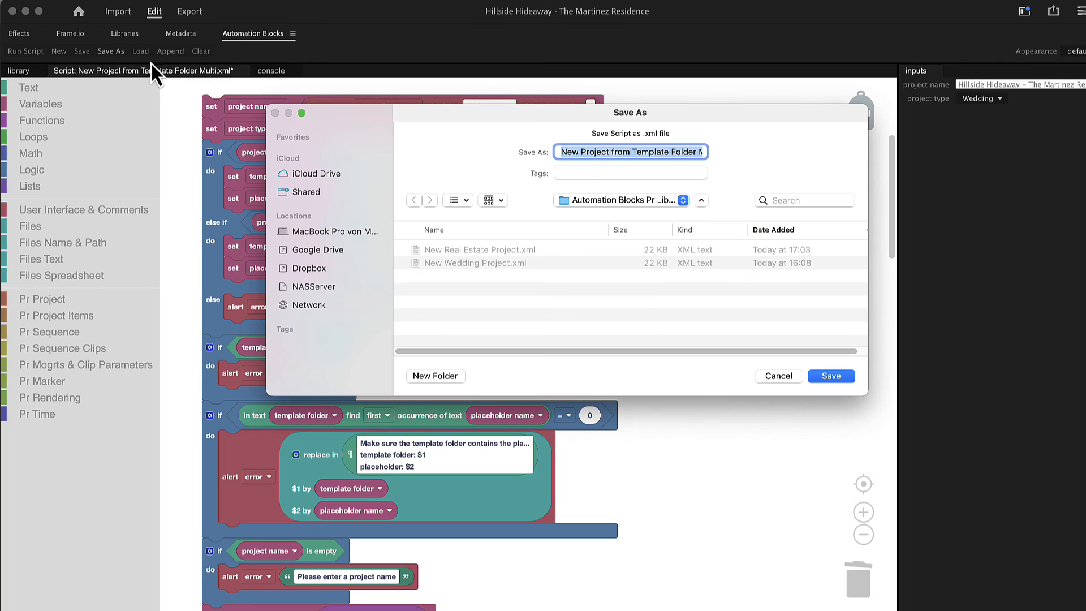
pyautogui.write('New Project Multi.xml')
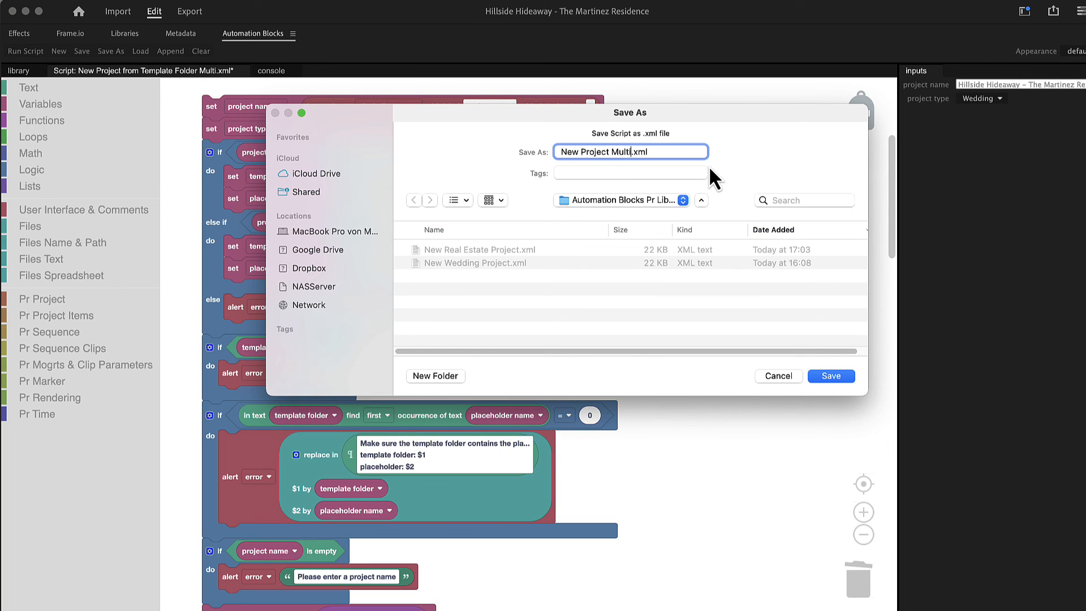
pyautogui.click(830, 375)
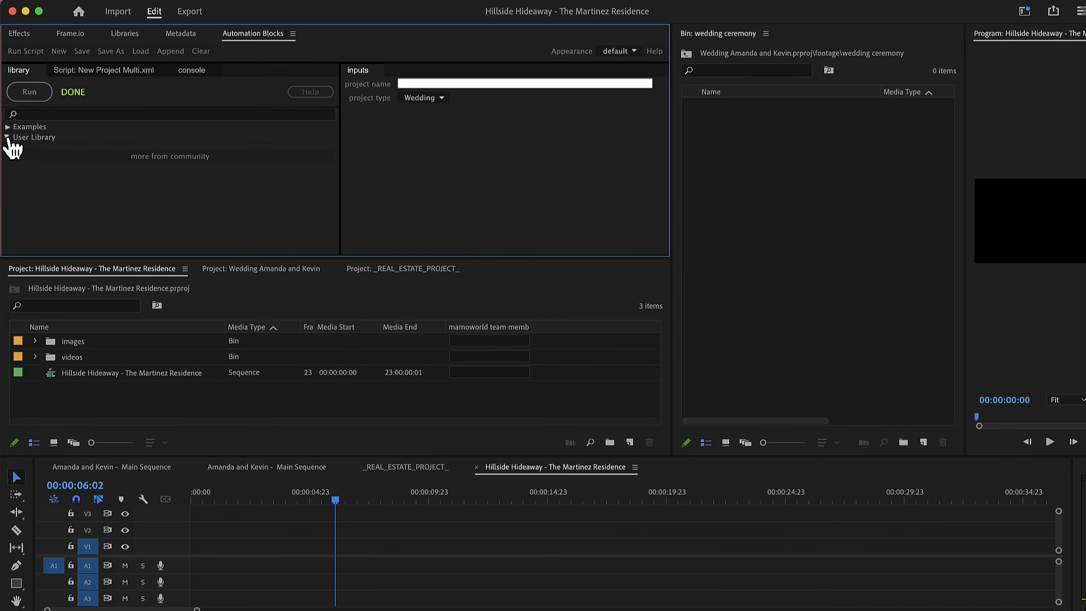
# Step: Run New Project Multi for a Wedding 'Olivia' project and a Real Estate 'The Anderson's Families Dream' project
pyautogui.click(7, 137)
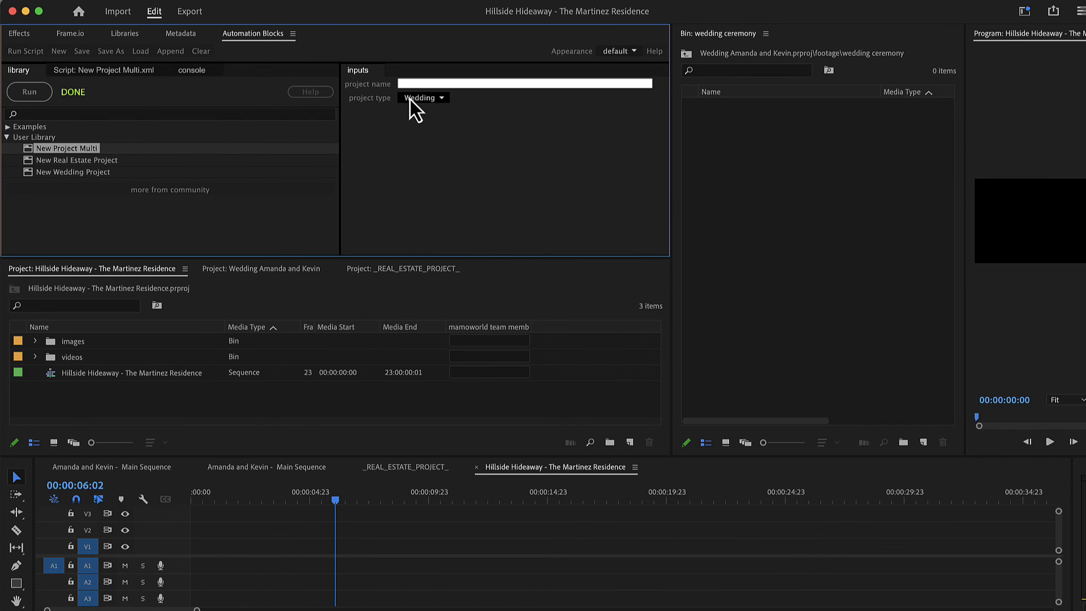
pyautogui.write('Olivia and Ethan')
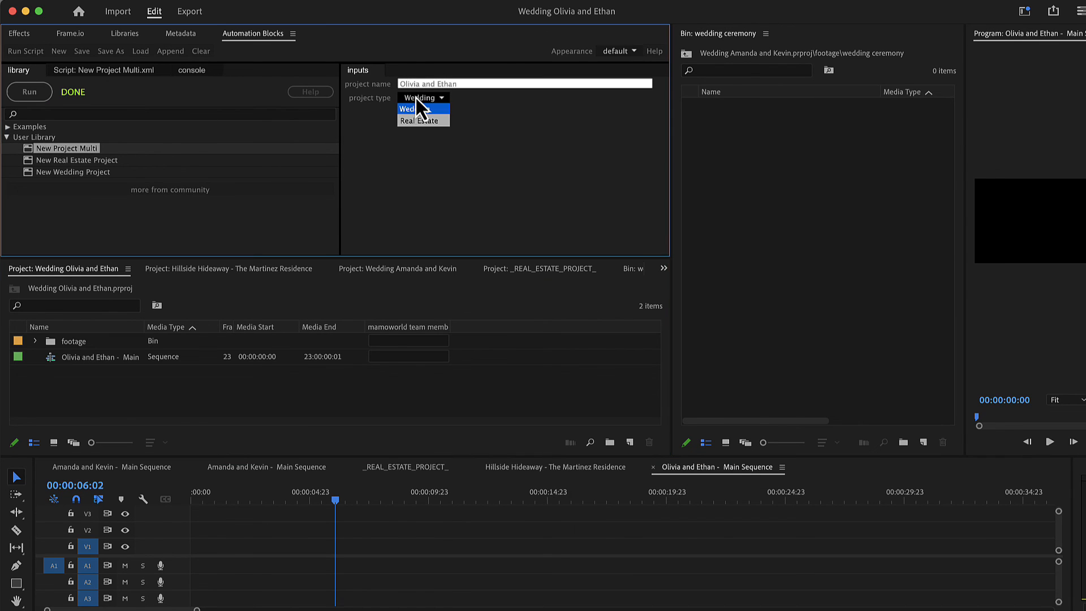
pyautogui.click(420, 119)
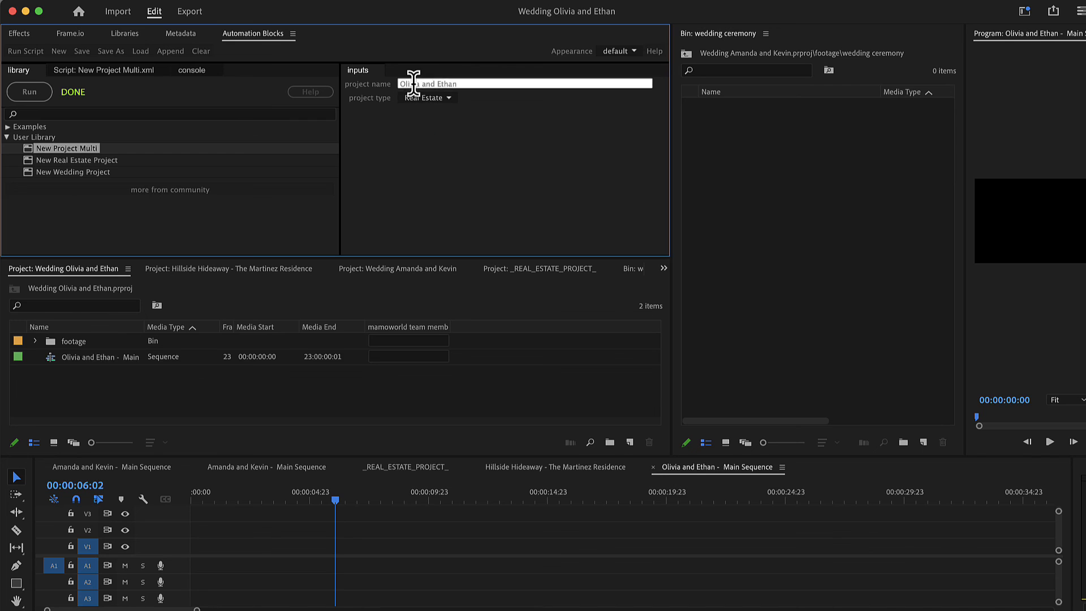
pyautogui.write("The Anderson's Families Dream")
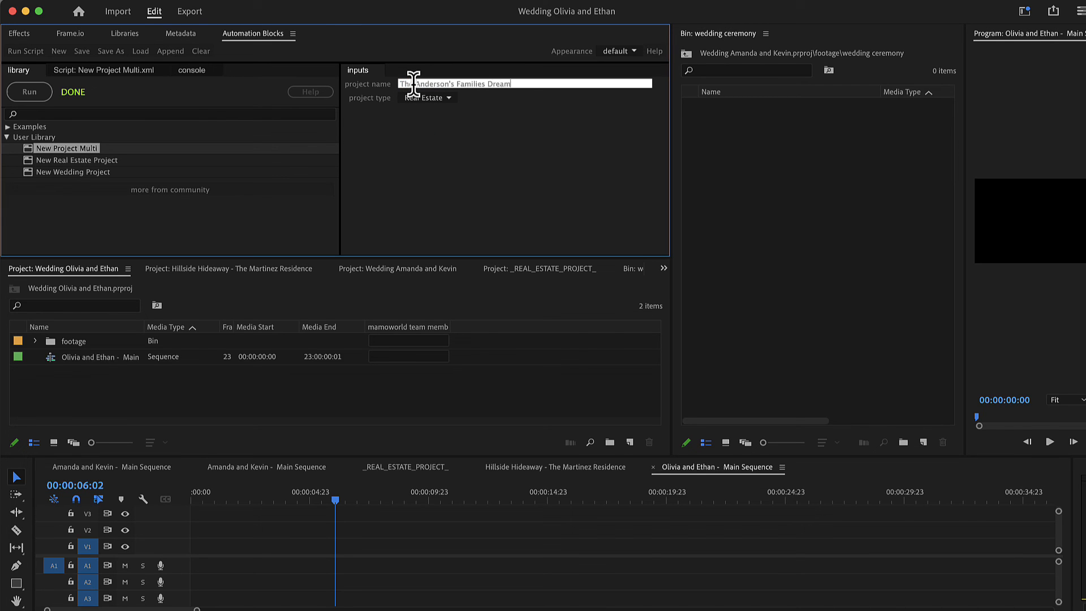
pyautogui.click(29, 92)
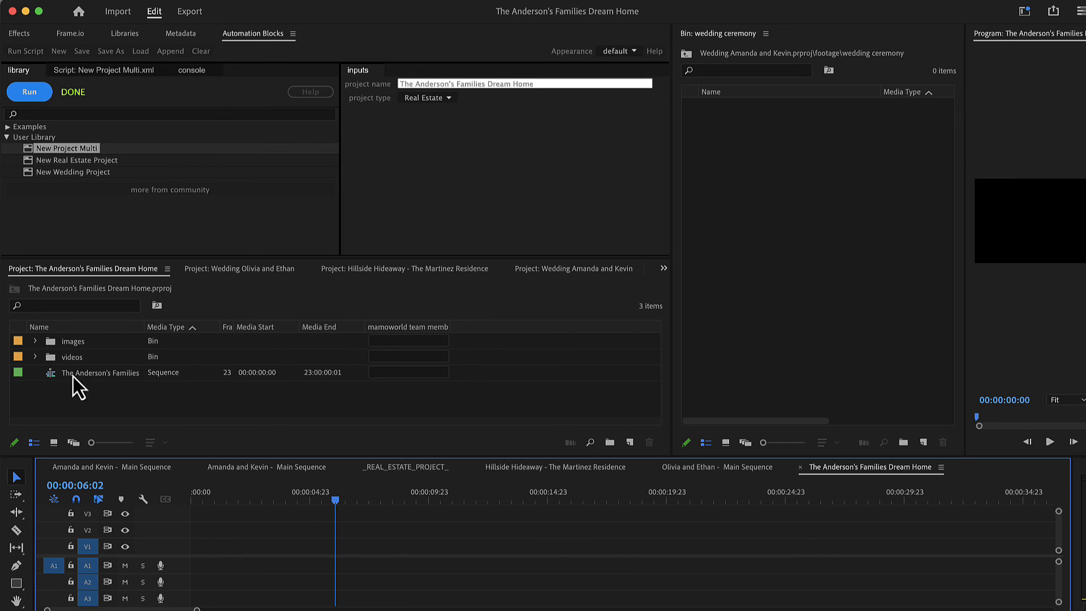
pyautogui.moveTo(137, 383)
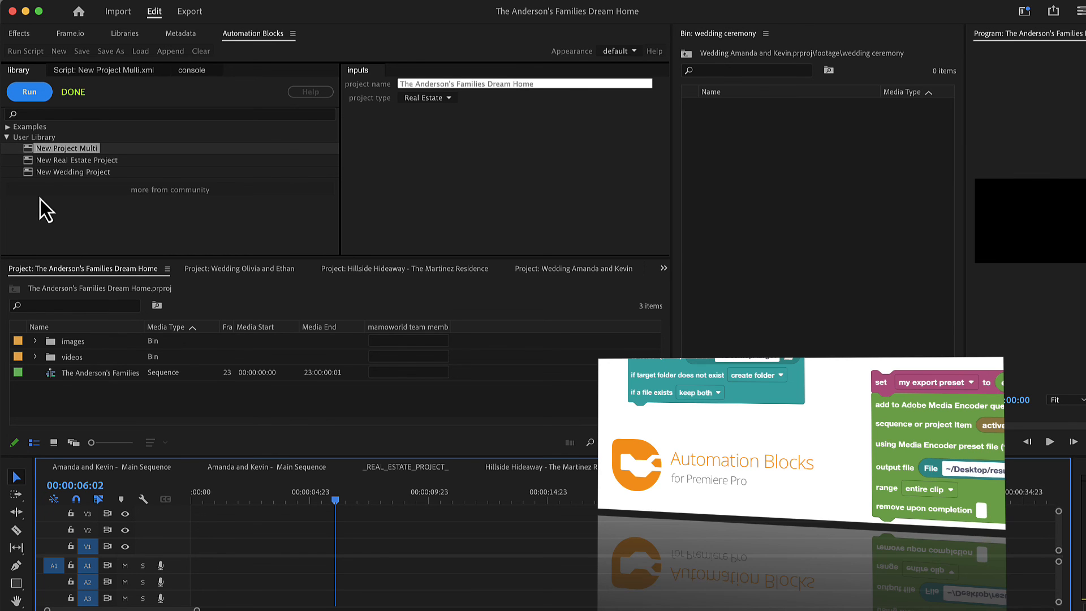
# Step: Load Ball Bounce In from Examples > Clips > Keyframes > In and Out and show its documentation
pyautogui.click(28, 126)
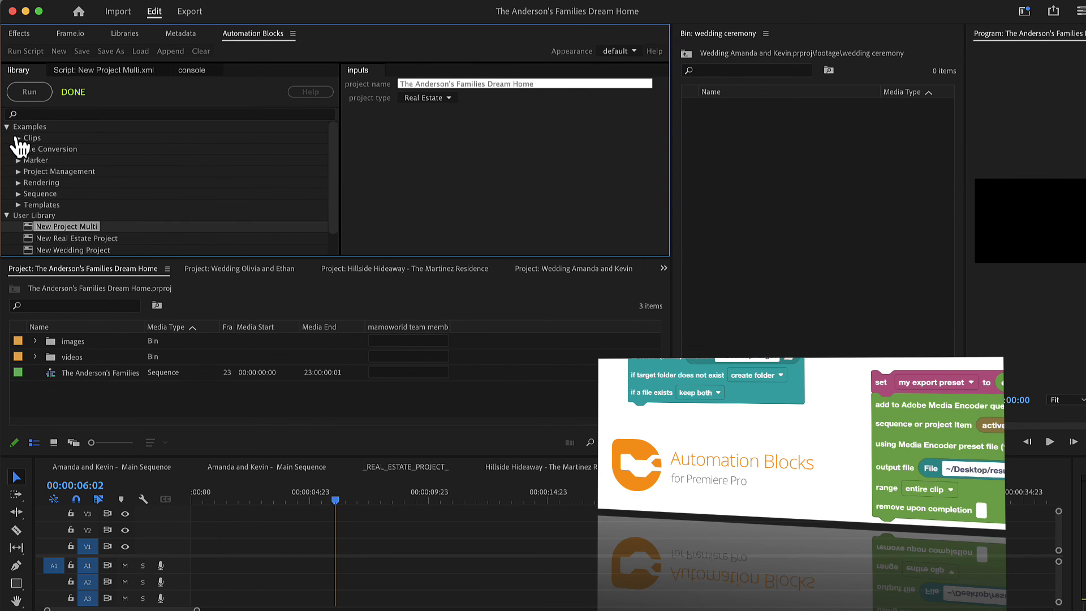
pyautogui.click(19, 138)
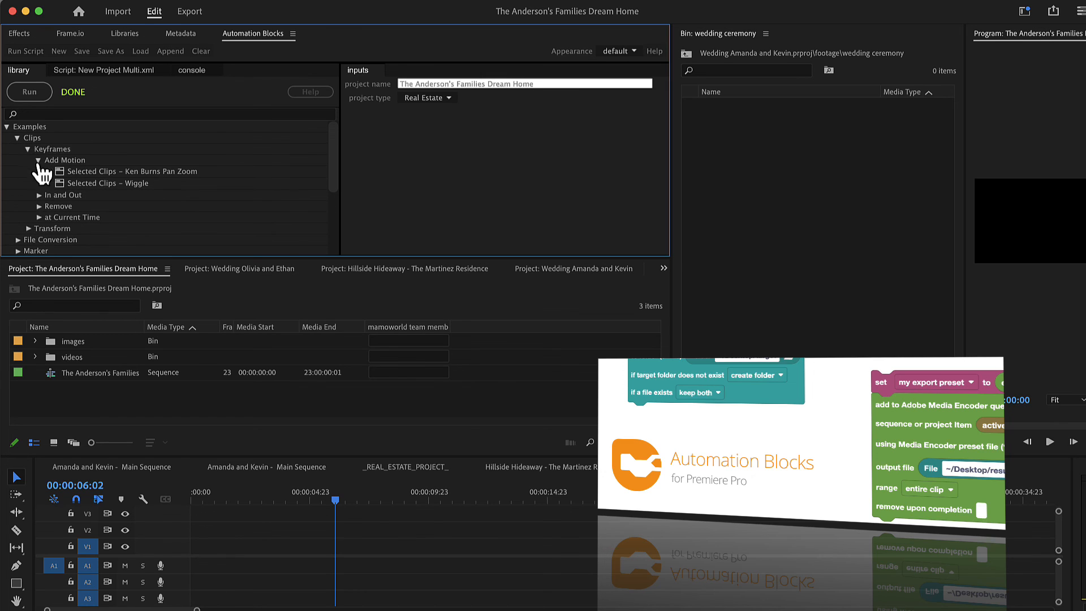
pyautogui.click(41, 195)
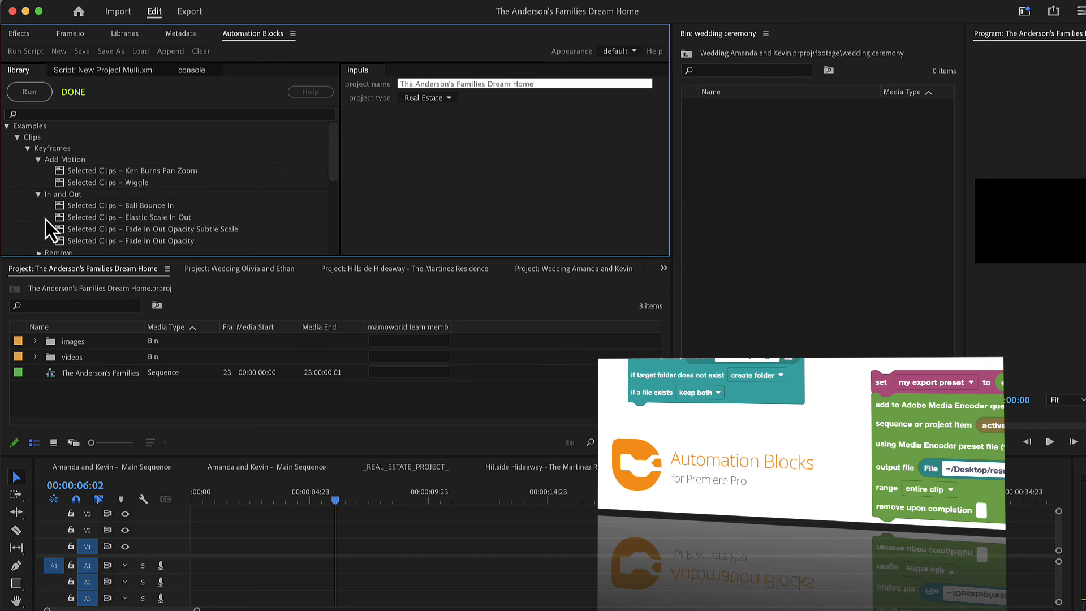
pyautogui.scroll(-3)
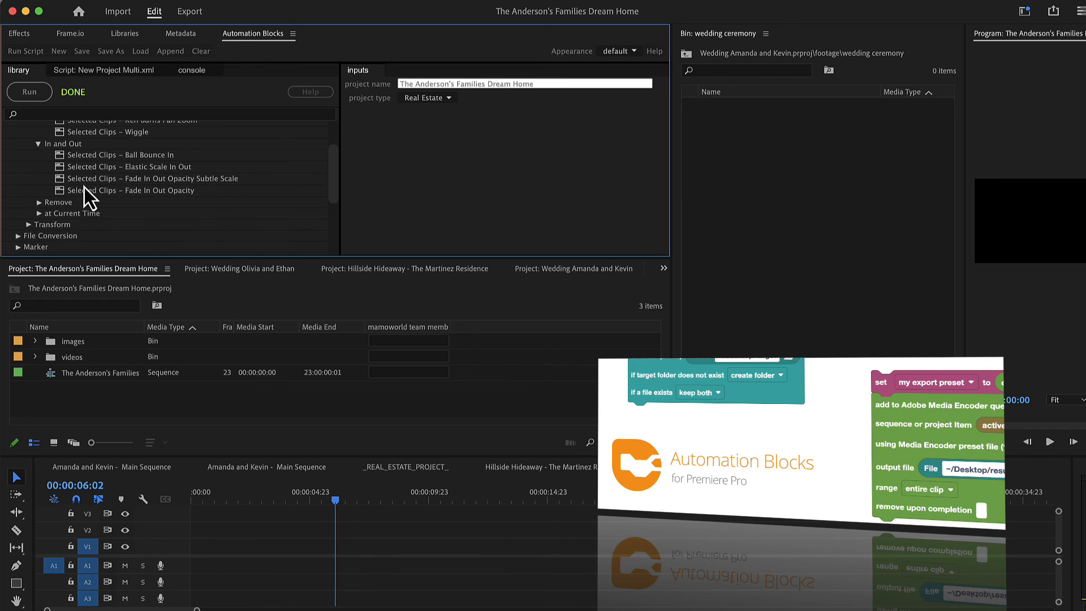
pyautogui.moveTo(107, 170)
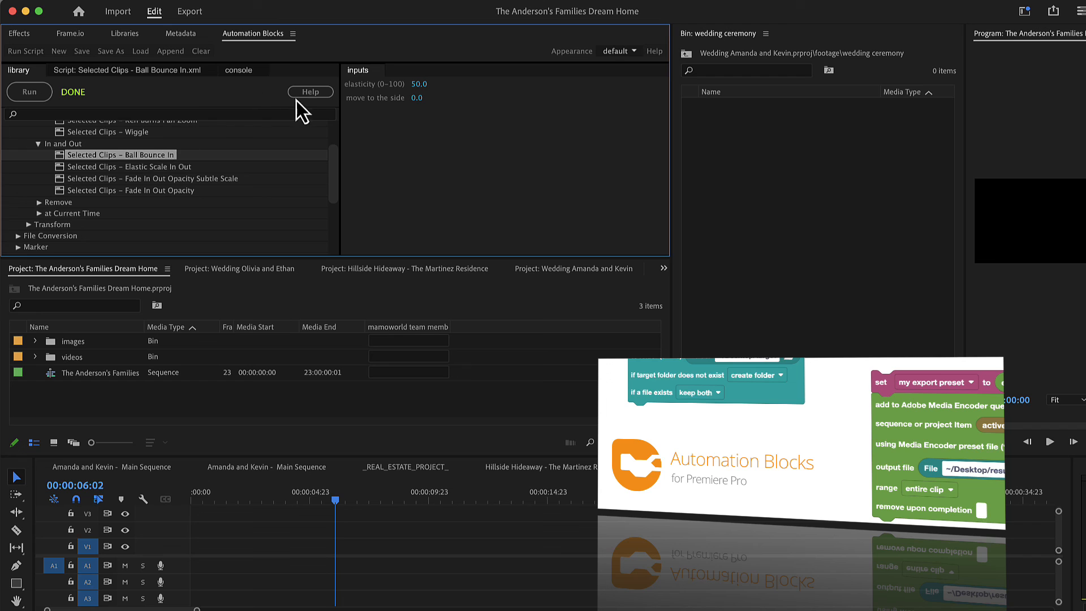
pyautogui.click(310, 92)
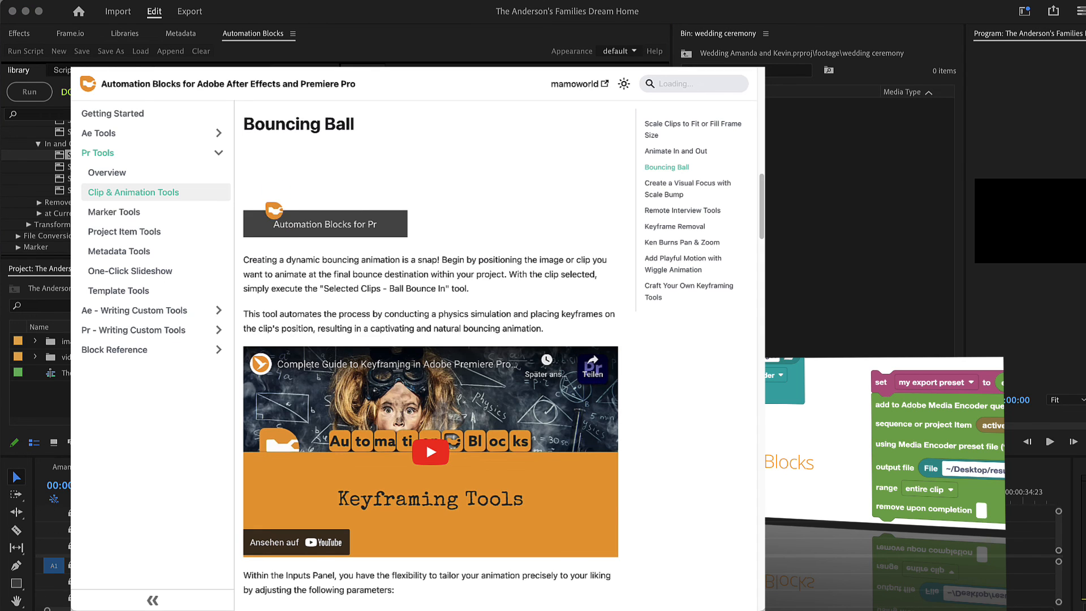